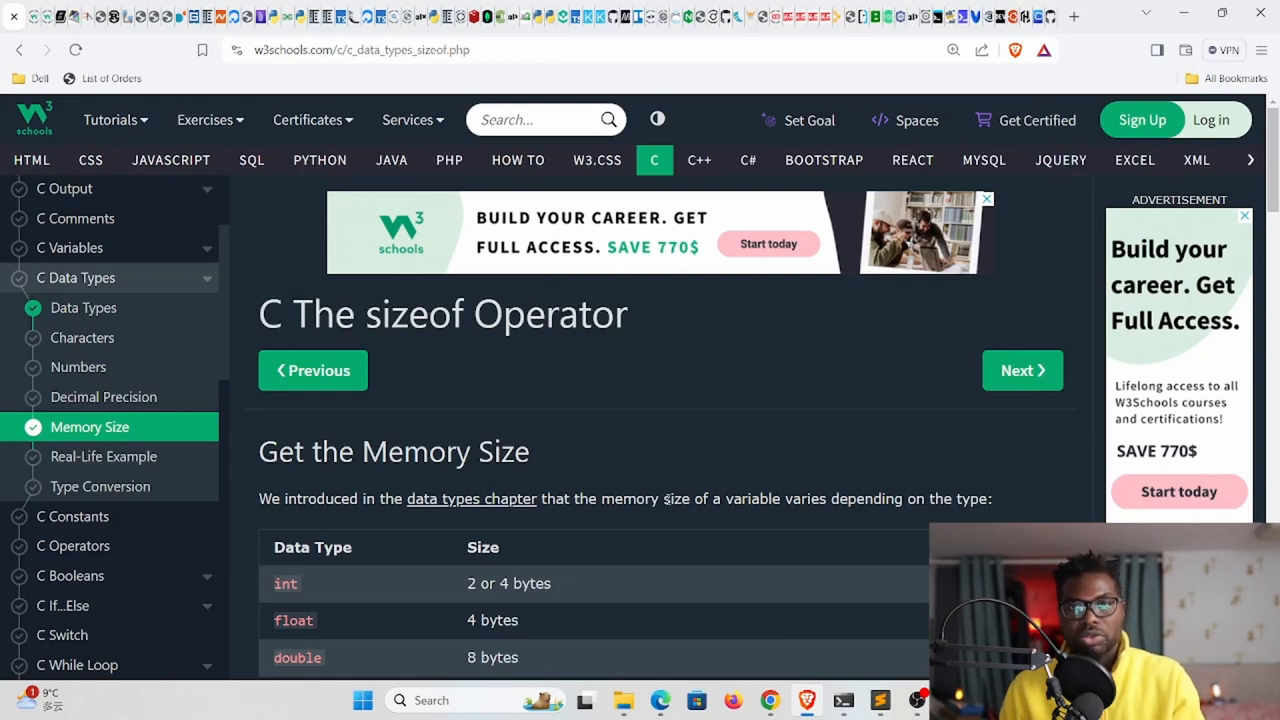
{"action": "mouse_move", "coordinate": [676, 493]}
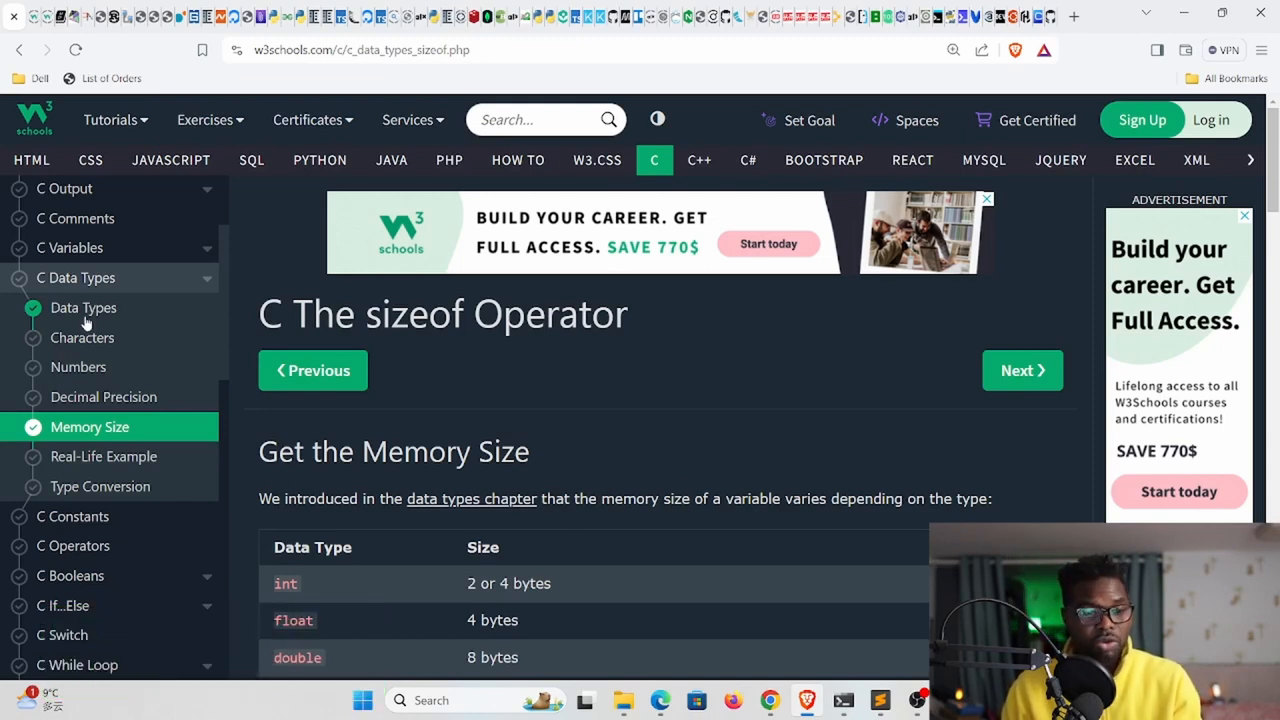
Read the W3Schools C sizeof page and its memory size table, highlighting 'sizeof'
{"action": "scroll", "scroll_direction": "down", "scroll_amount": 3}
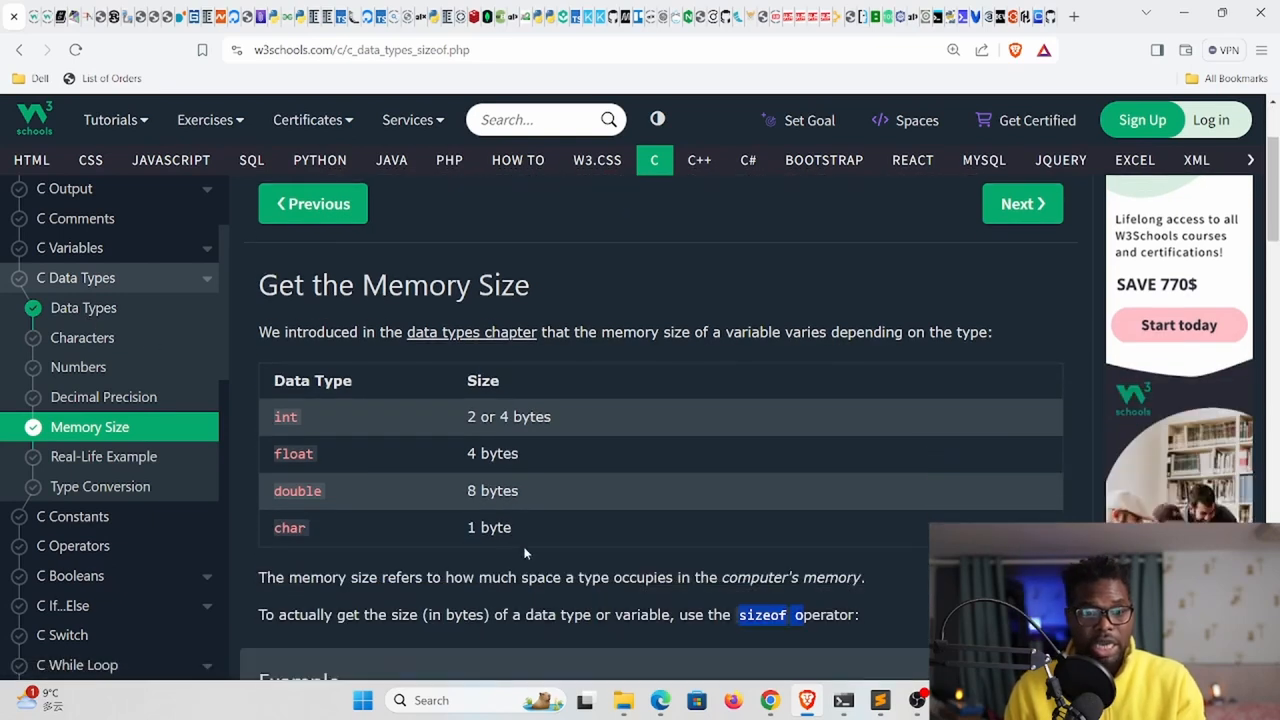
{"action": "mouse_move", "coordinate": [295, 424]}
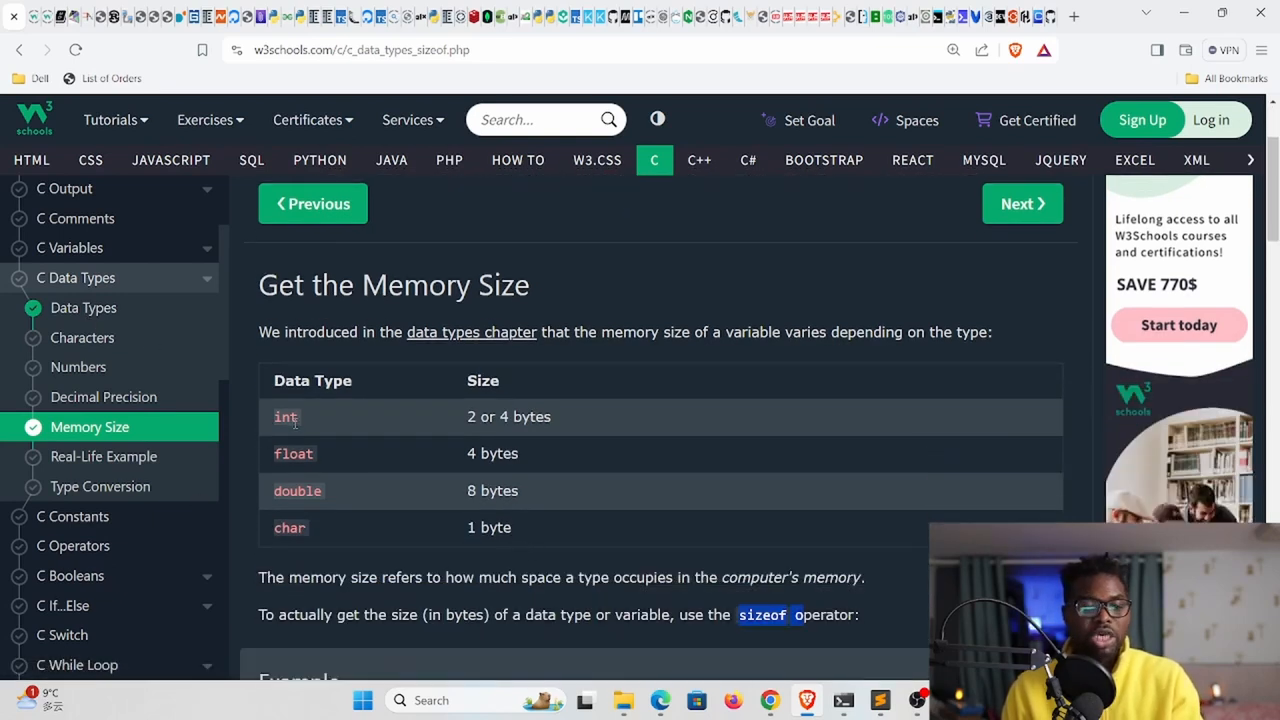
{"action": "double_click", "coordinate": [293, 453]}
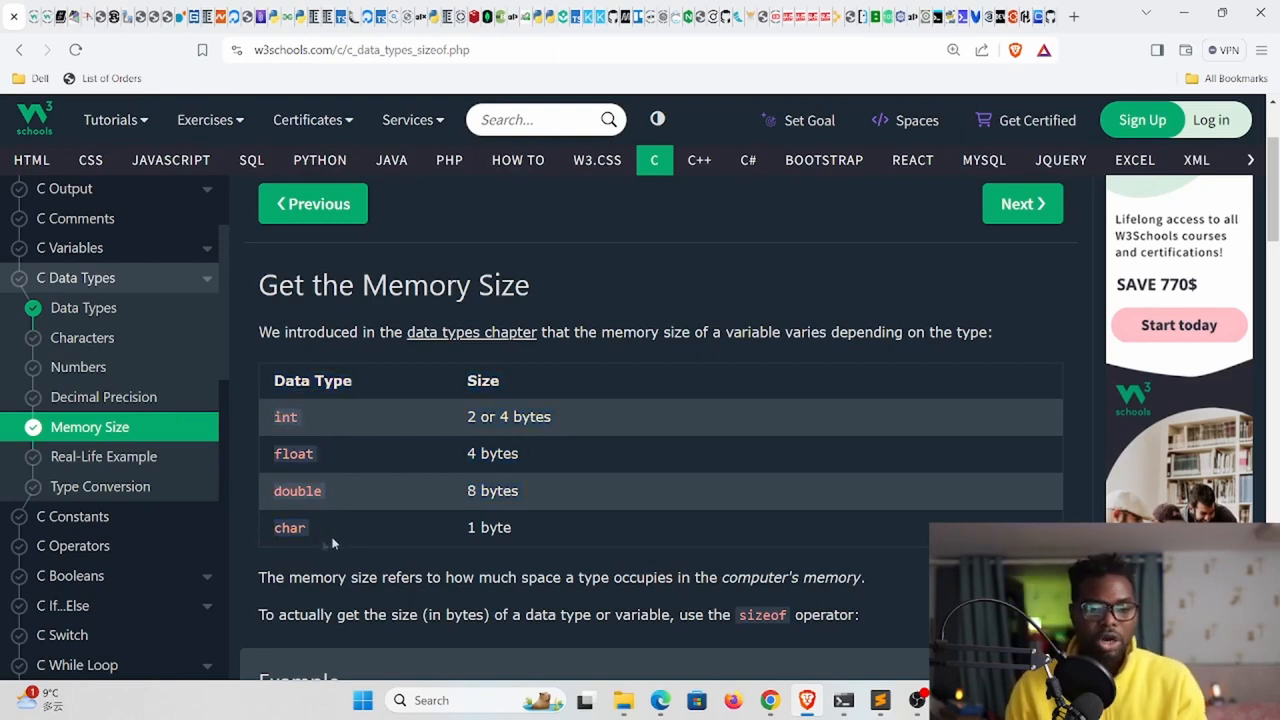
{"action": "scroll", "scroll_direction": "down", "scroll_amount": 3}
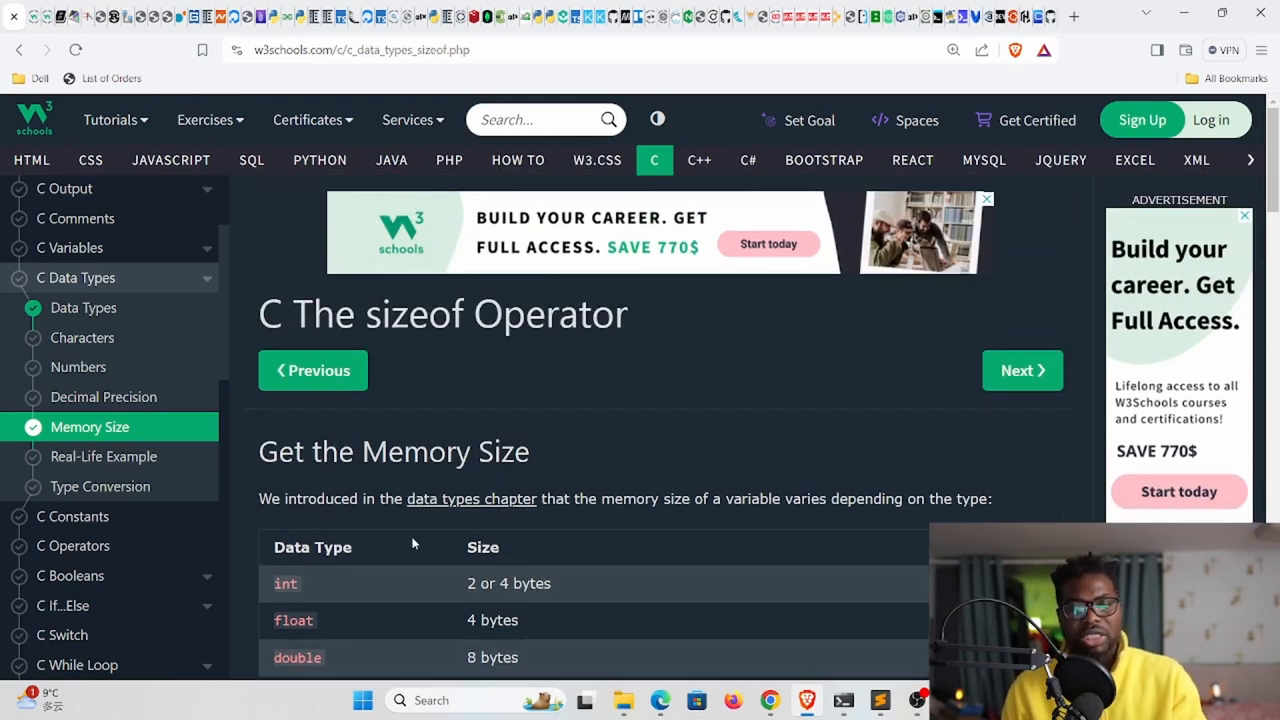
{"action": "scroll", "scroll_direction": "down", "scroll_amount": 3}
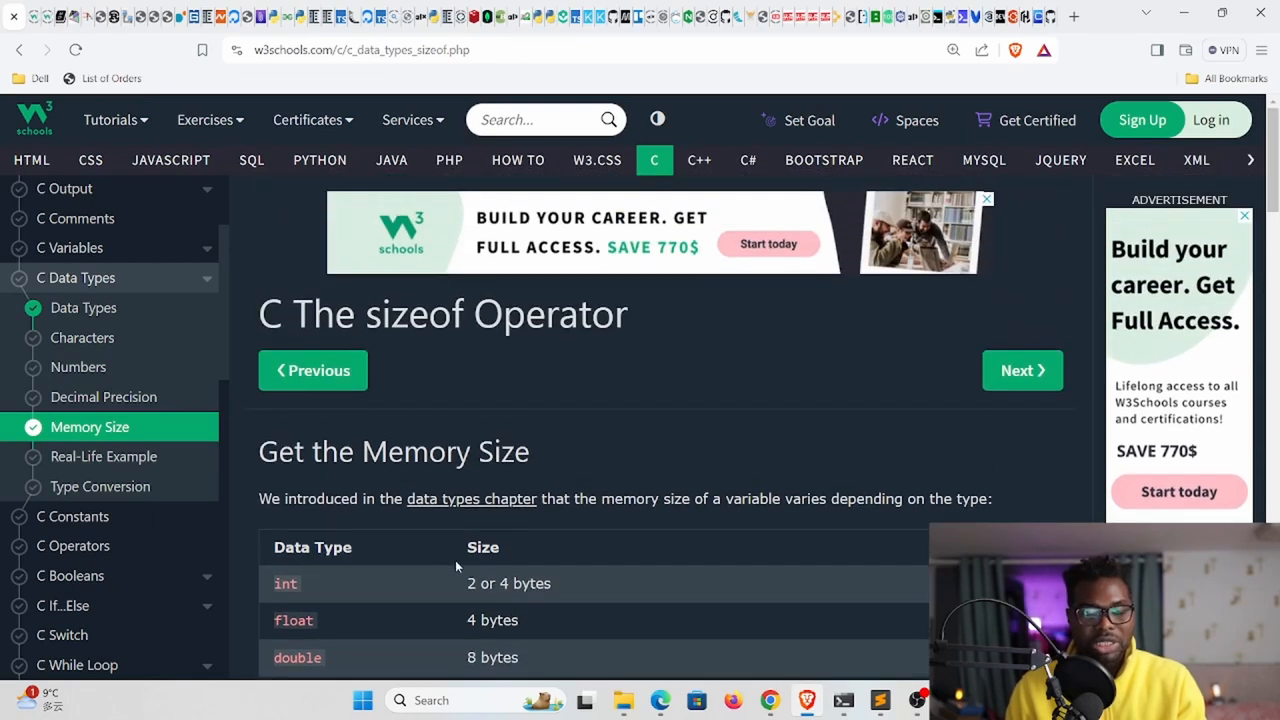
{"action": "double_click", "coordinate": [409, 313]}
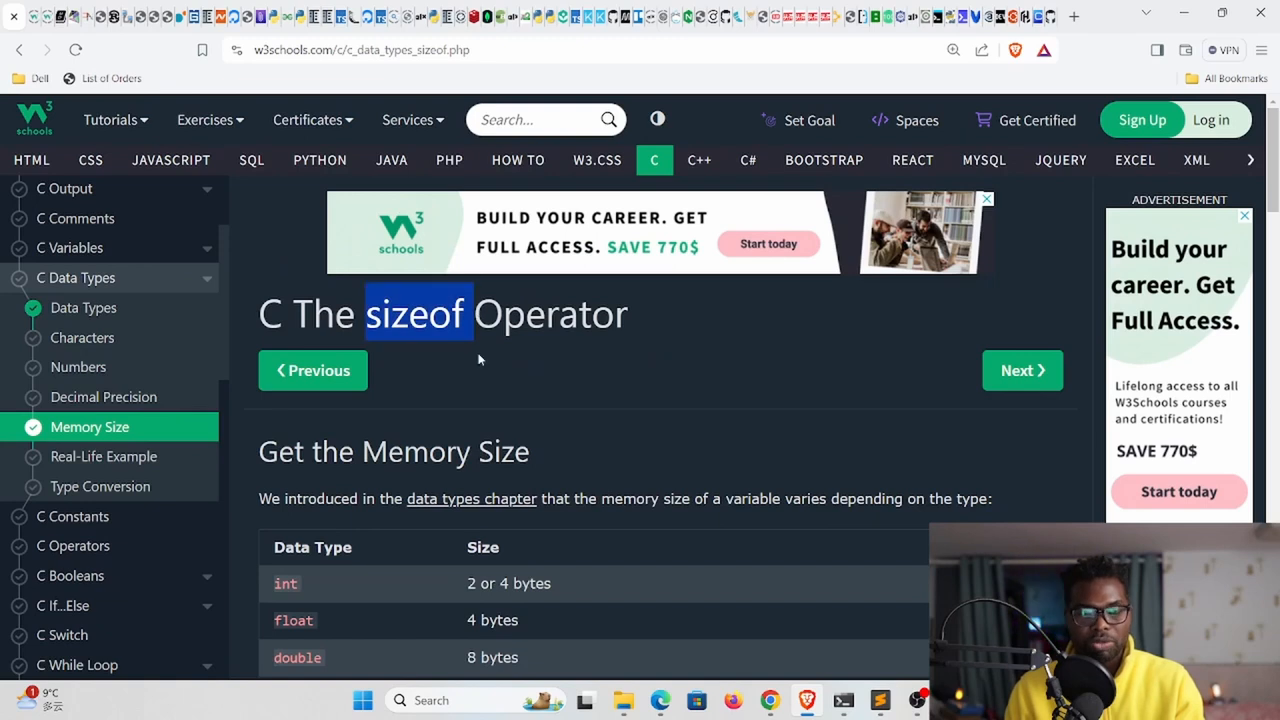
{"action": "scroll", "scroll_direction": "down", "scroll_amount": 3}
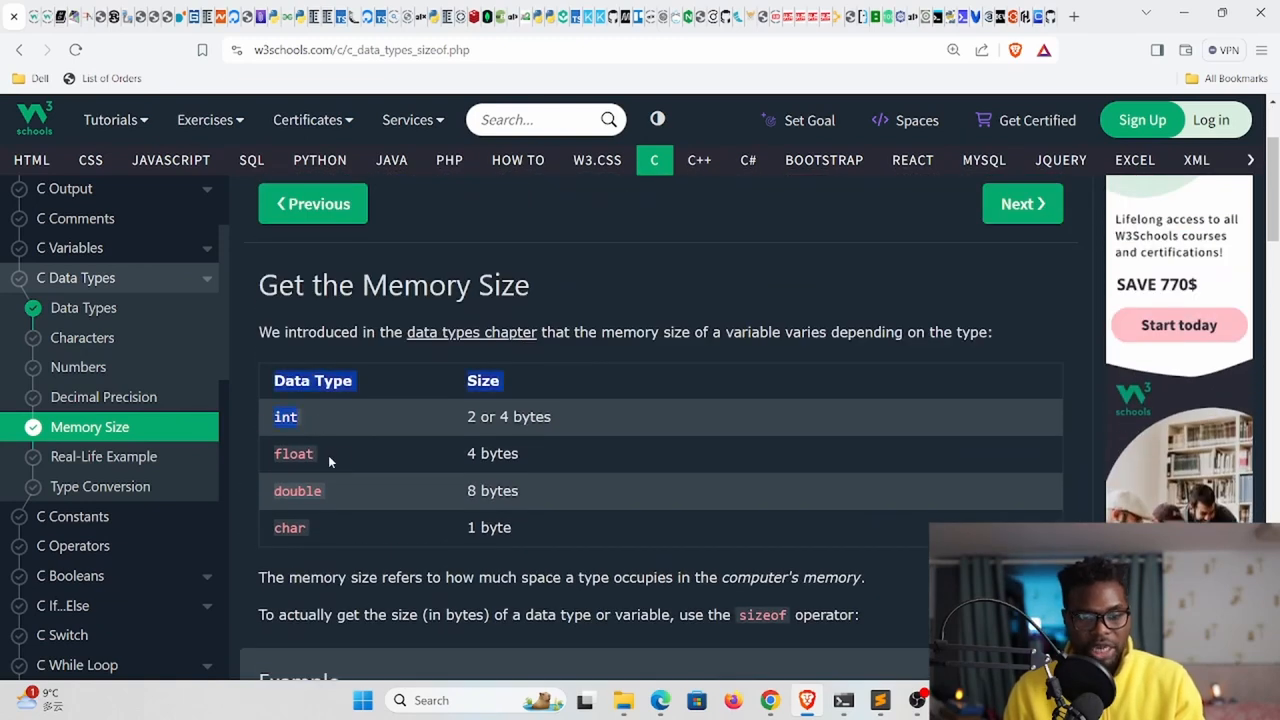
{"action": "scroll", "scroll_direction": "down", "scroll_amount": 3}
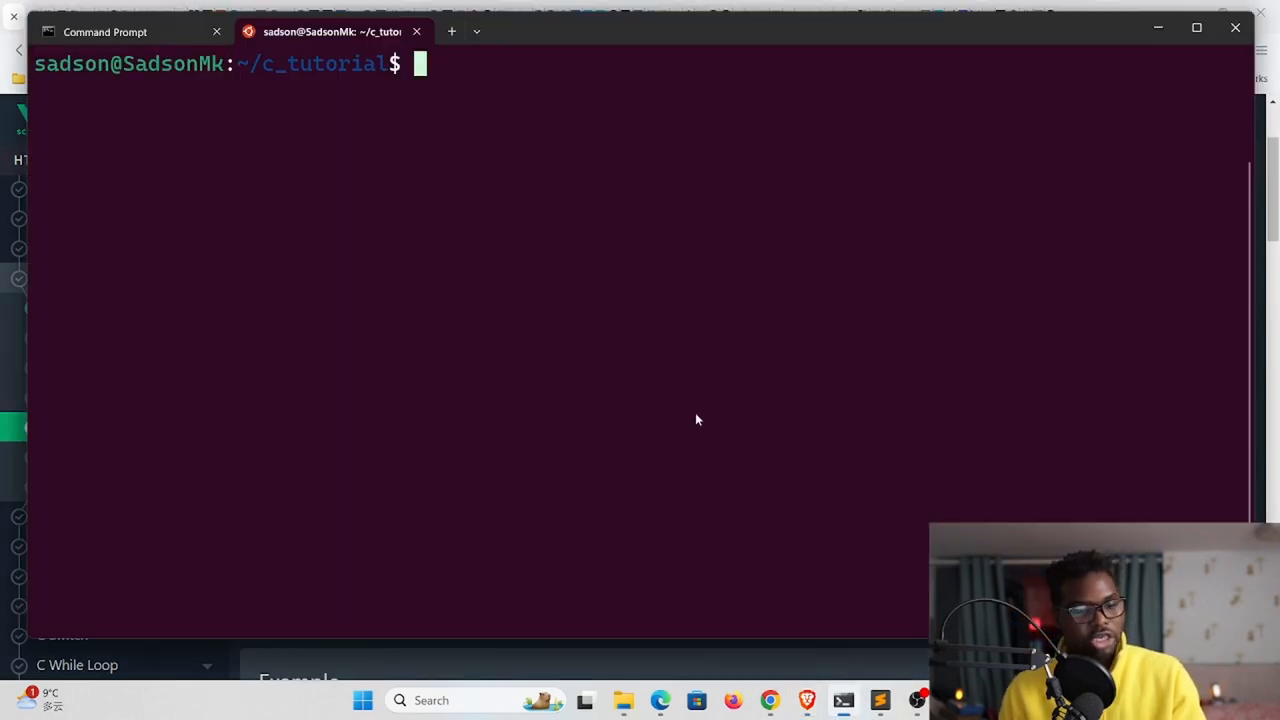
List the c_tutorial folder with ls and open process.c in vi
{"action": "type", "text": "ls"}
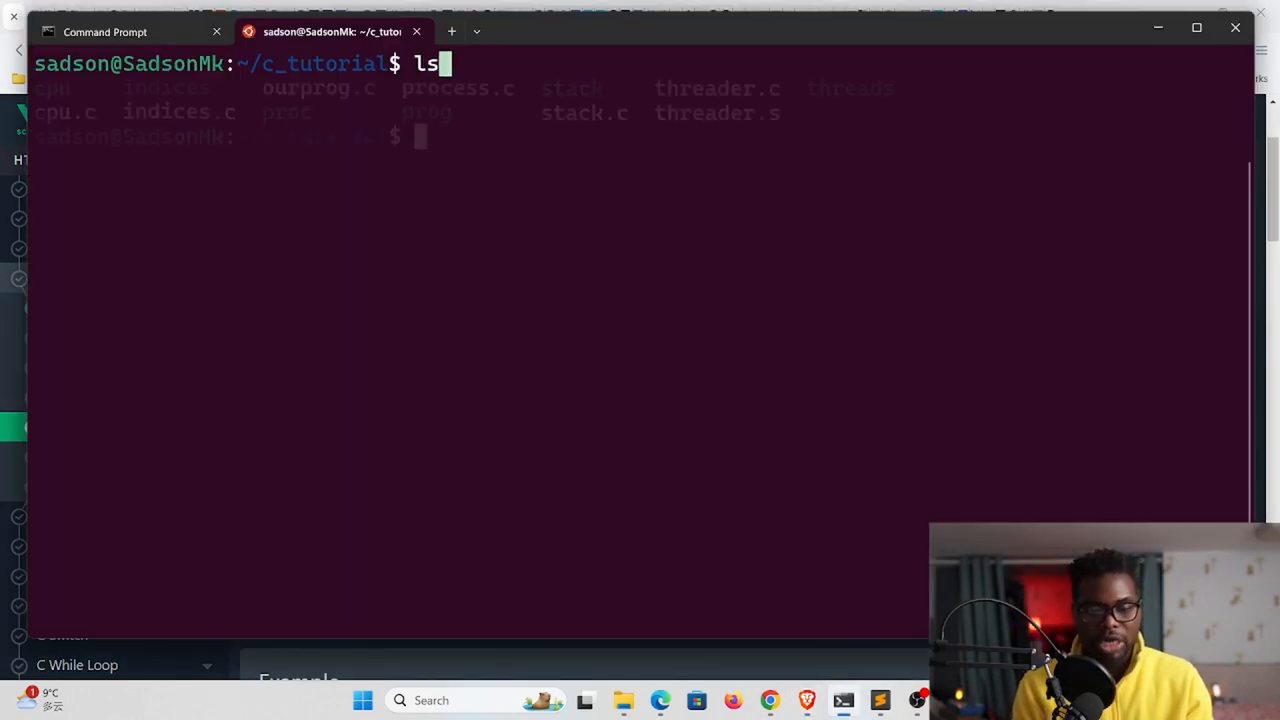
{"action": "type", "text": "vi"}
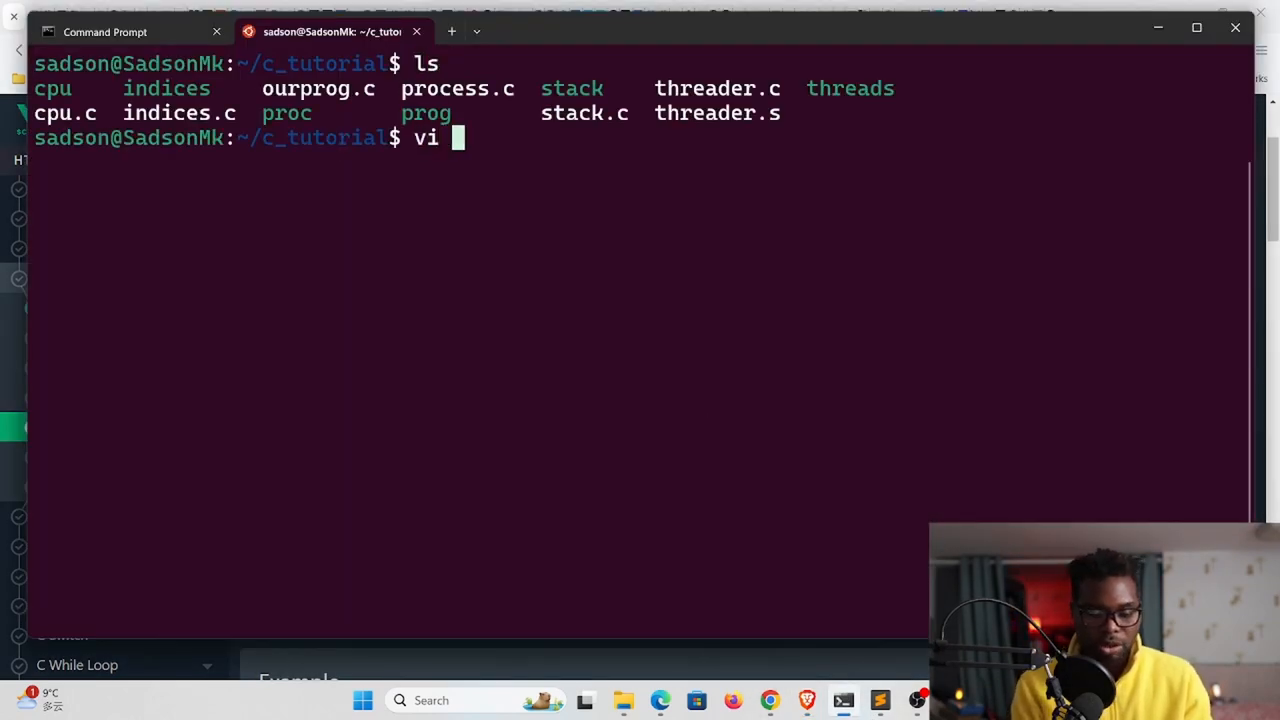
{"action": "type", "text": "pr"}
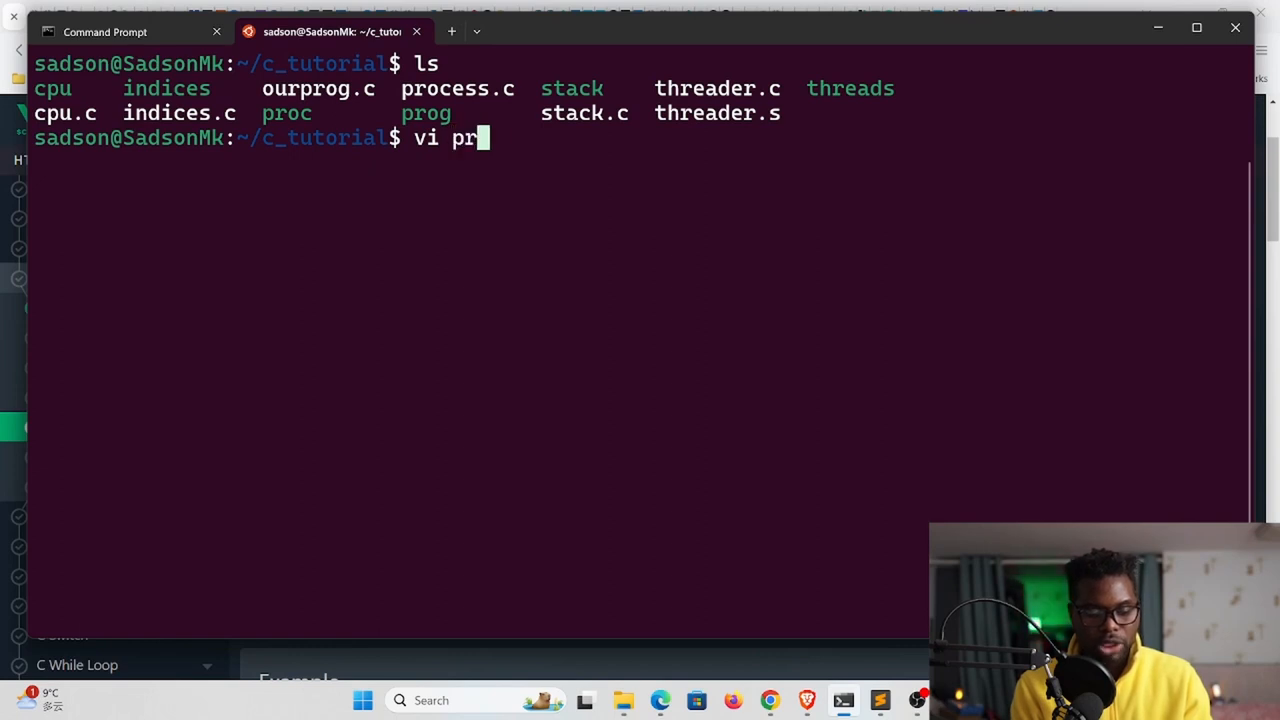
{"action": "type", "text": "ocess.c"}
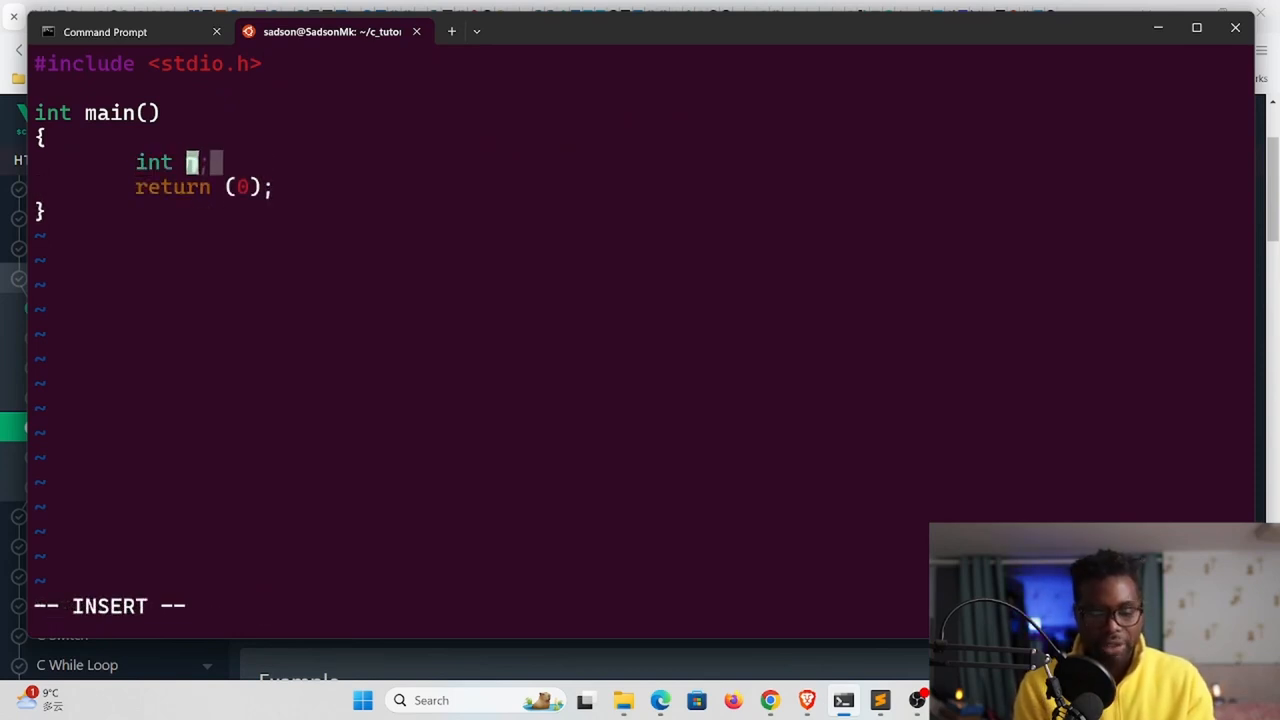
Declare int n; and start a printf with "The size of n is %lu byte(s)\n"
{"action": "type", "text": "n;"}
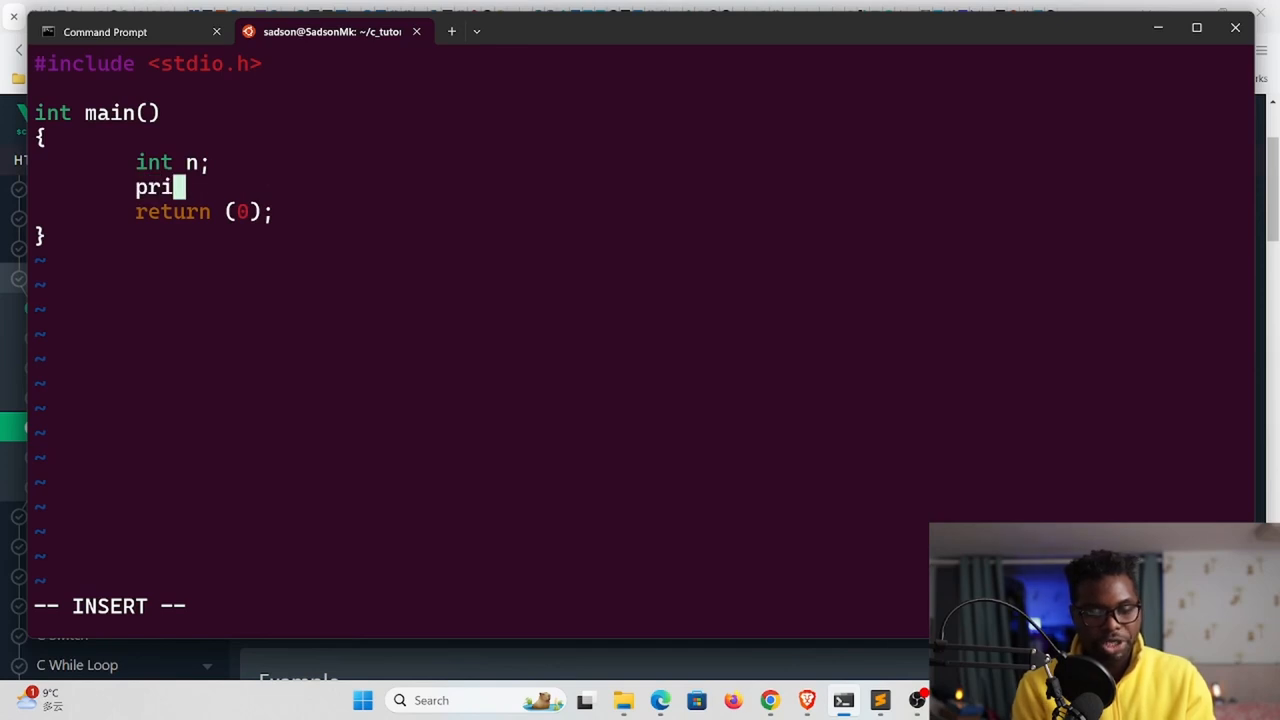
{"action": "type", "text": "ntf("}
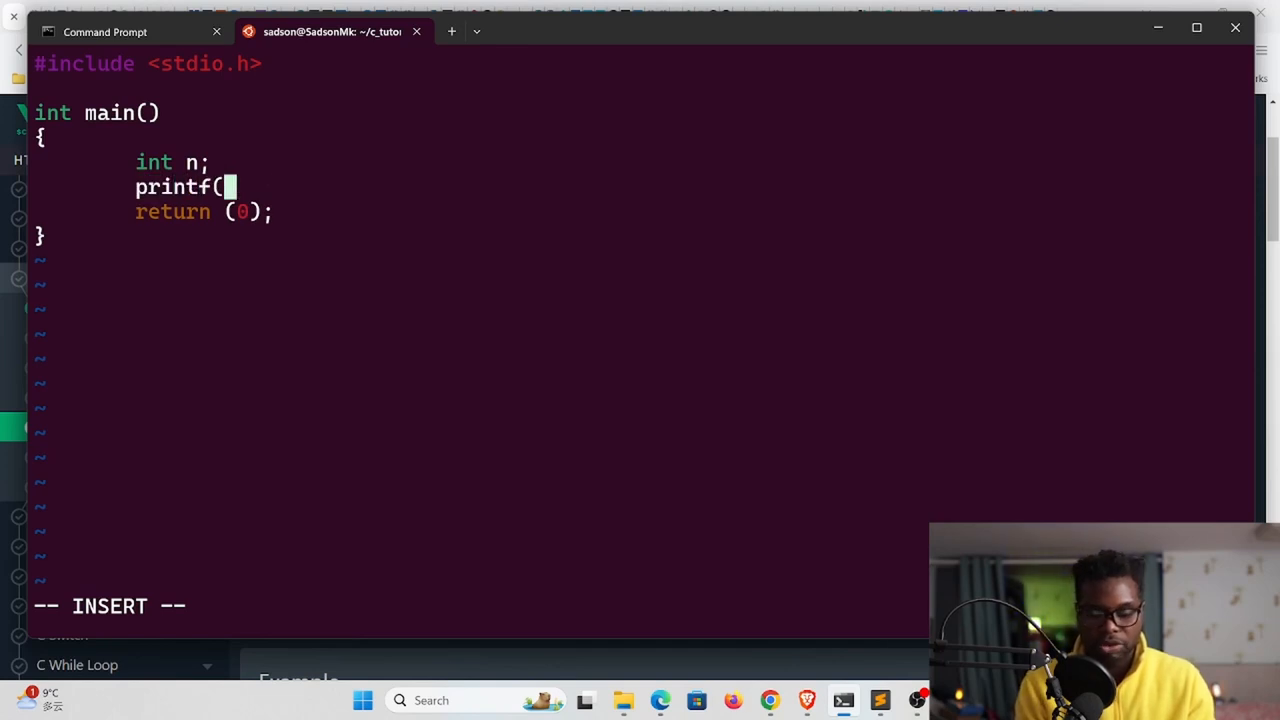
{"action": "type", "text": "\"The size of \""}
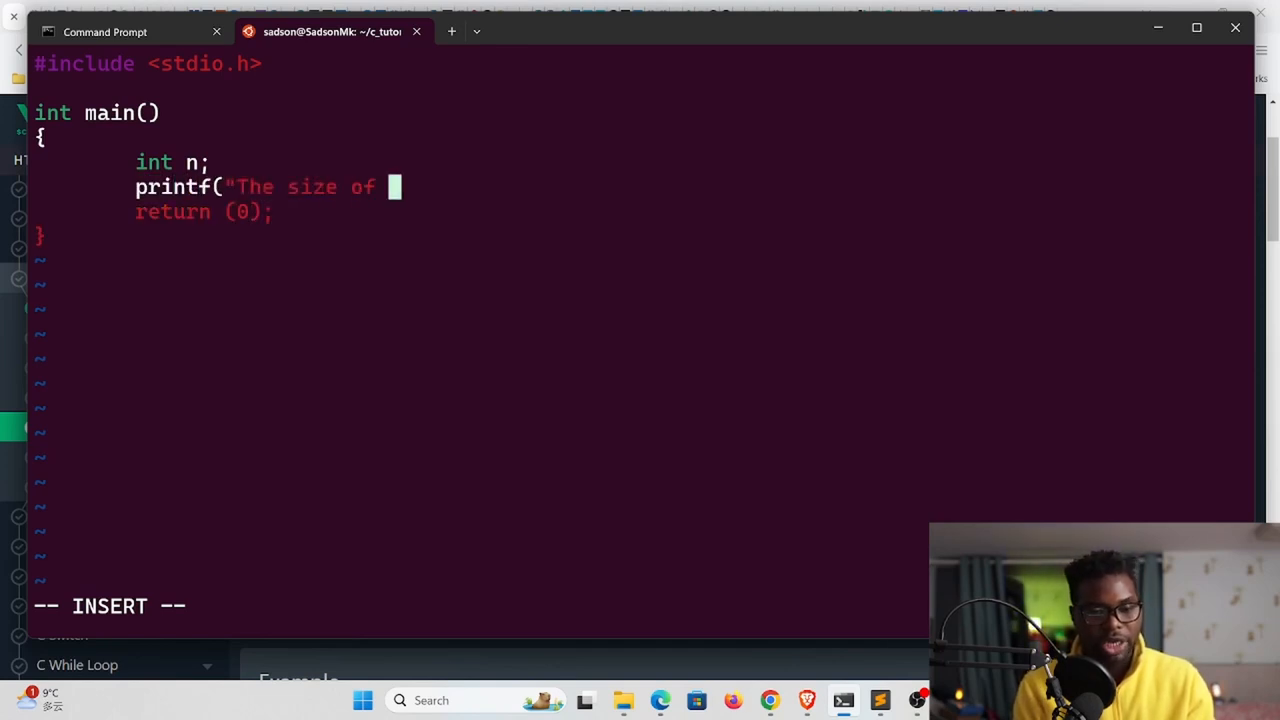
{"action": "type", "text": "n is"}
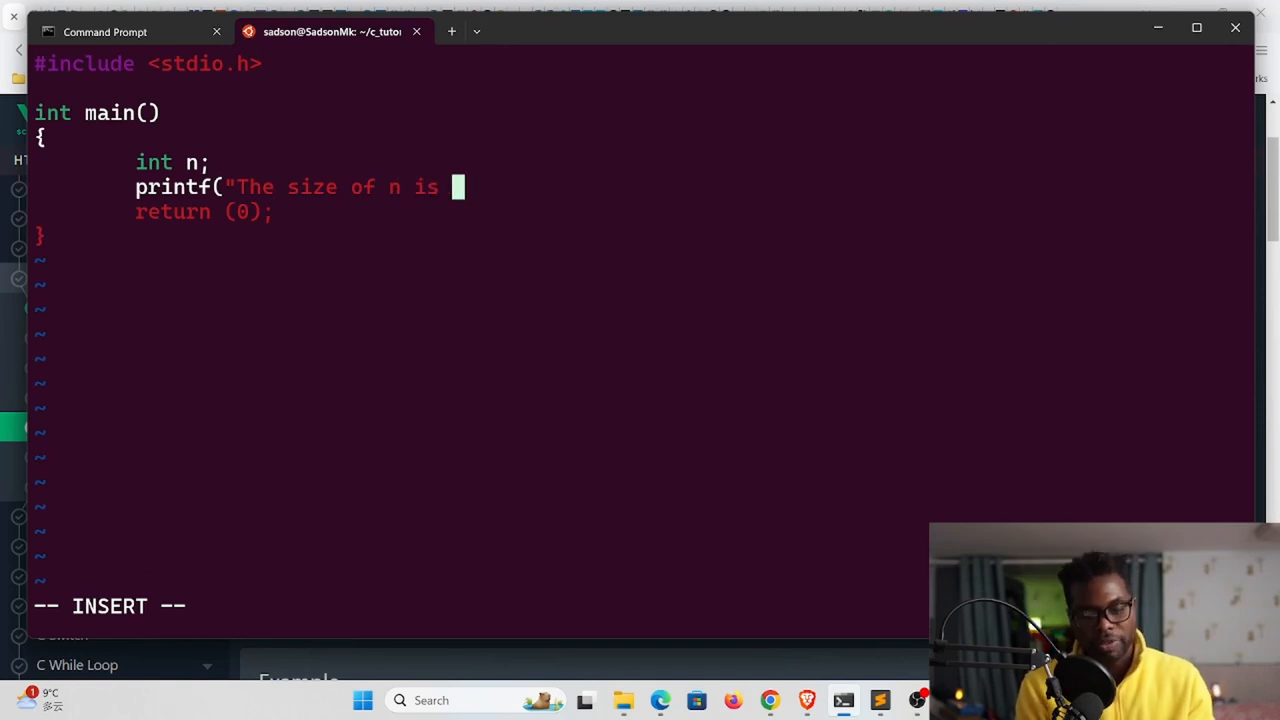
{"action": "type", "text": "%"}
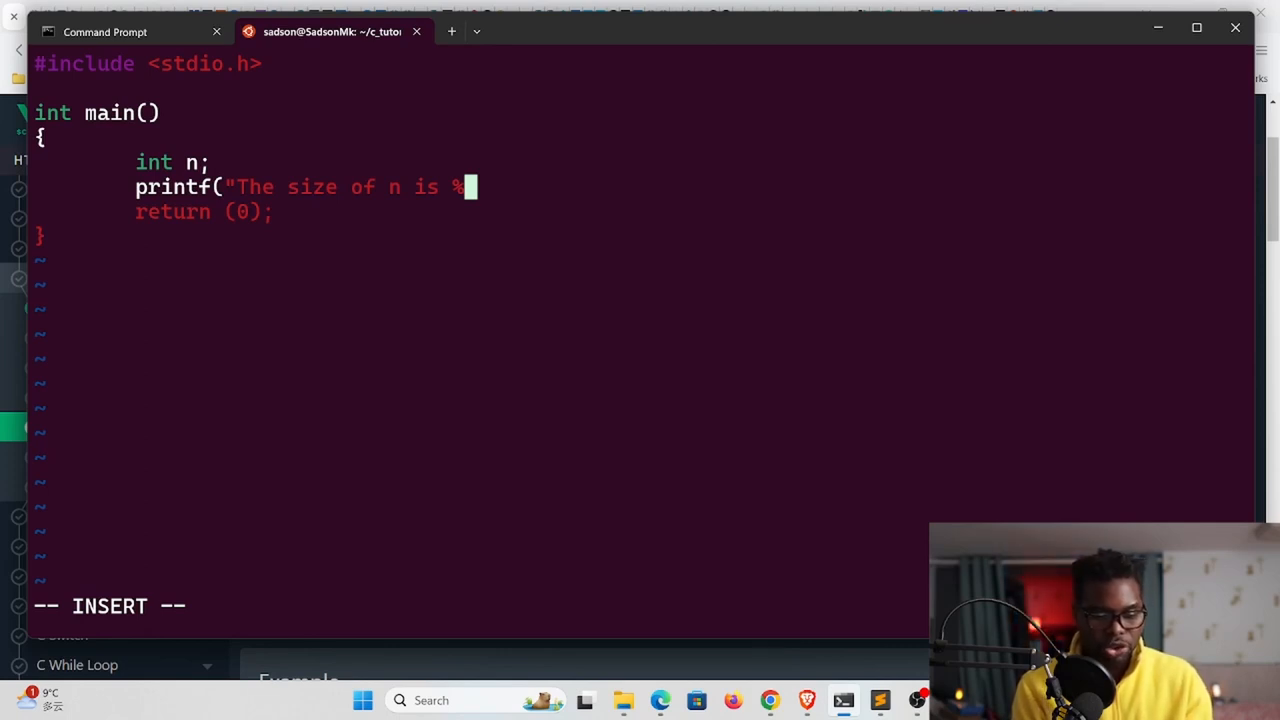
{"action": "type", "text": "lu byte"}
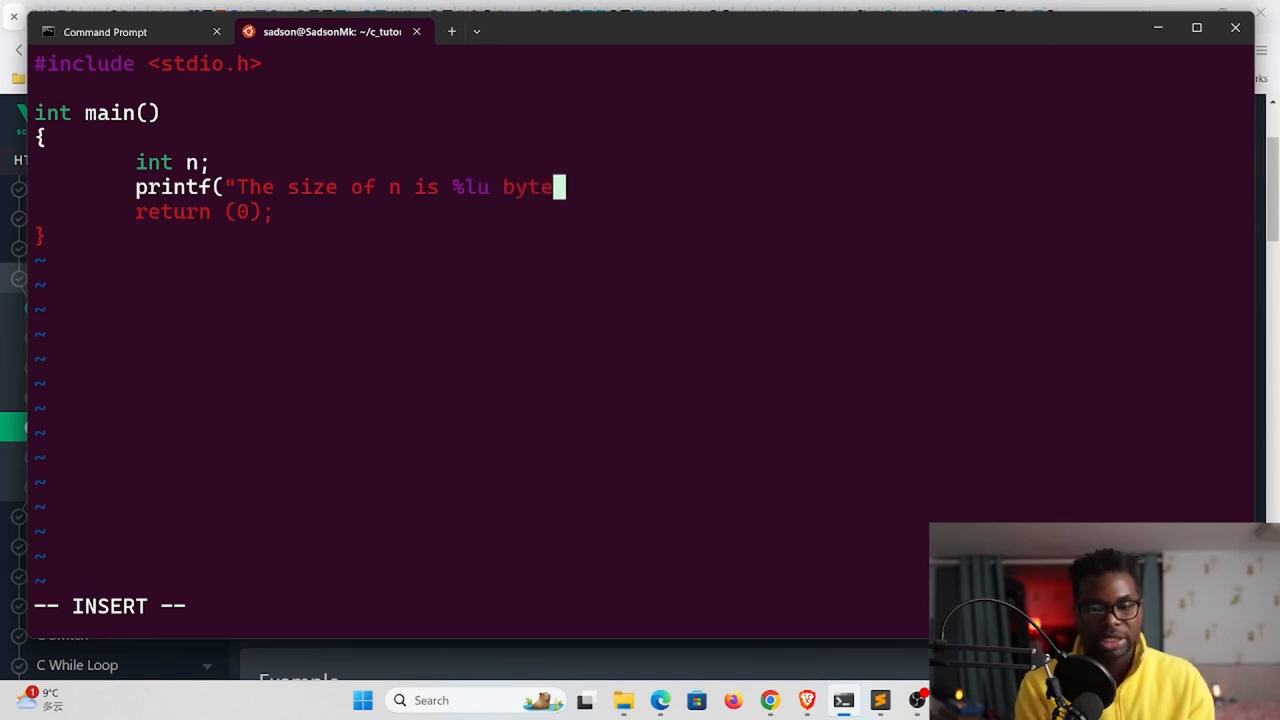
{"action": "type", "text": "(s)"}
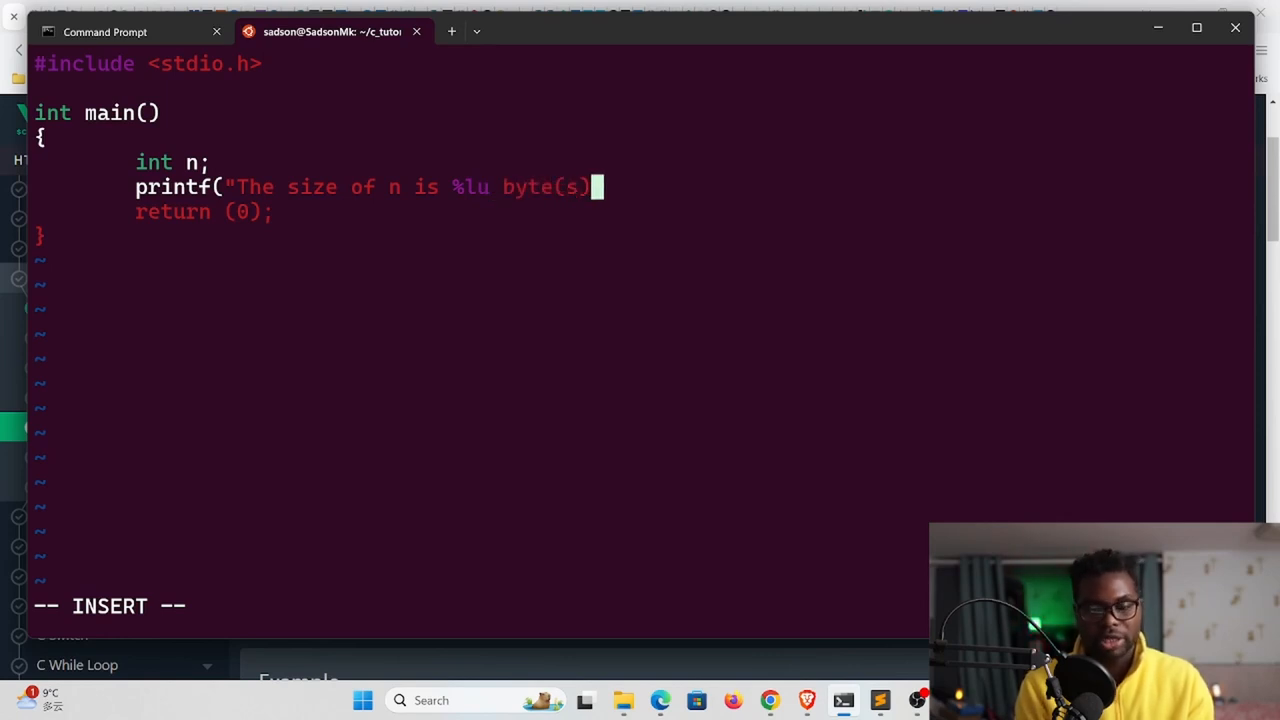
{"action": "type", "text": "\\n\""}
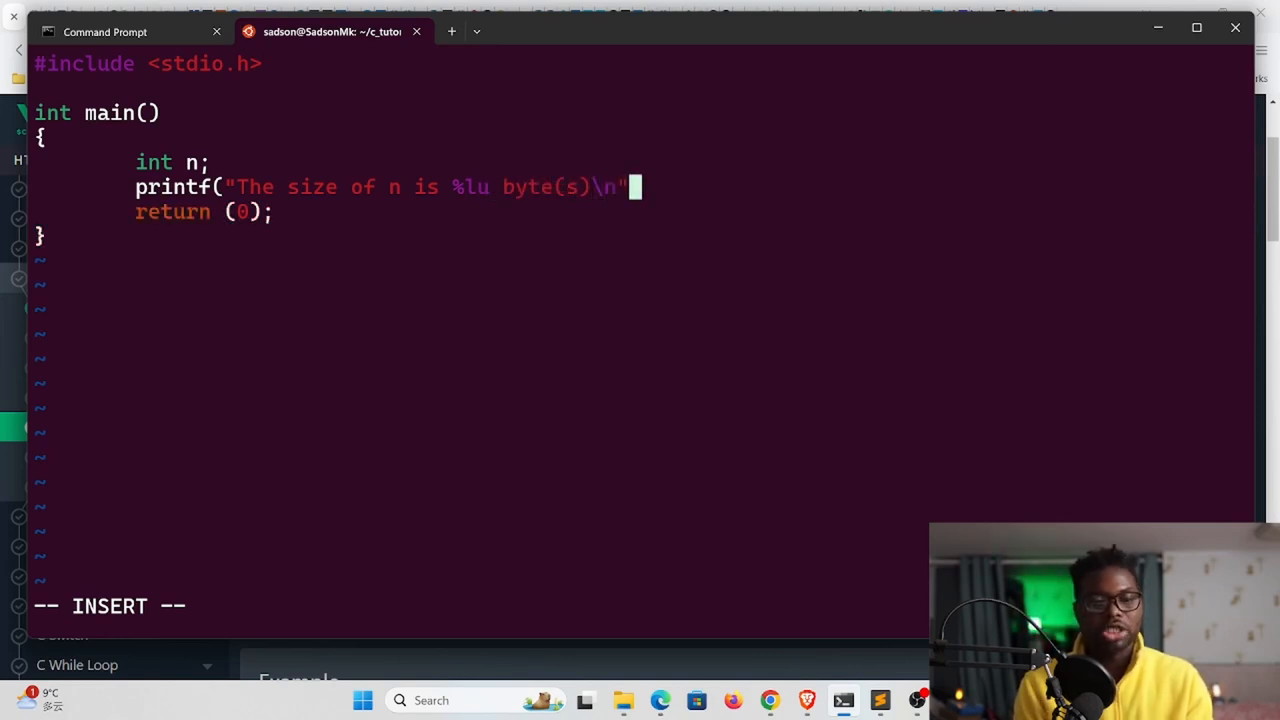
Pass sizeof(n) as the printf argument and close the statement with a semicolon
{"action": "type", "text": ", si"}
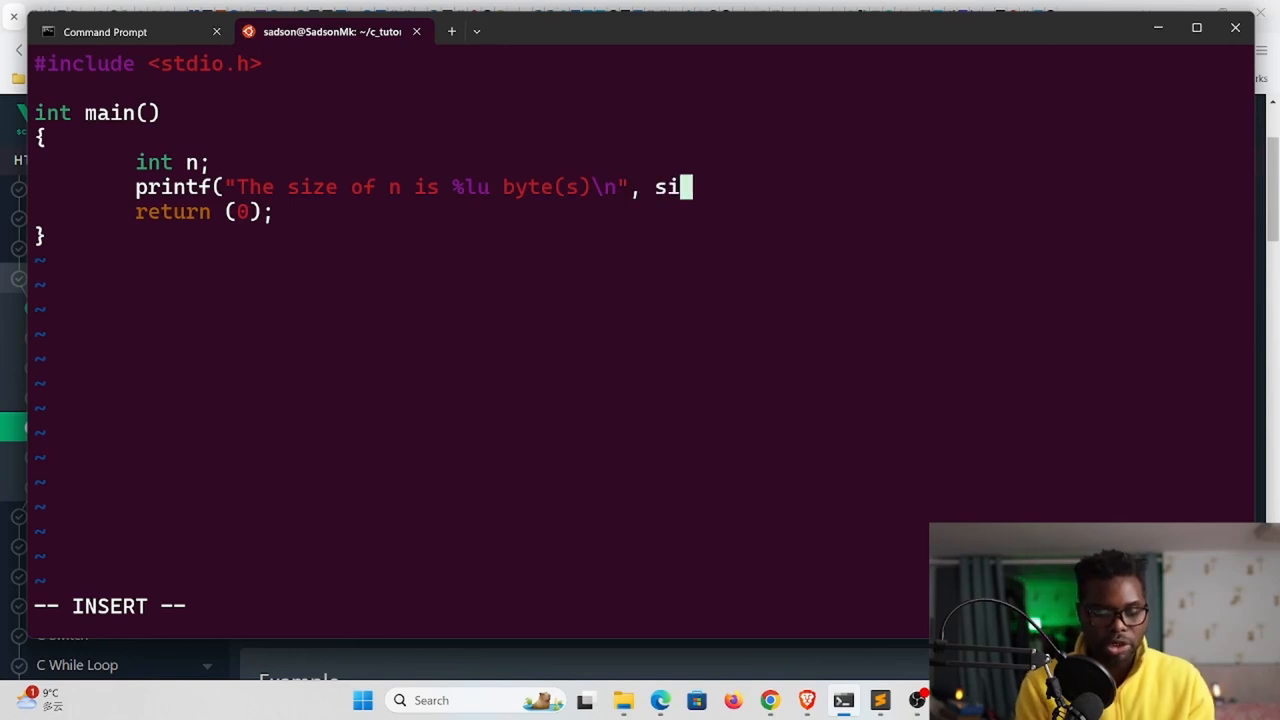
{"action": "type", "text": "zeof"}
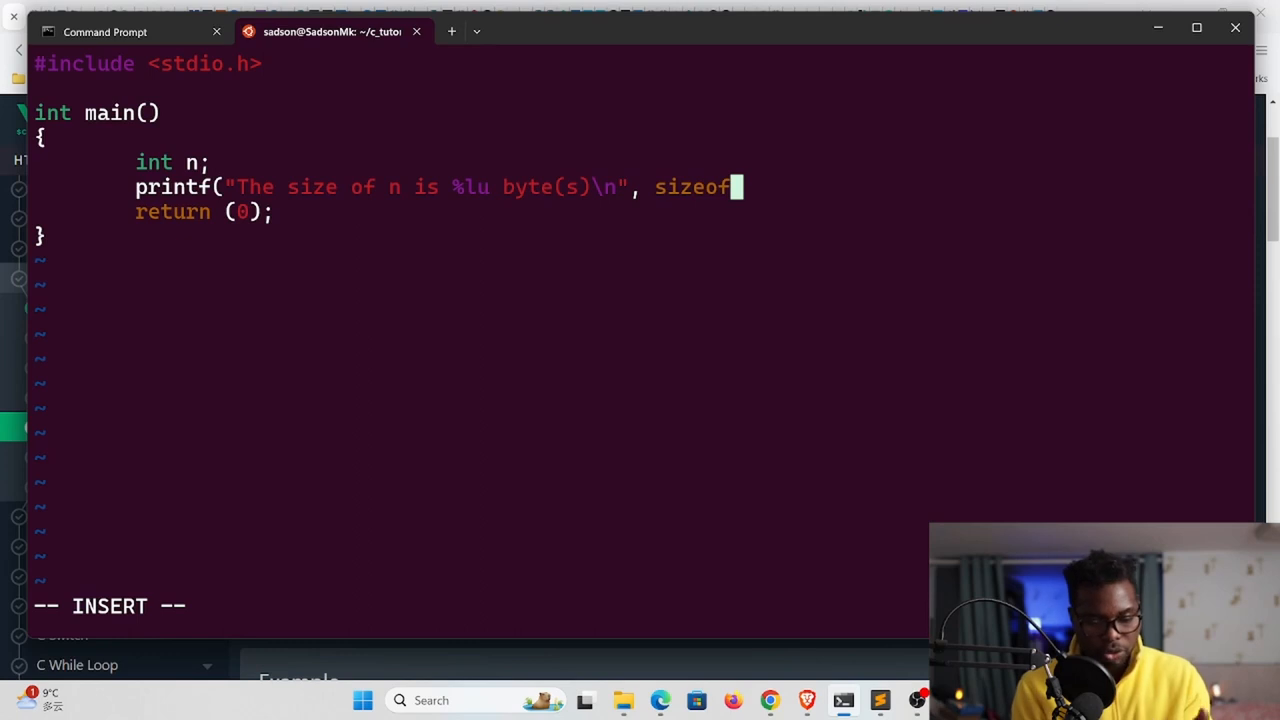
{"action": "type", "text": "("}
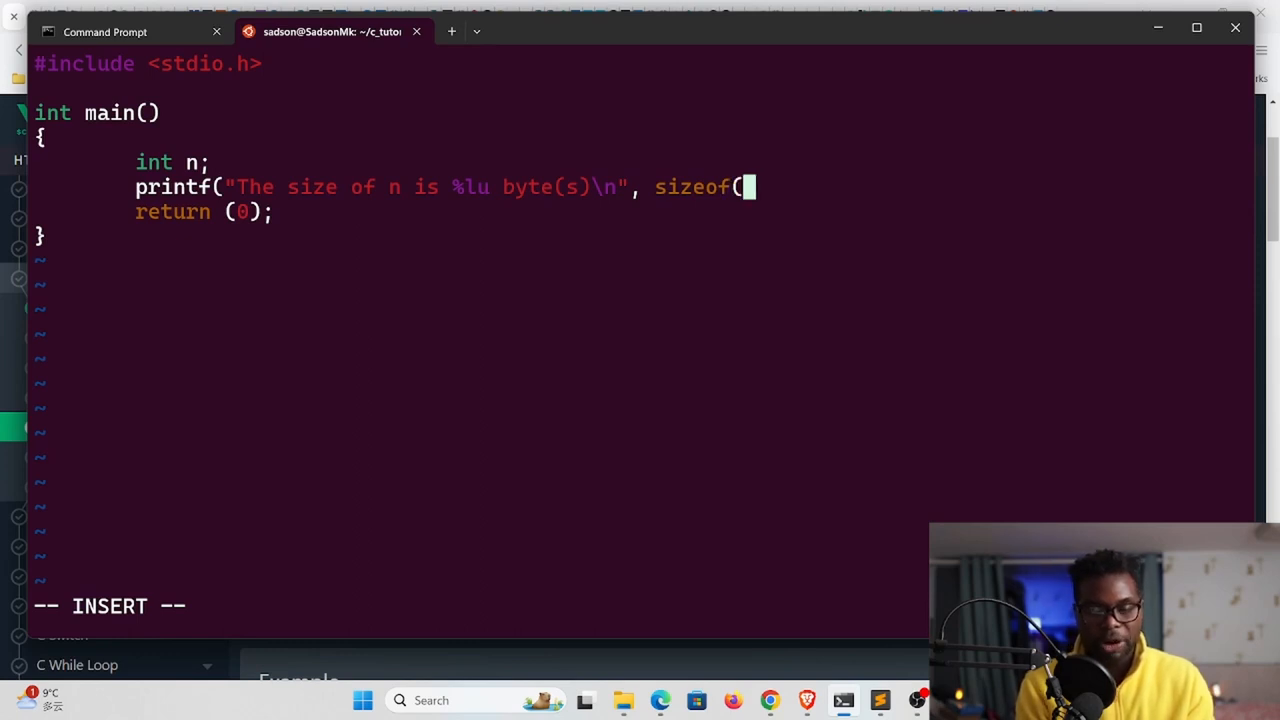
{"action": "type", "text": ")"}
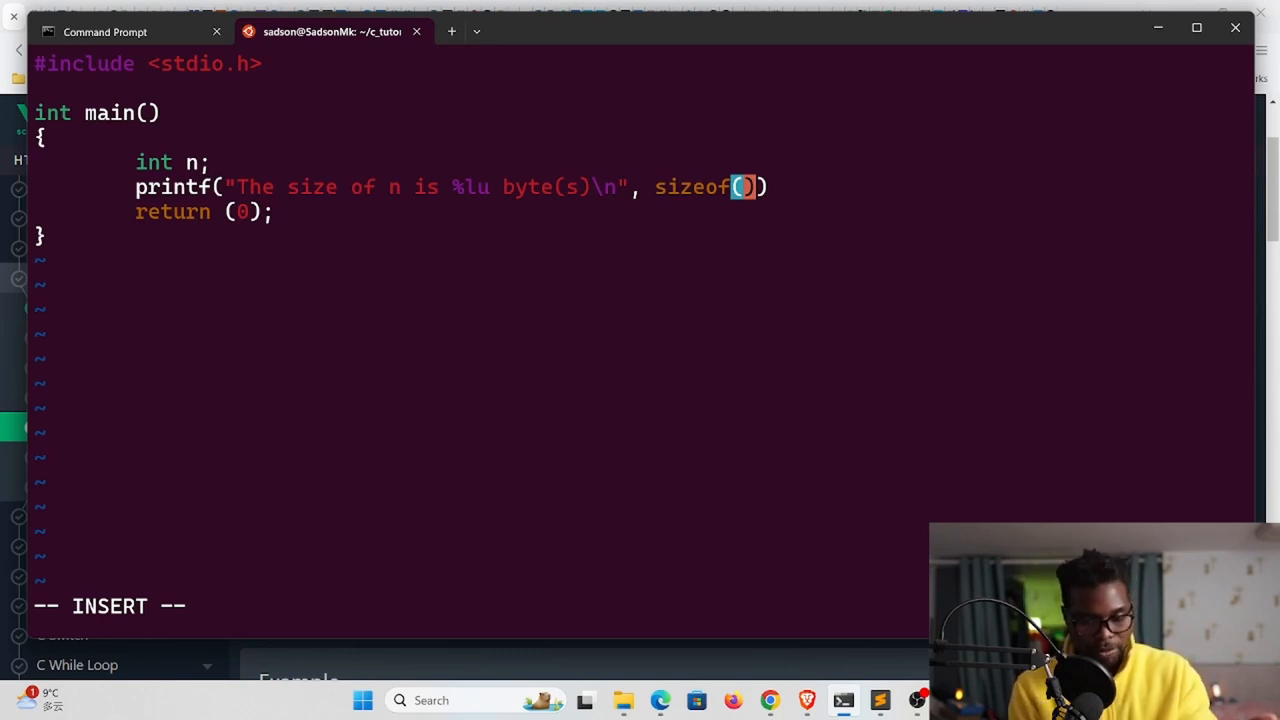
{"action": "type", "text": "n"}
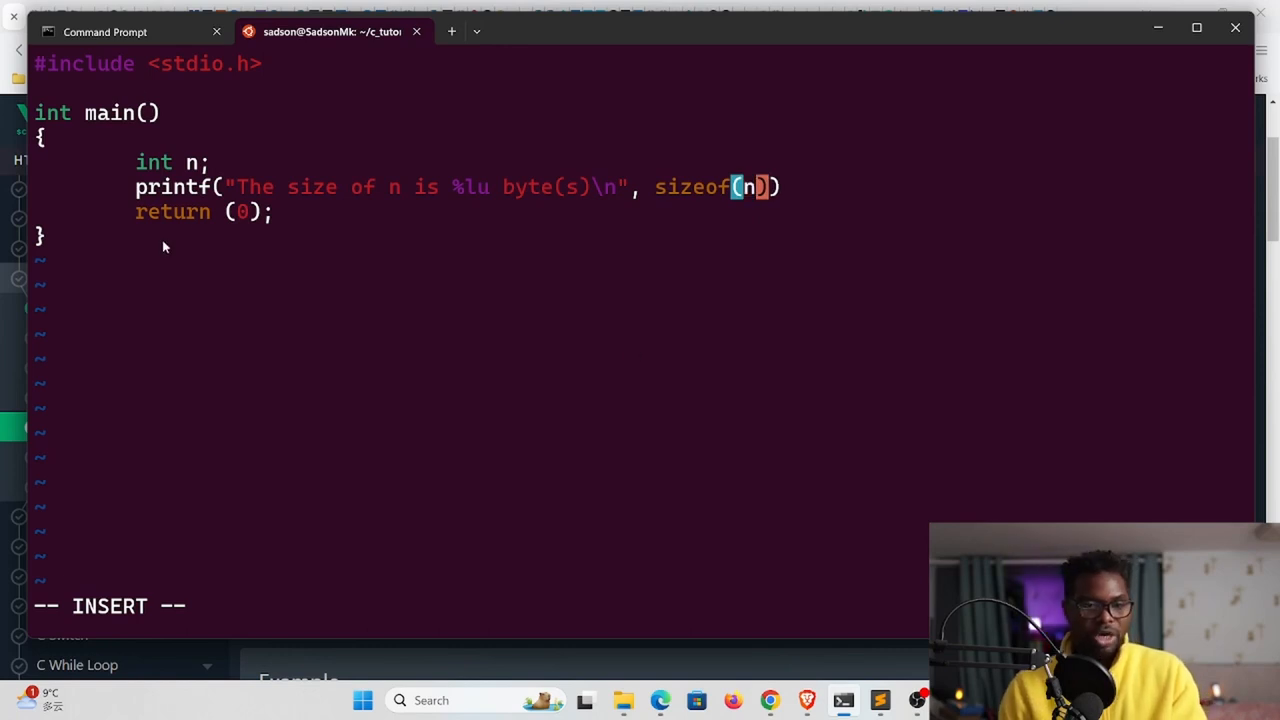
{"action": "double_click", "coordinate": [154, 162]}
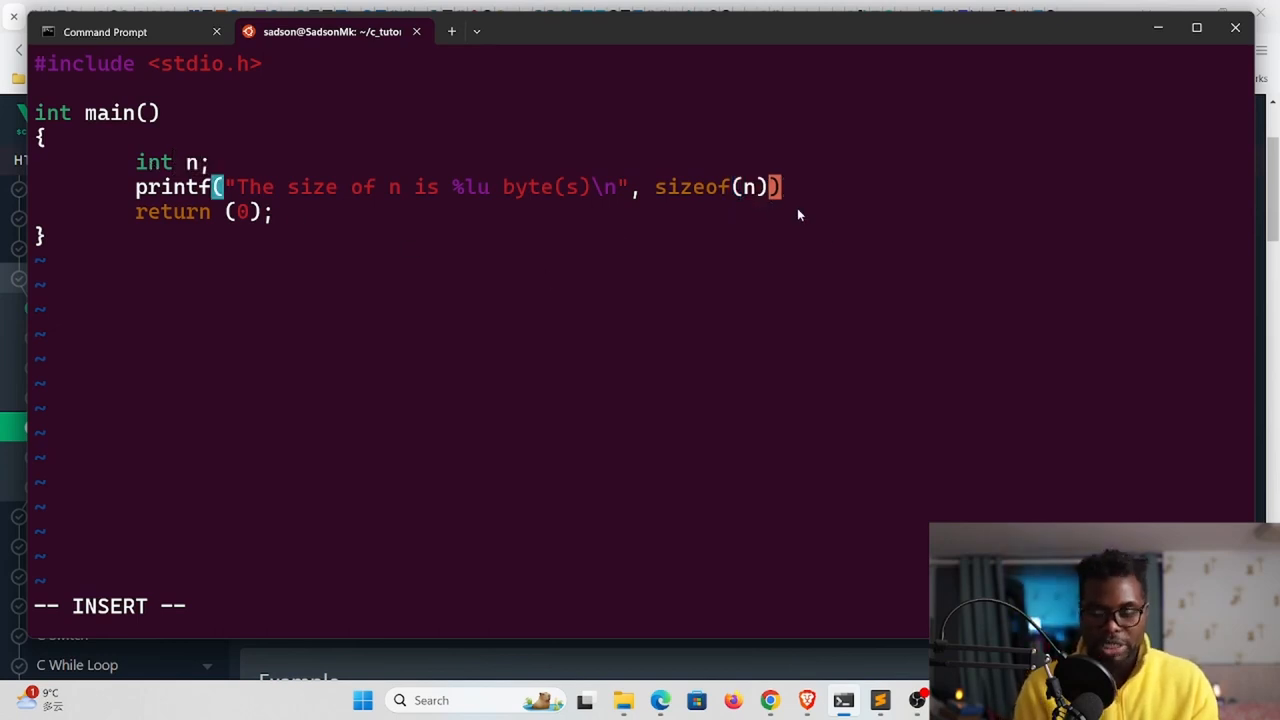
{"action": "type", "text": ";"}
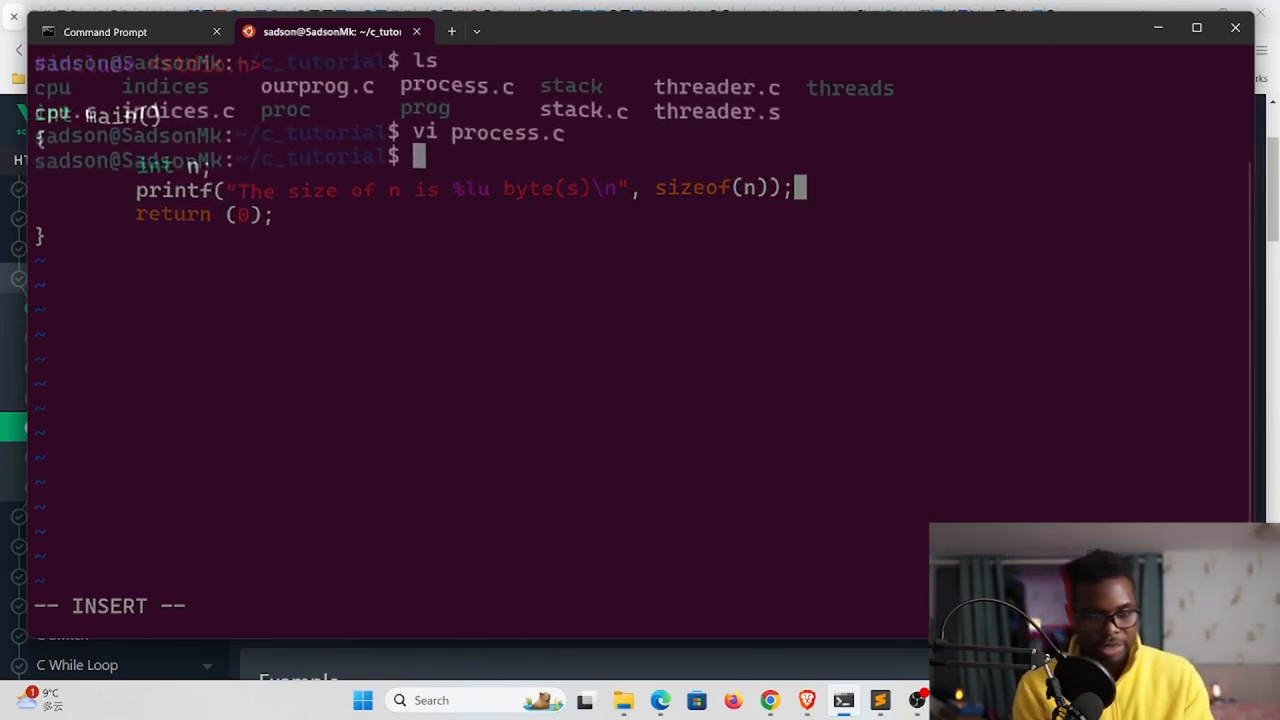
Compile process.c into proc with gcc, confirm it with ls, and start ./proc
{"action": "type", "text": "gcc"}
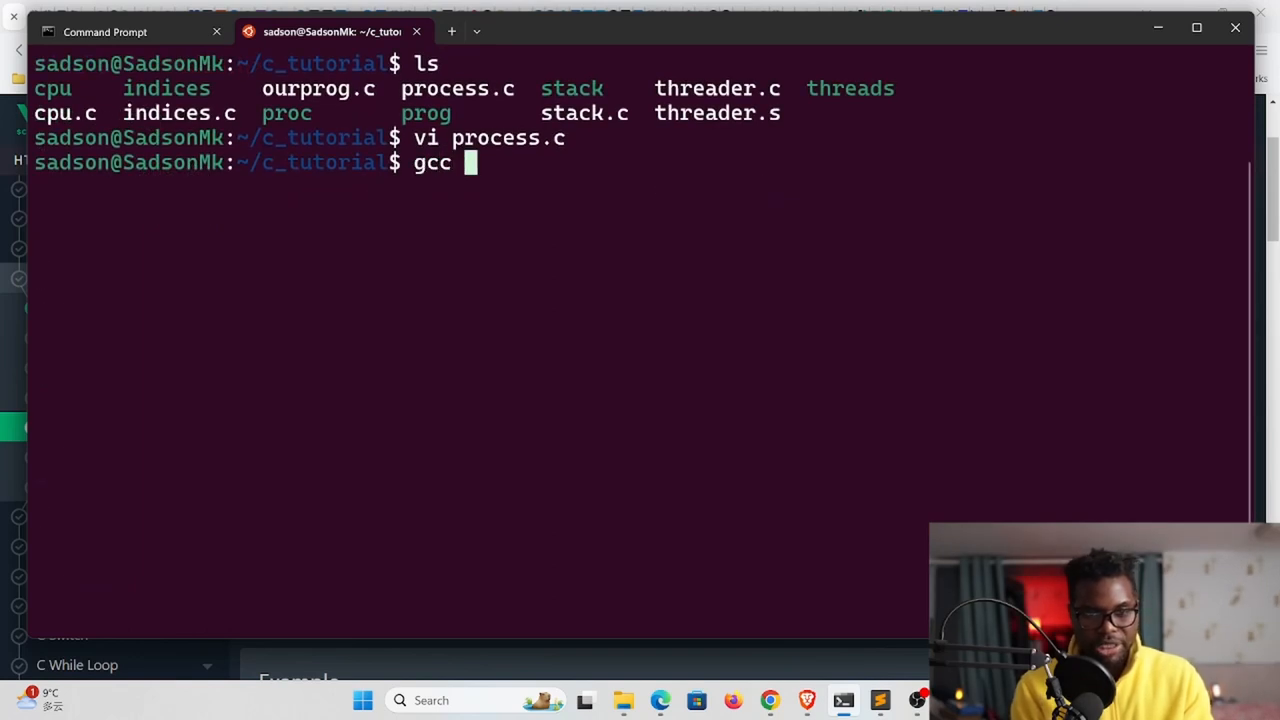
{"action": "type", "text": "-o"}
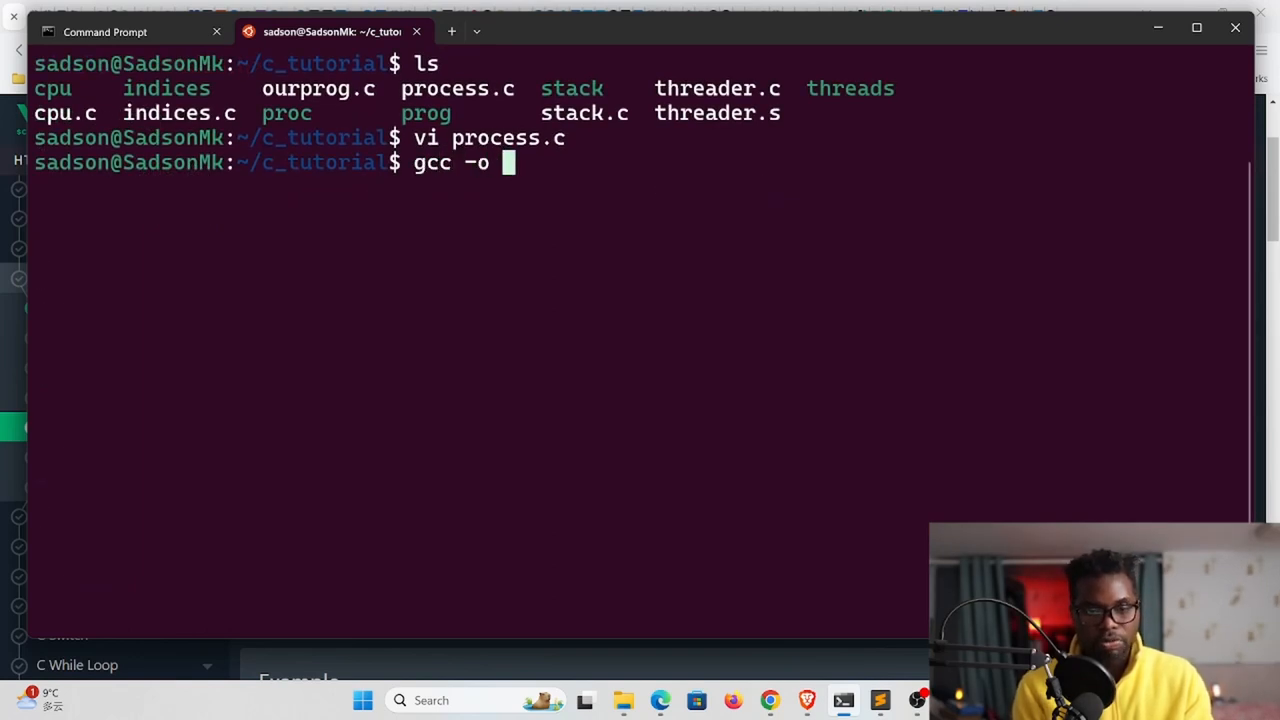
{"action": "type", "text": "proc"}
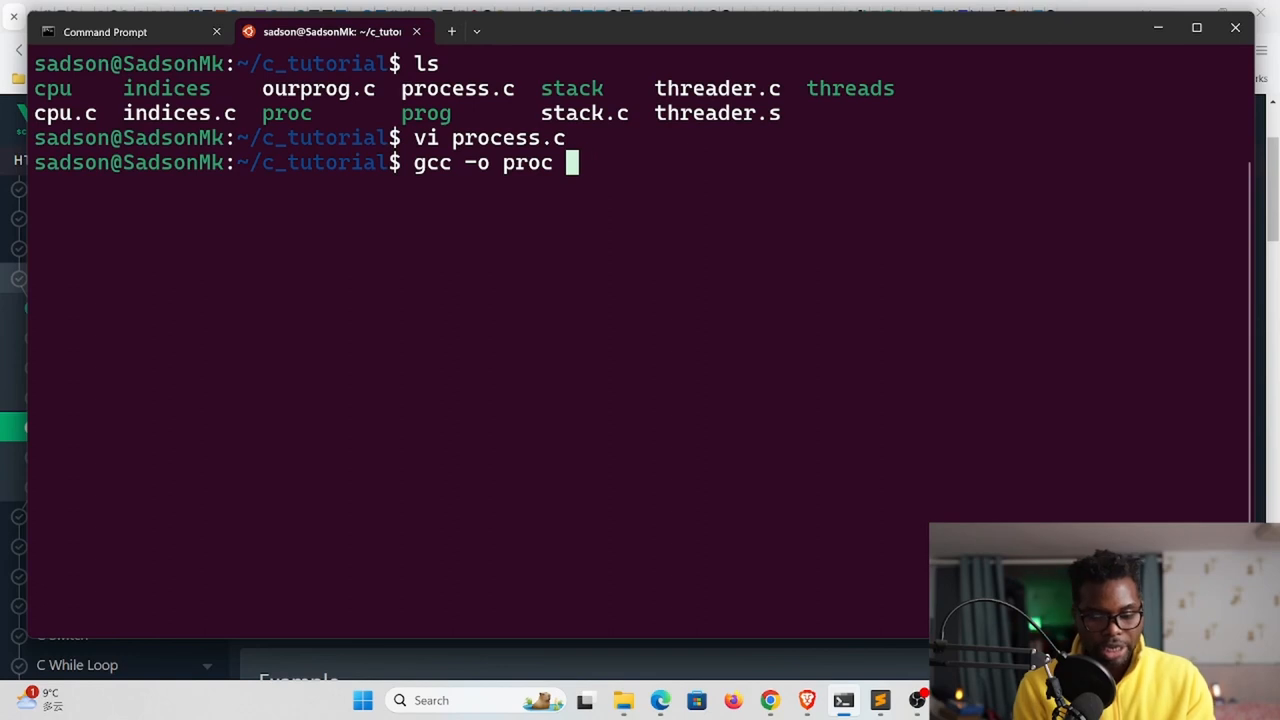
{"action": "type", "text": "process.c"}
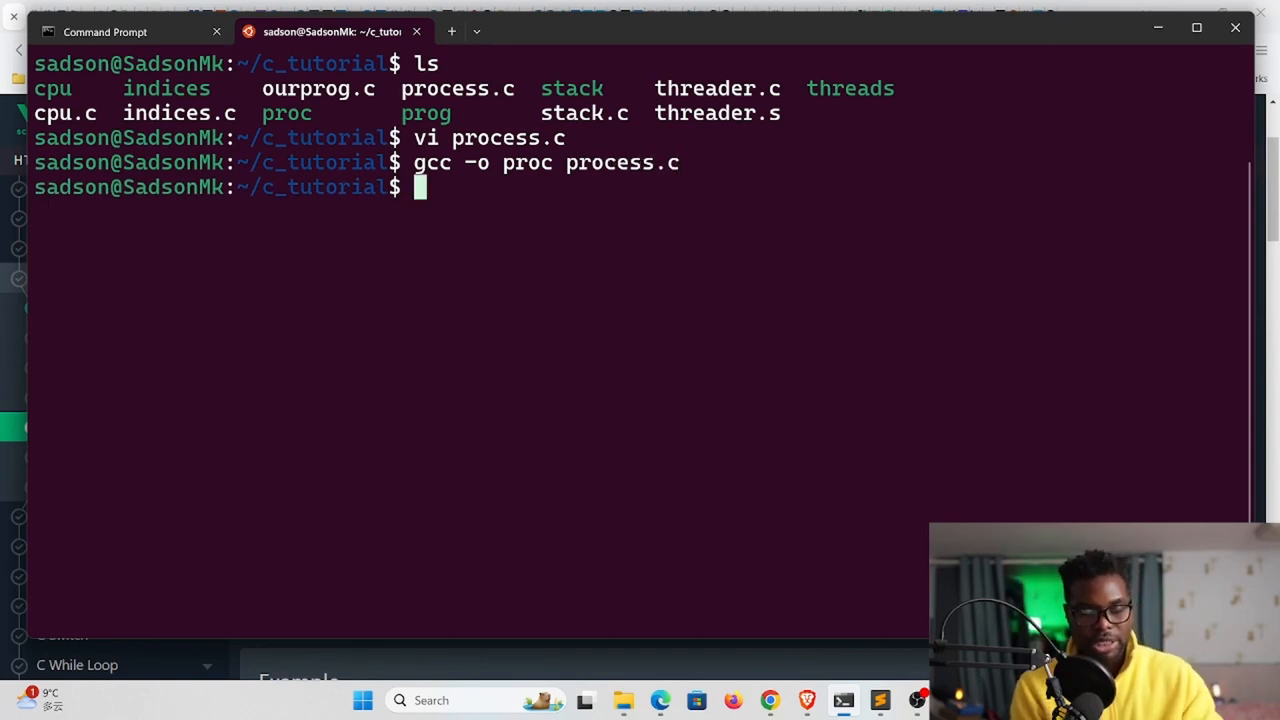
{"action": "type", "text": "ls"}
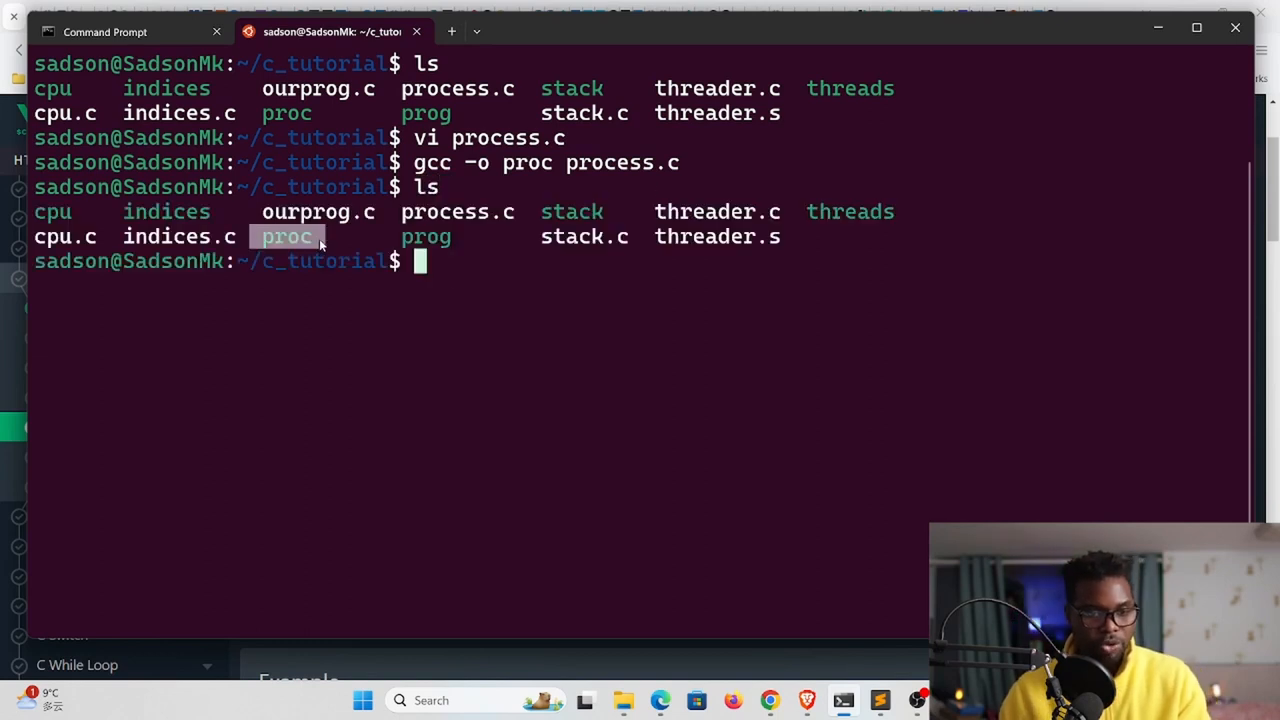
{"action": "mouse_move", "coordinate": [448, 280]}
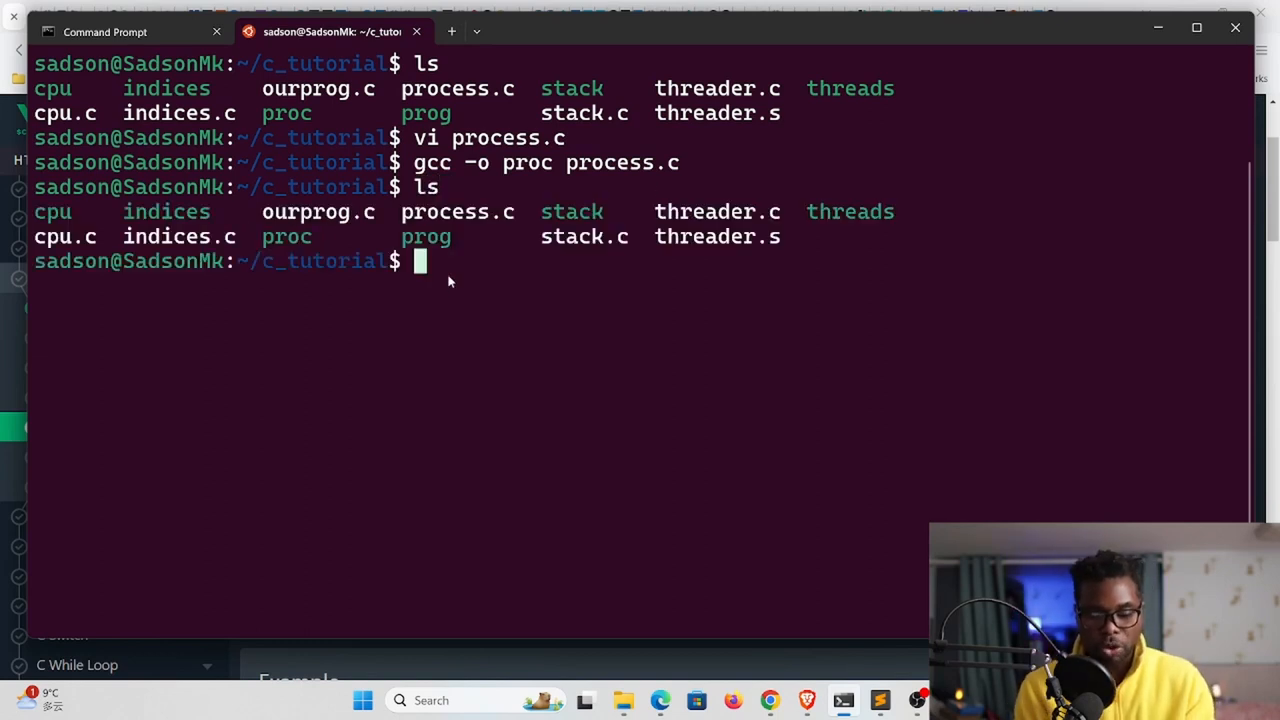
{"action": "type", "text": "./pro"}
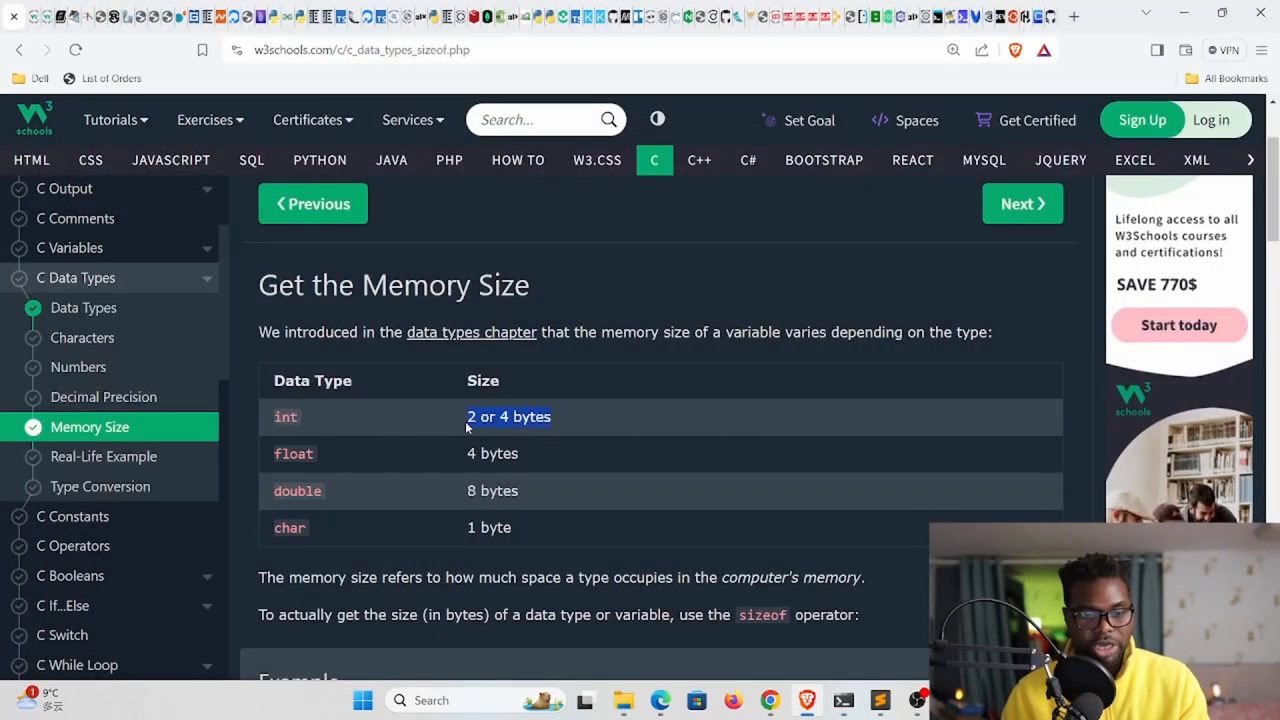
{"action": "mouse_move", "coordinate": [558, 459]}
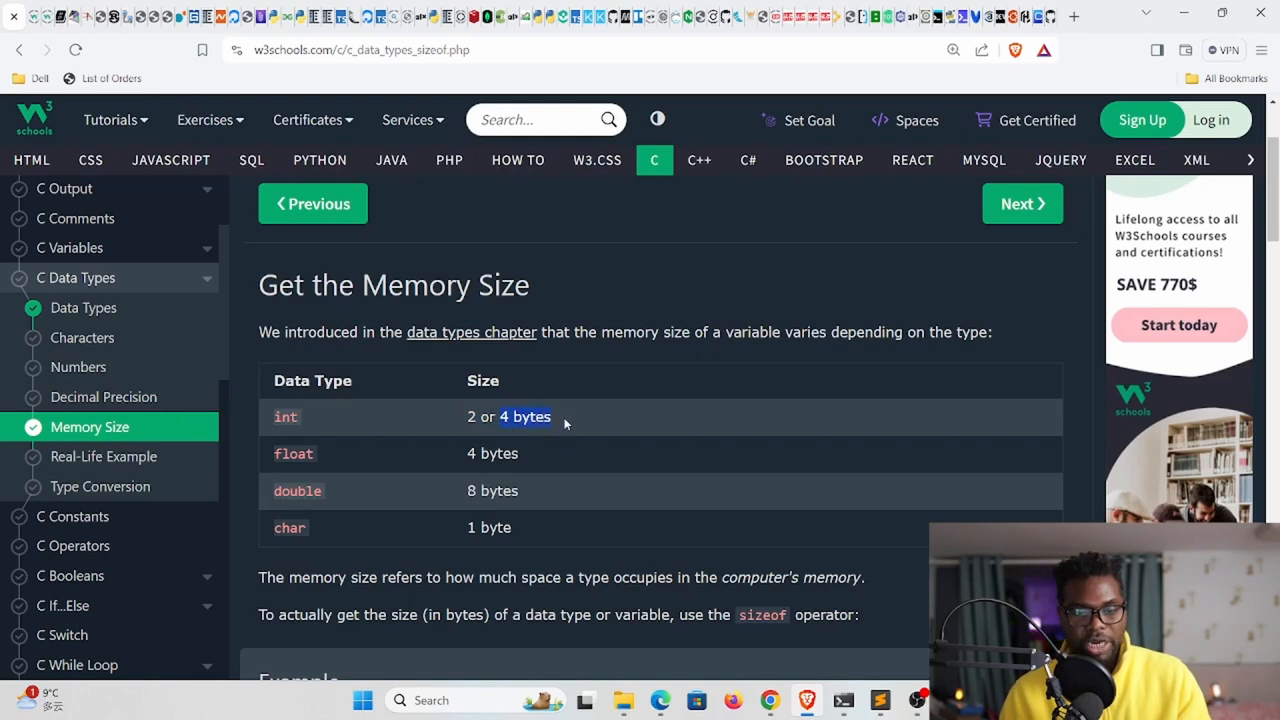
{"action": "mouse_move", "coordinate": [328, 431]}
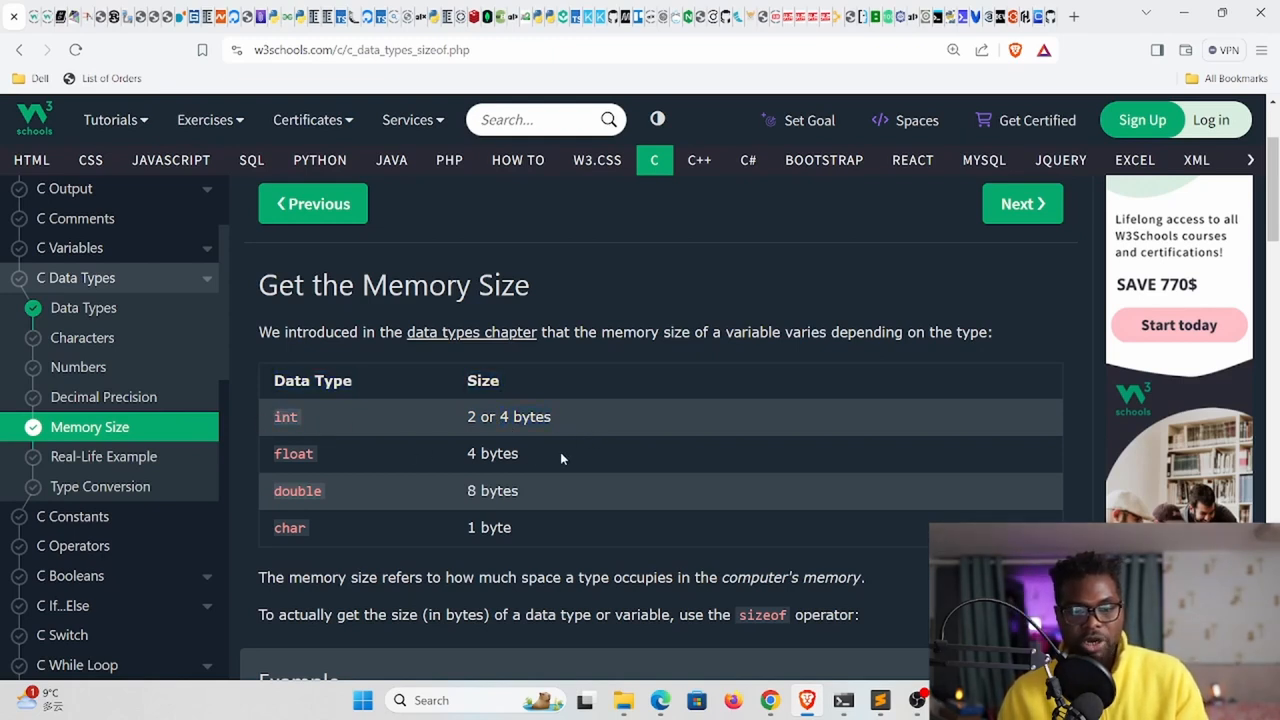
{"action": "mouse_move", "coordinate": [460, 420]}
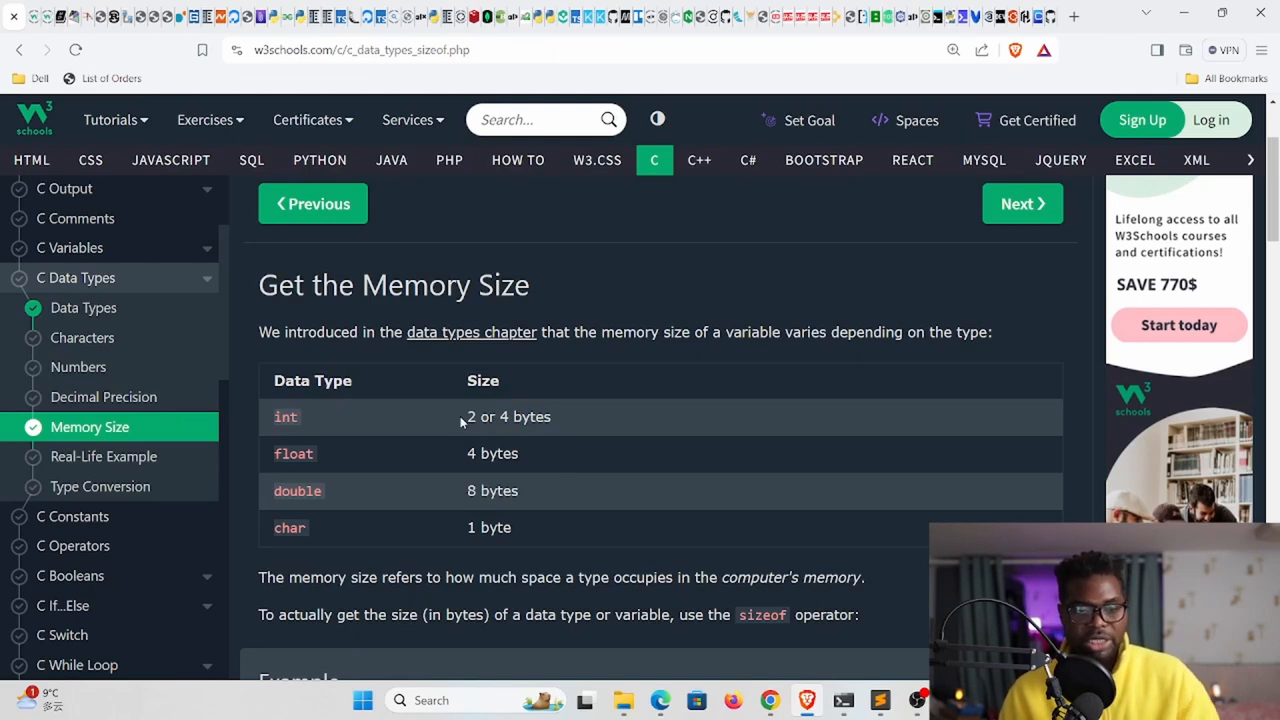
Highlight int's 2-byte size in the W3Schools table and return to the terminal
{"action": "double_click", "coordinate": [471, 417]}
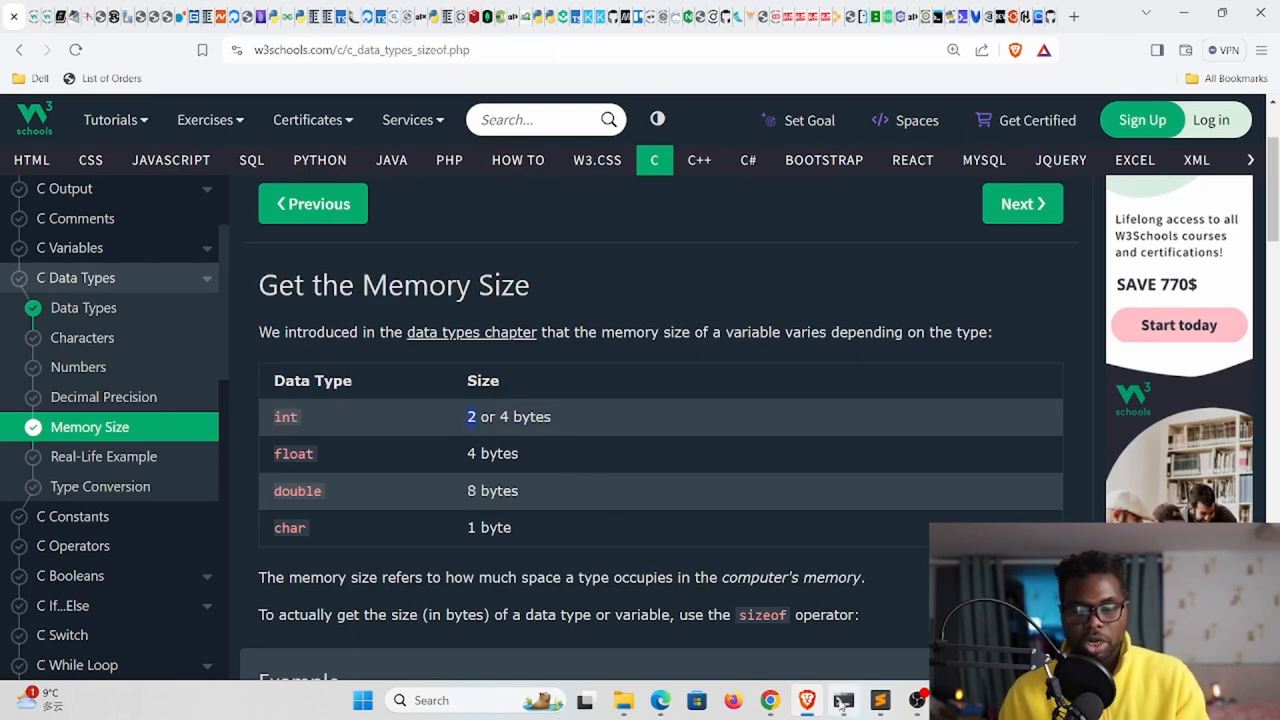
{"action": "left_click", "coordinate": [843, 700]}
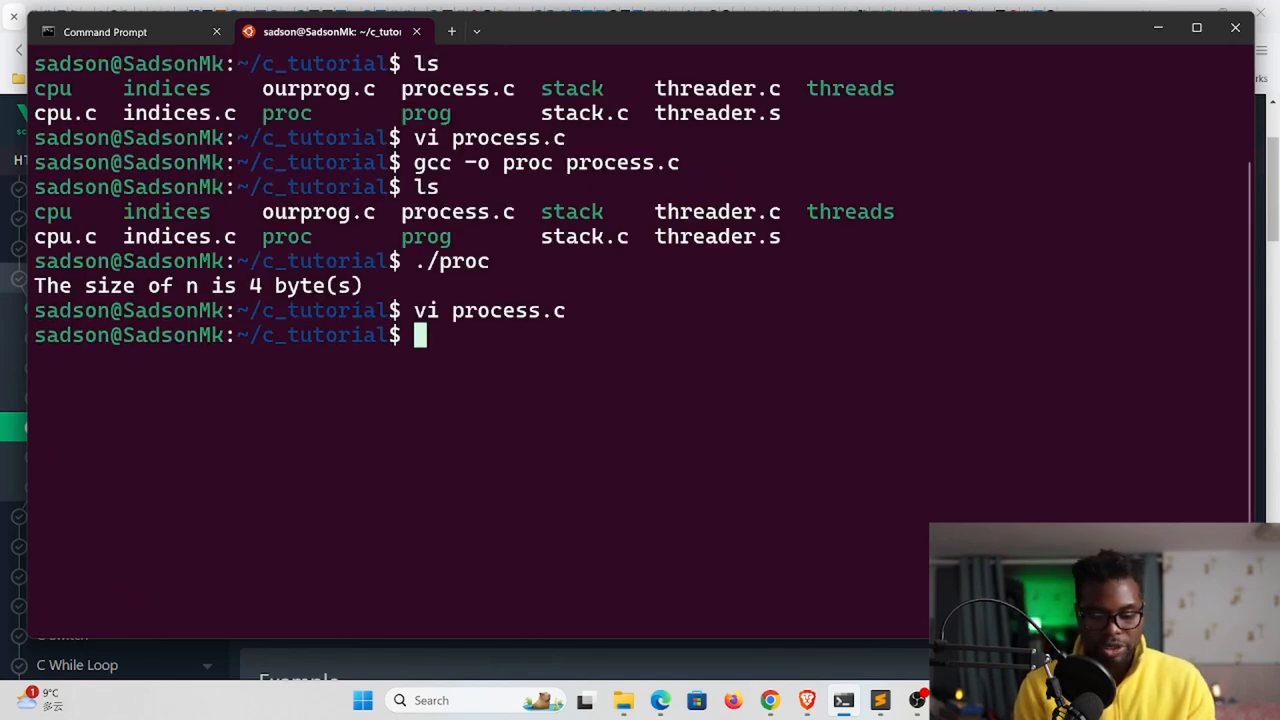
Recompile process.c into proc with gcc -o proc process.c
{"action": "type", "text": "gcc -o proc process.c"}
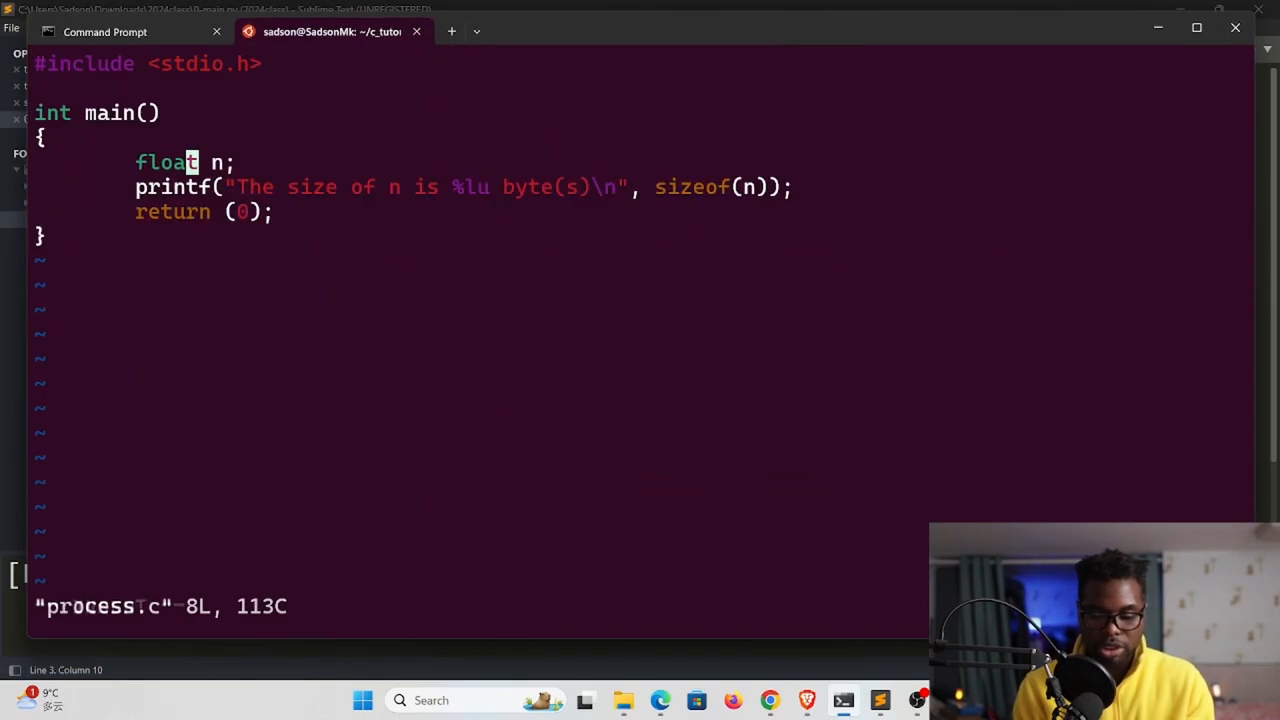
Change n's type on the declaration line from float to double
{"action": "type", "text": "do"}
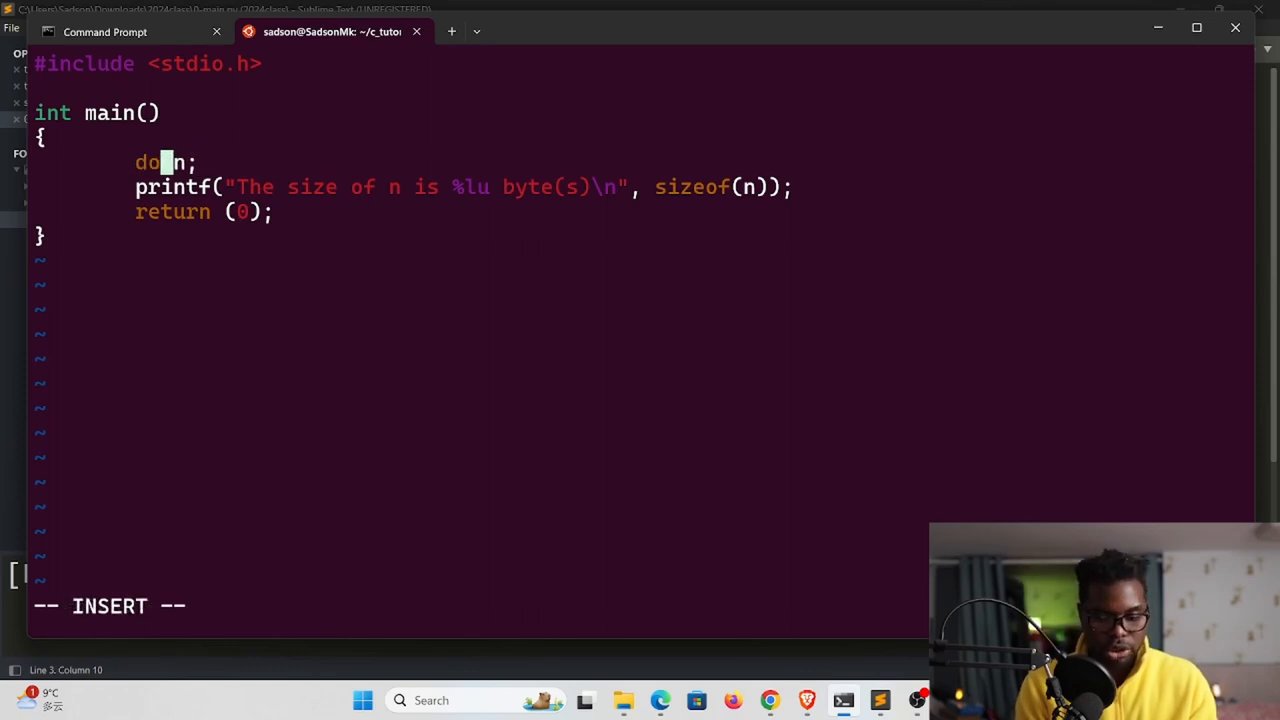
{"action": "type", "text": "uble"}
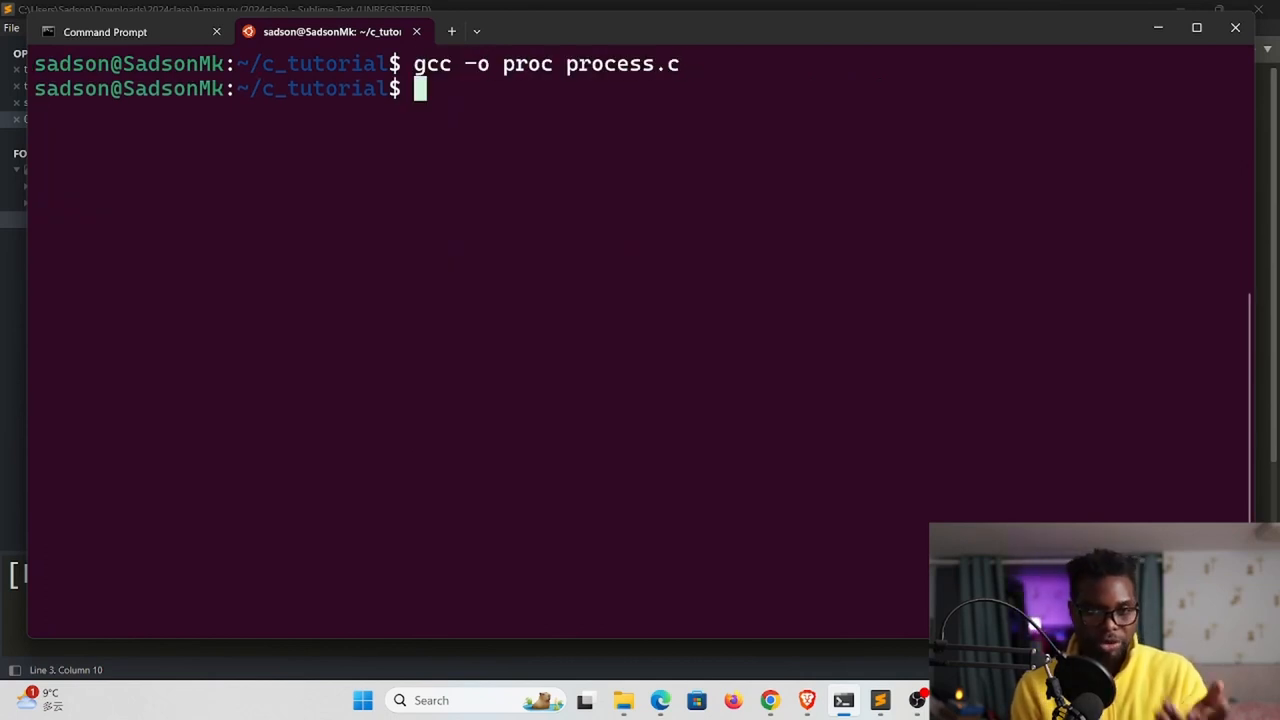
Run ./proc to show n is 8 byte(s) and select part of the output
{"action": "type", "text": "./proc"}
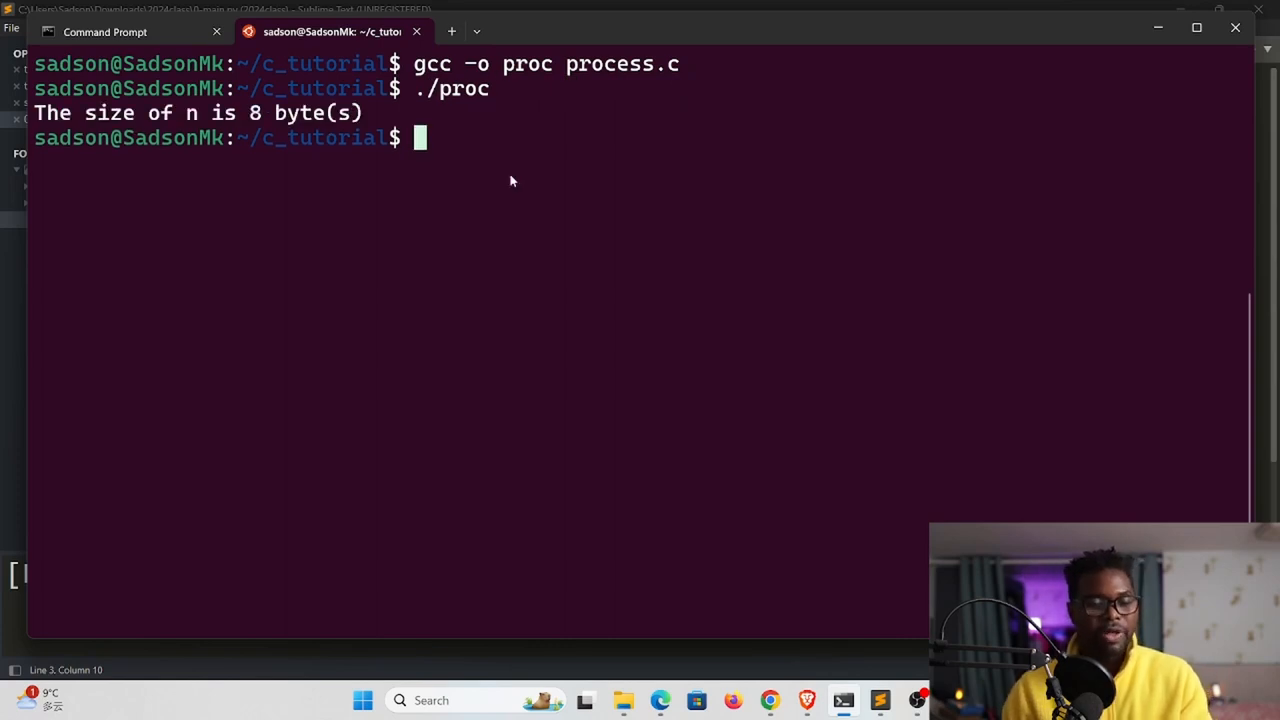
{"action": "left_click_drag", "start_coordinate": [248, 112], "coordinate": [338, 112]}
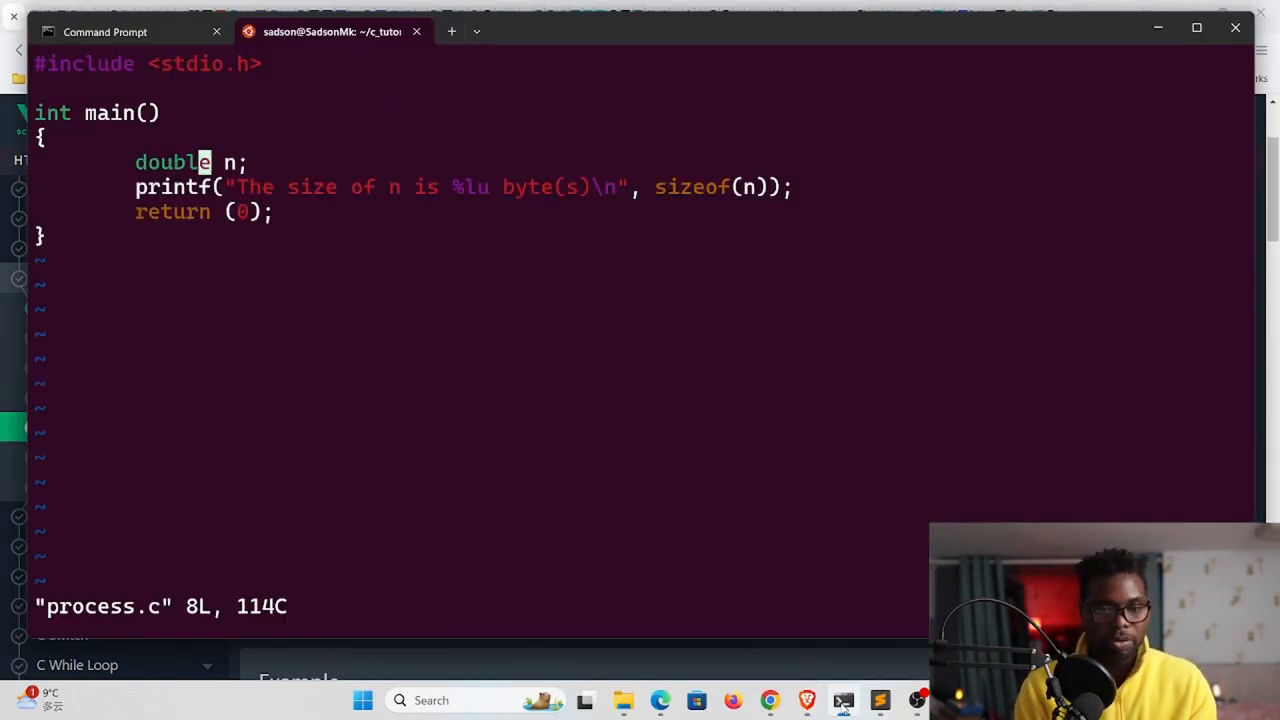
Recompile and run proc, then highlight char's 1-byte size on W3Schools
{"action": "key", "text": "i"}
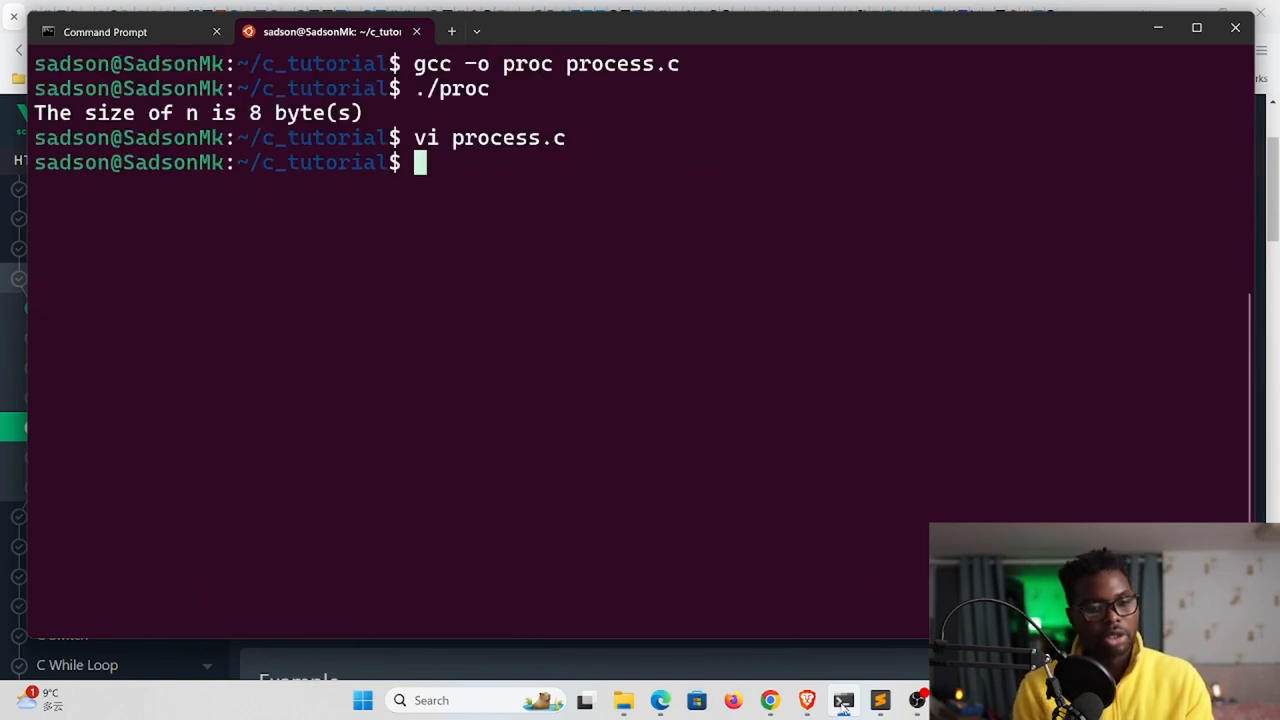
{"action": "type", "text": "gcc -o proc process.c"}
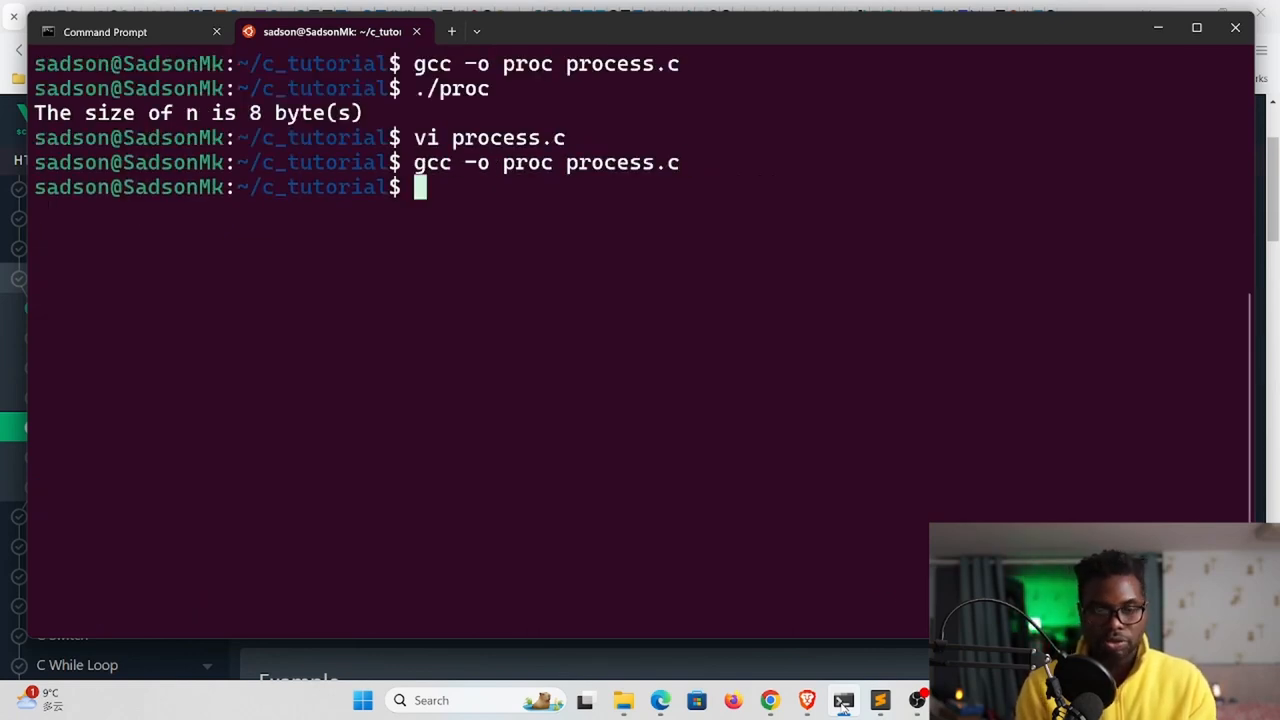
{"action": "type", "text": "./proc"}
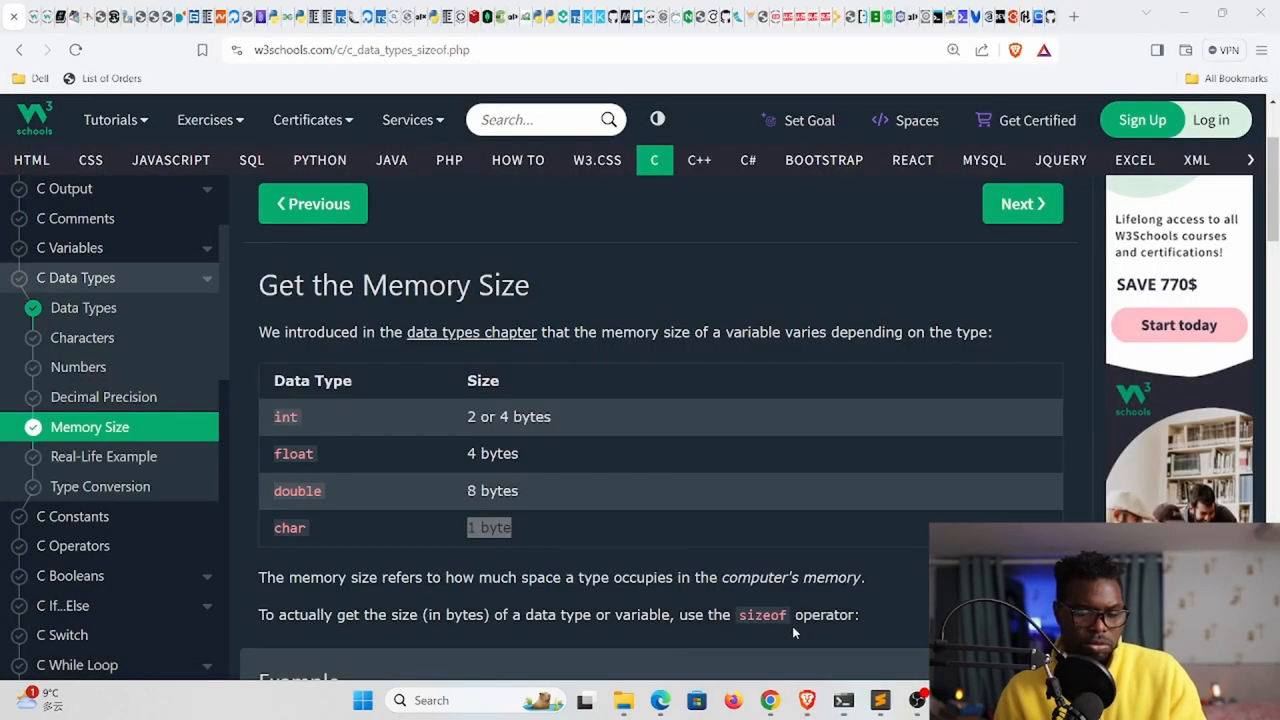
{"action": "double_click", "coordinate": [489, 527]}
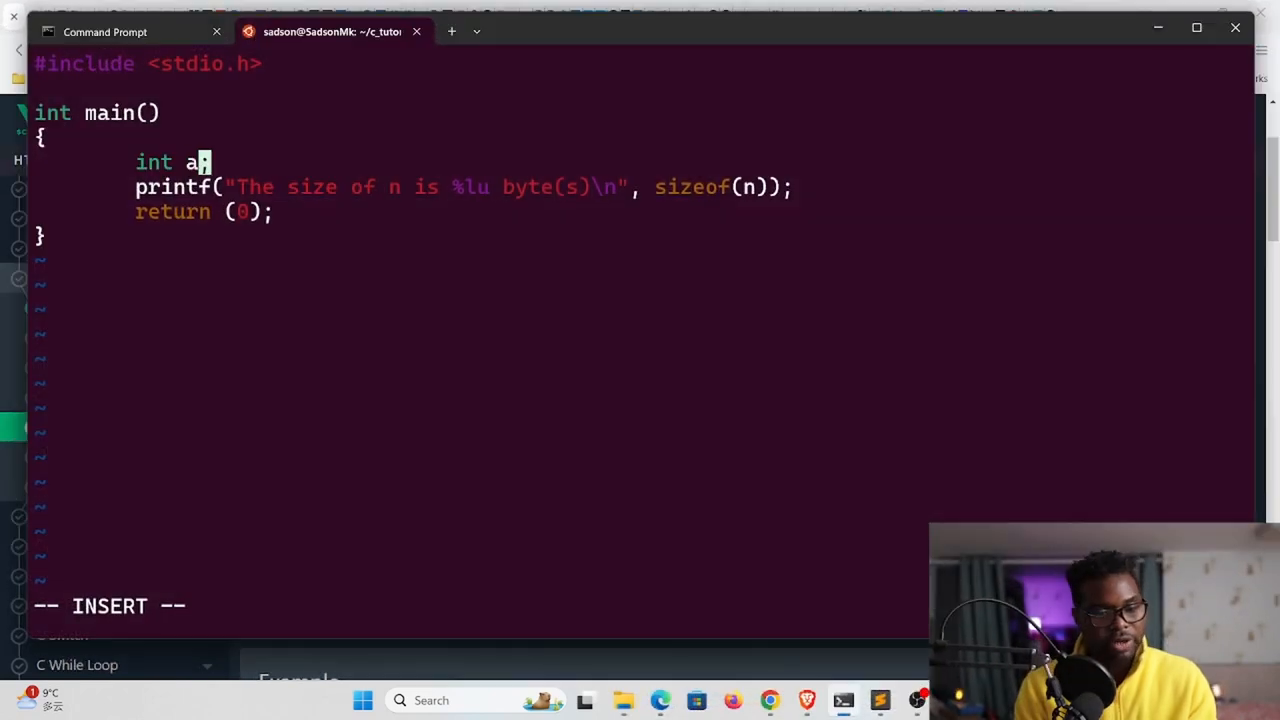
Write int arr[] = {10,30,45,23,13,15,17}; as the declaration in process.c
{"action": "type", "text": "rr[] = {};"}
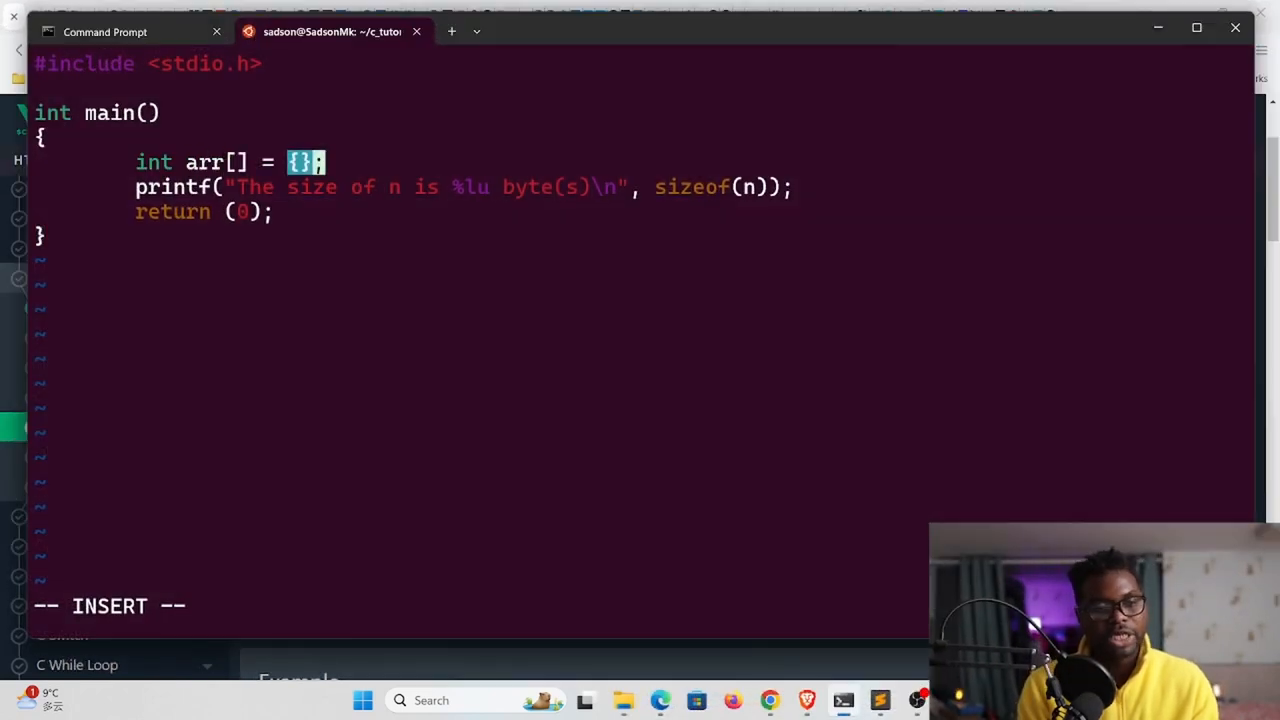
{"action": "type", "text": "10,30"}
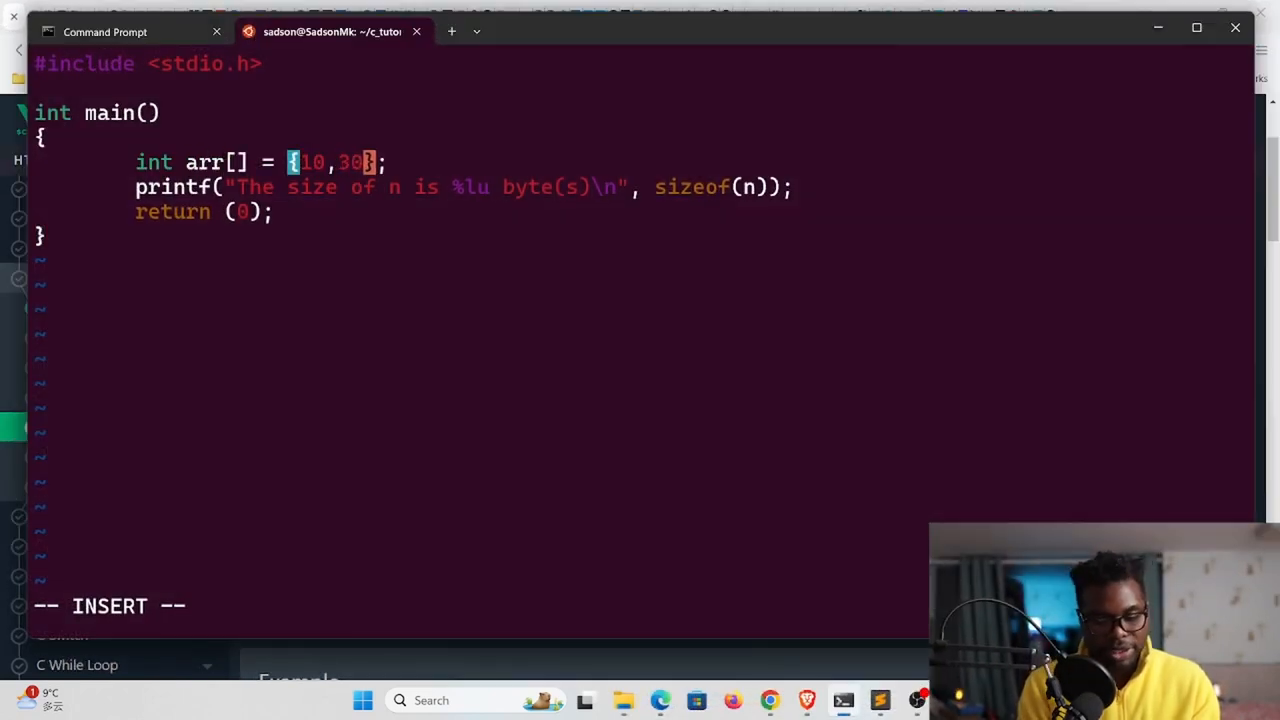
{"action": "type", "text": ",45,23,1"}
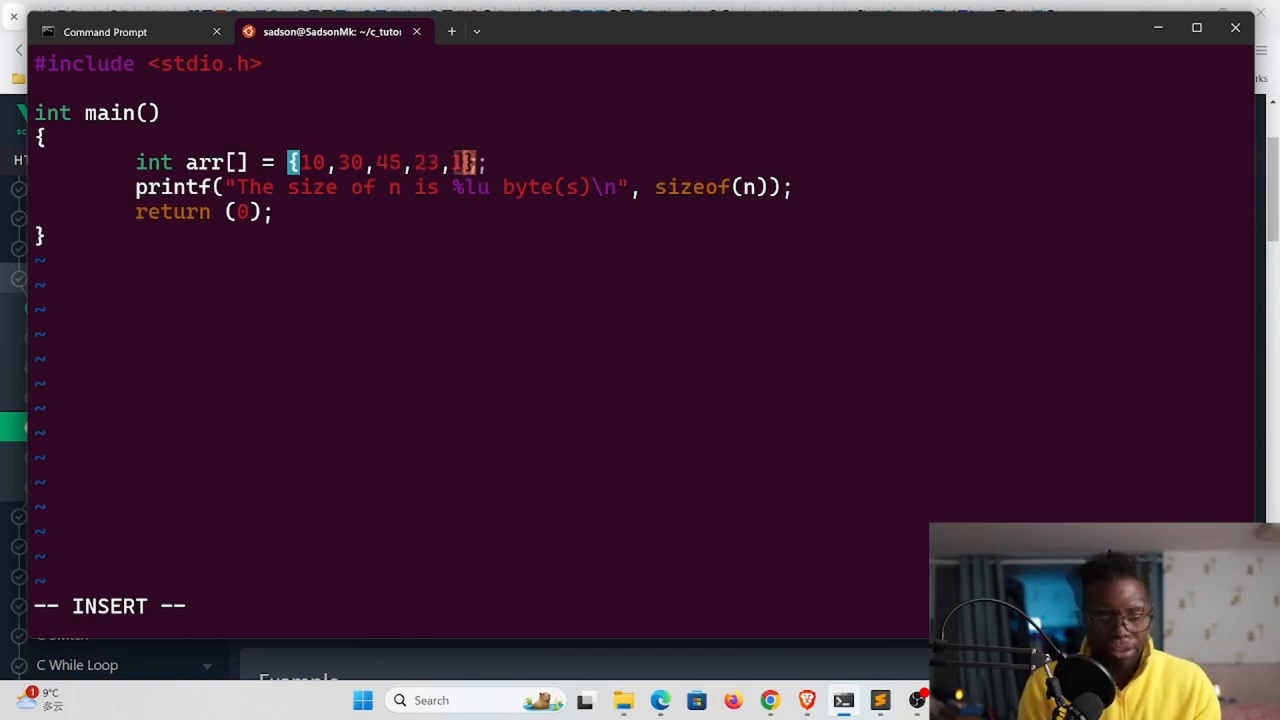
{"action": "type", "text": ",15,1"}
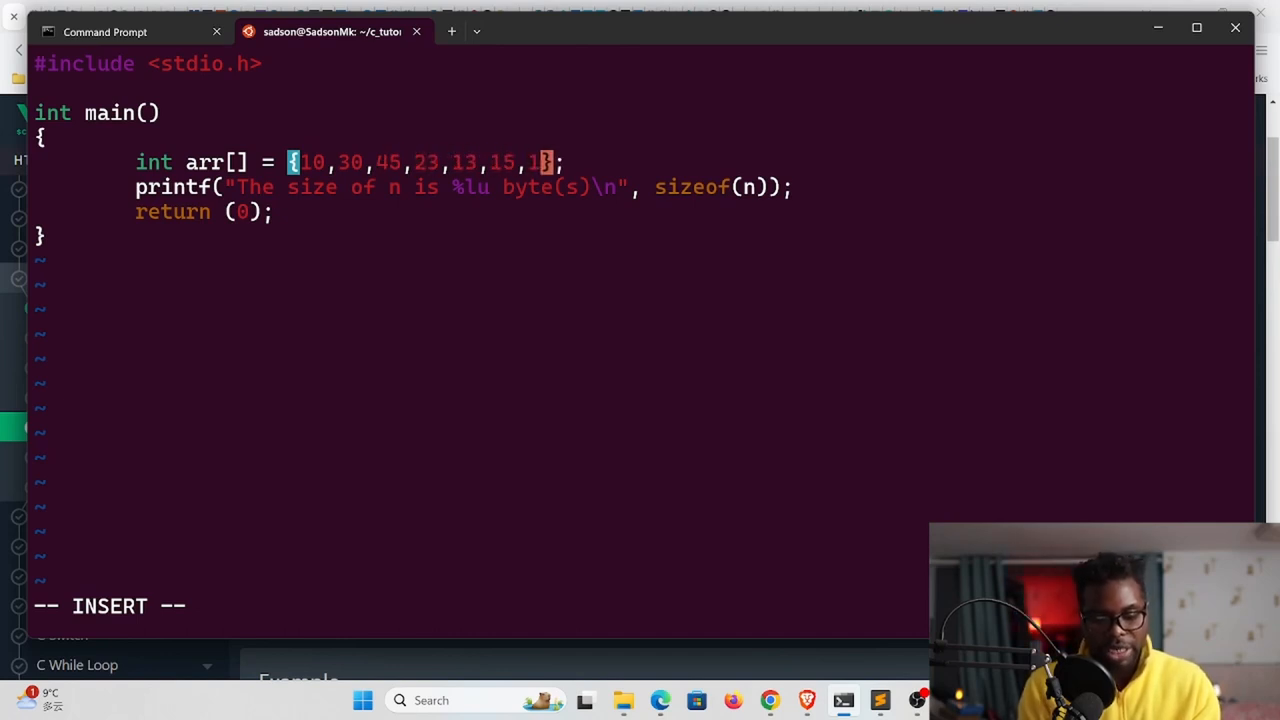
{"action": "type", "text": "7"}
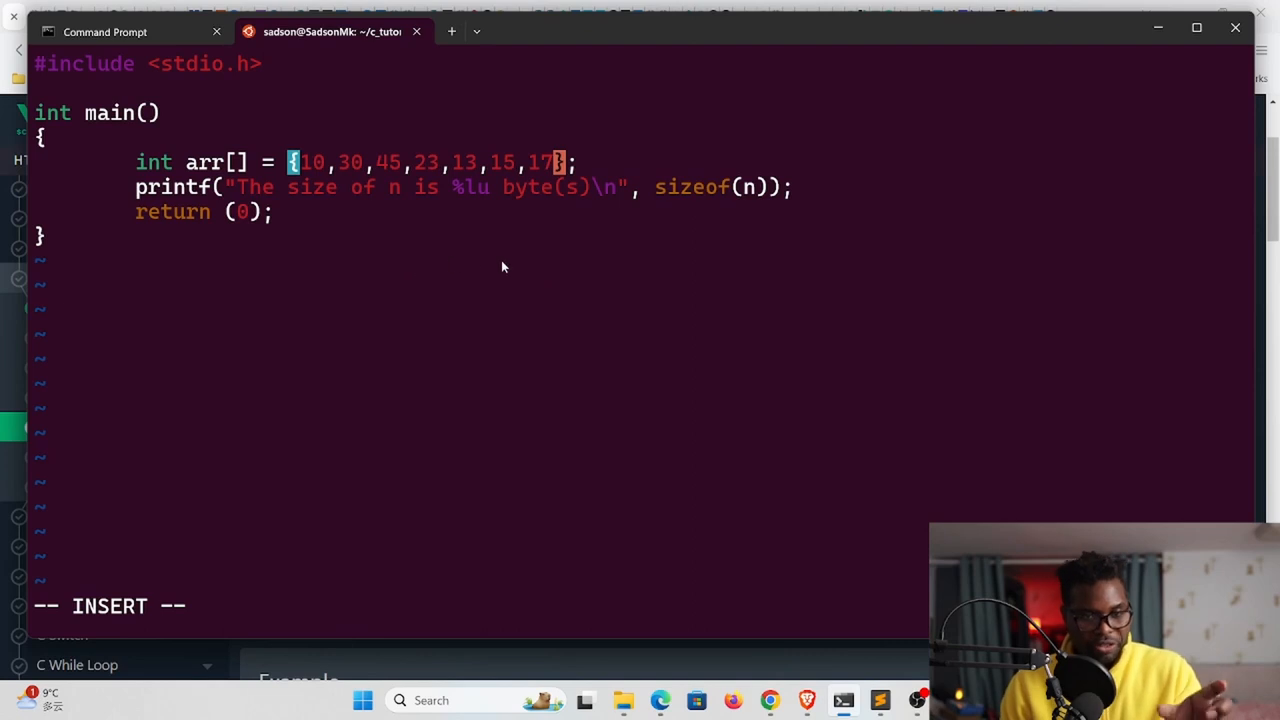
{"action": "mouse_move", "coordinate": [668, 195]}
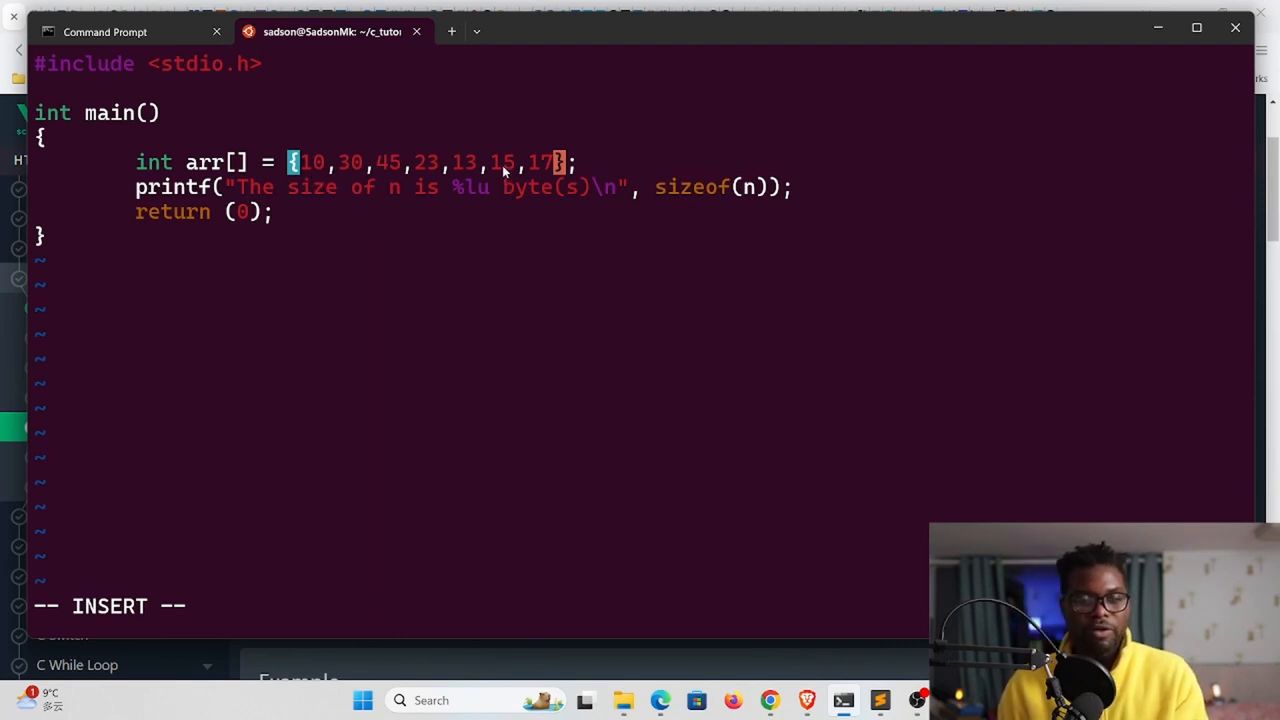
{"action": "mouse_move", "coordinate": [556, 240]}
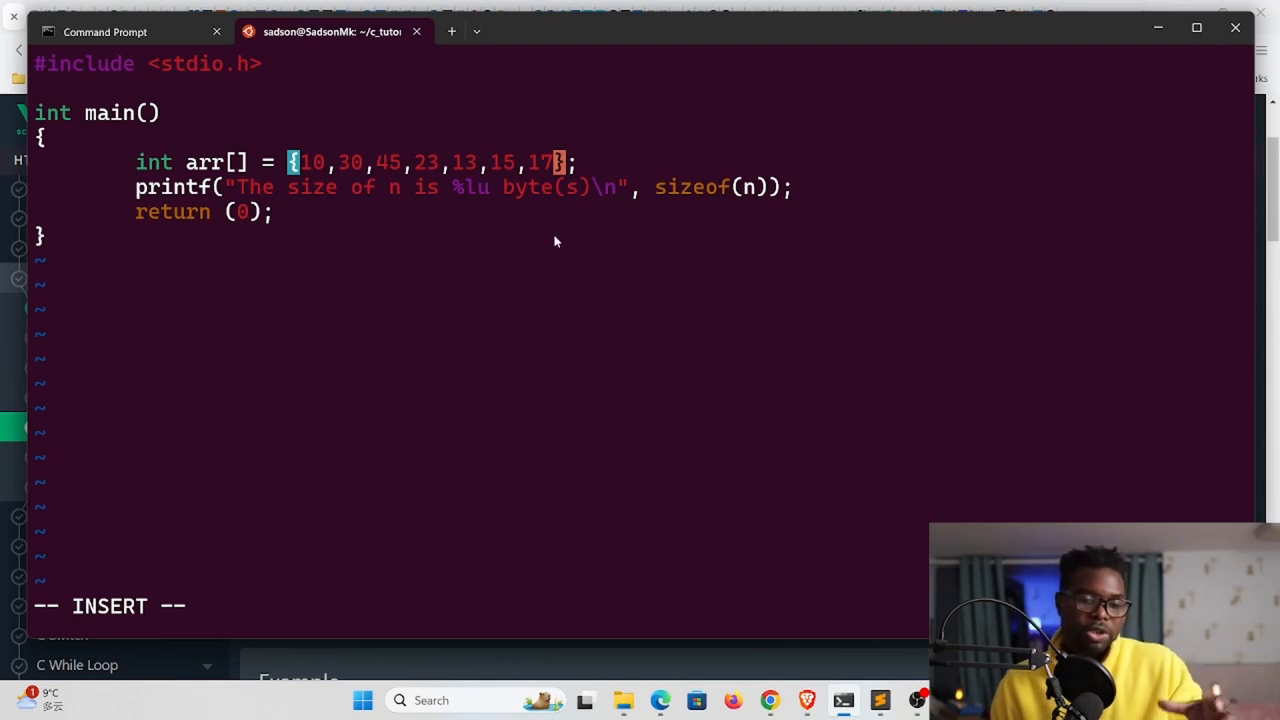
{"action": "mouse_move", "coordinate": [296, 287]}
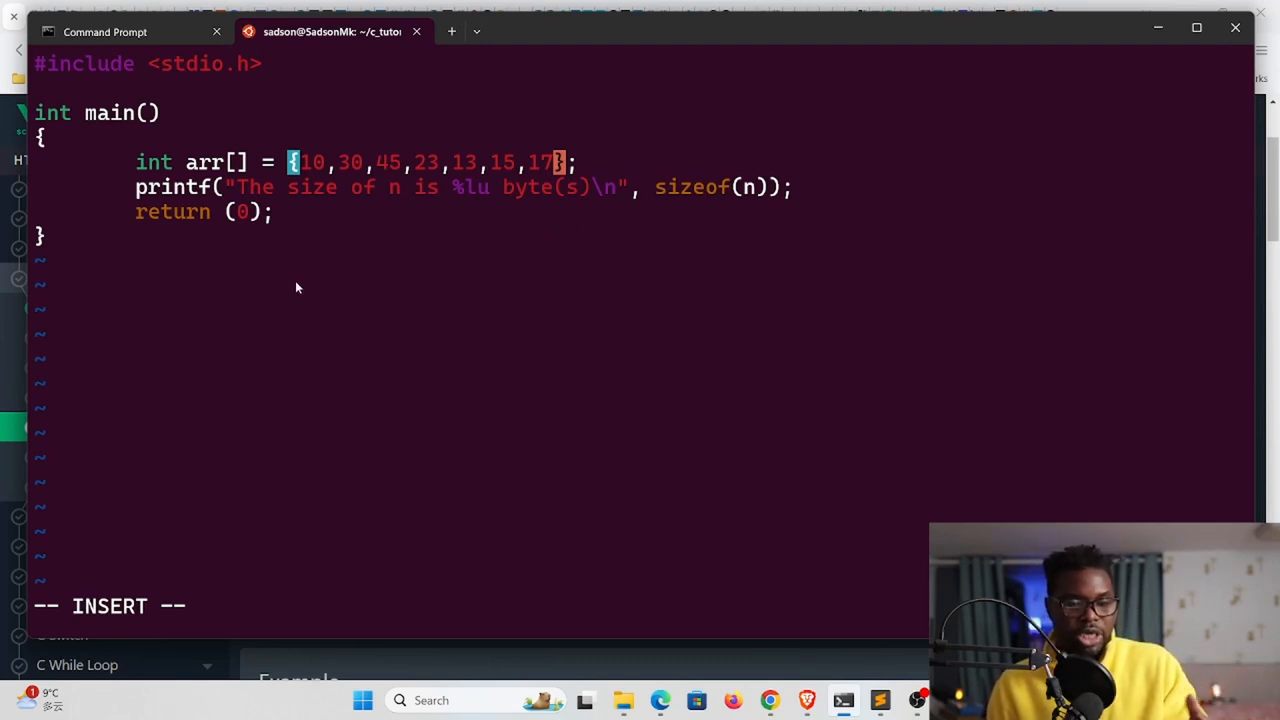
{"action": "mouse_move", "coordinate": [490, 265]}
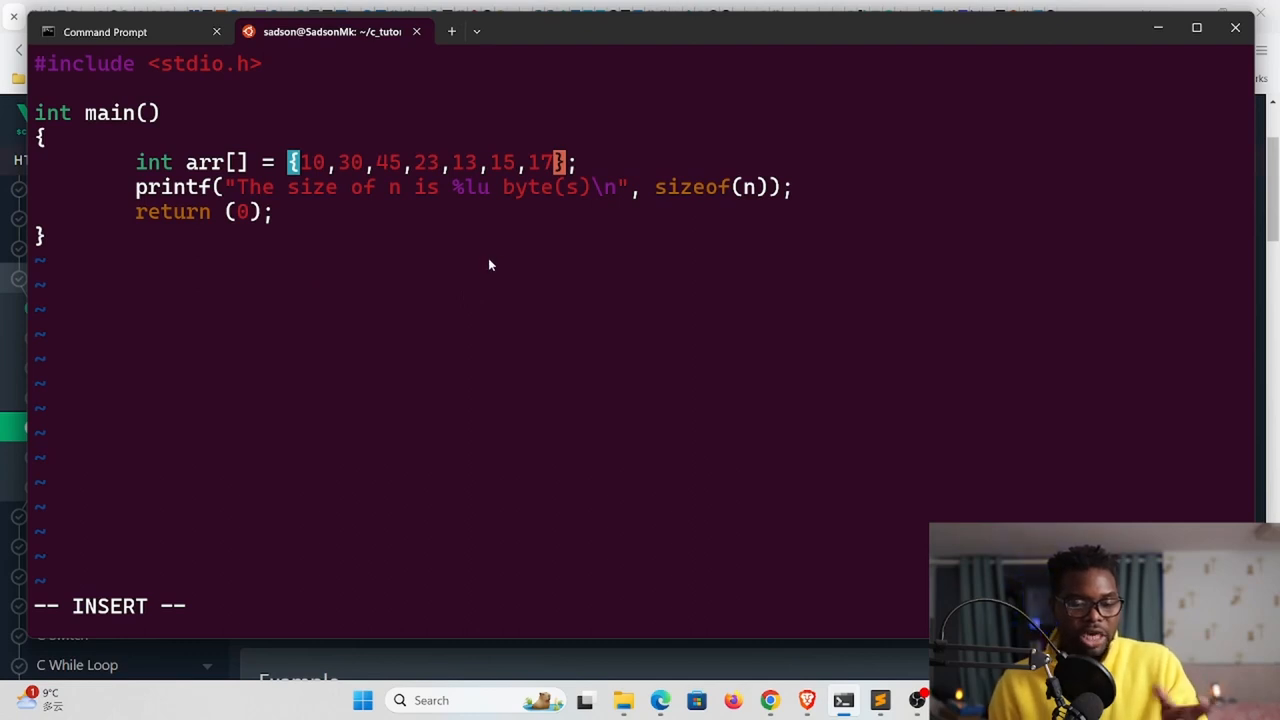
{"action": "mouse_move", "coordinate": [485, 259]}
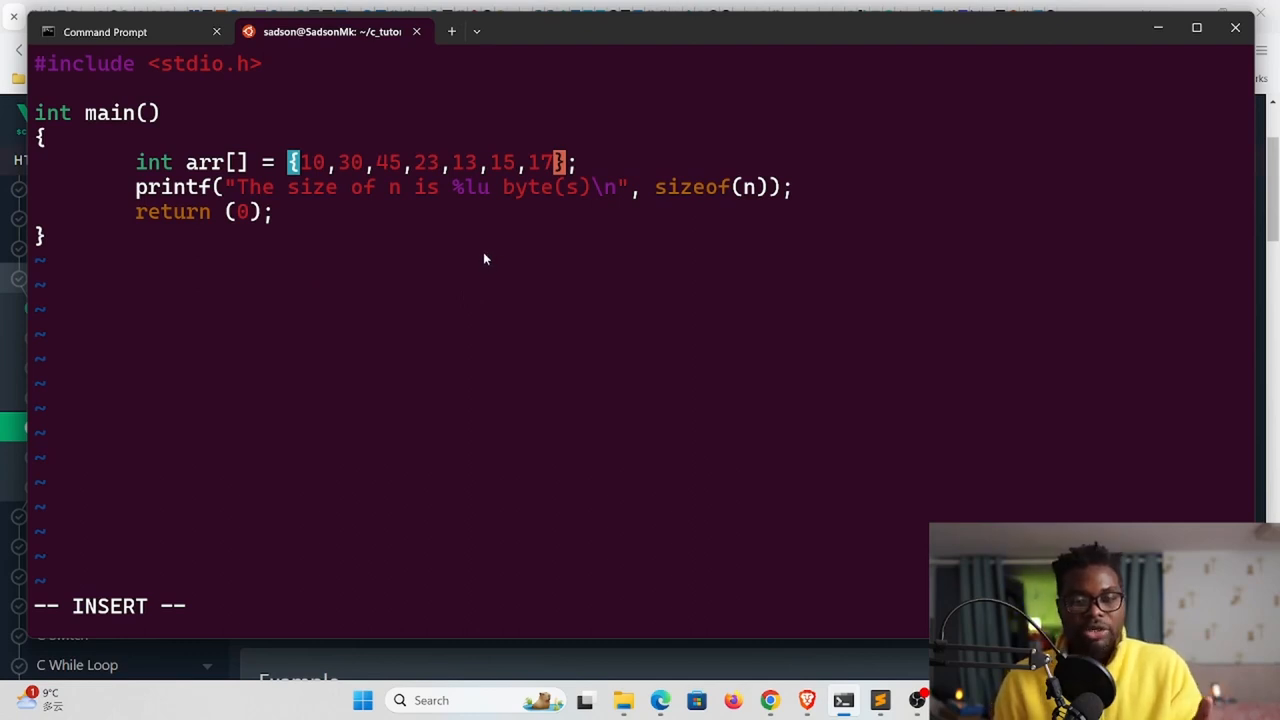
{"action": "mouse_move", "coordinate": [390, 212]}
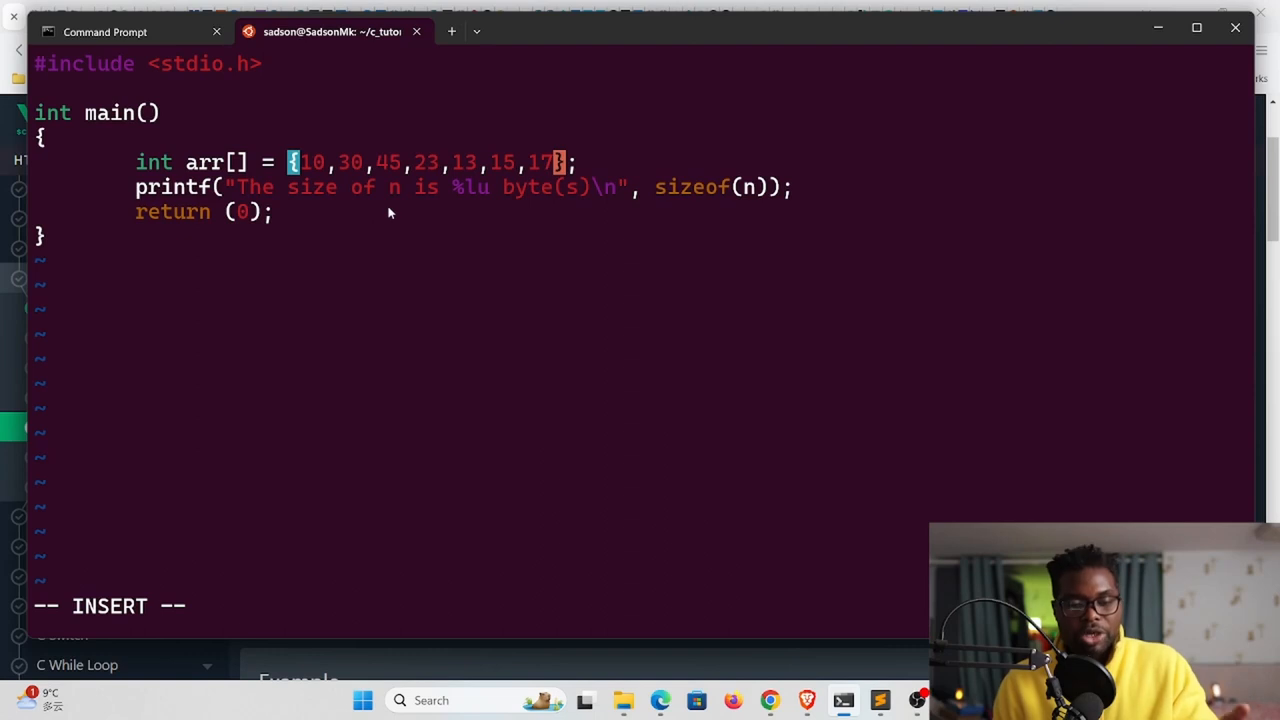
{"action": "mouse_move", "coordinate": [333, 209]}
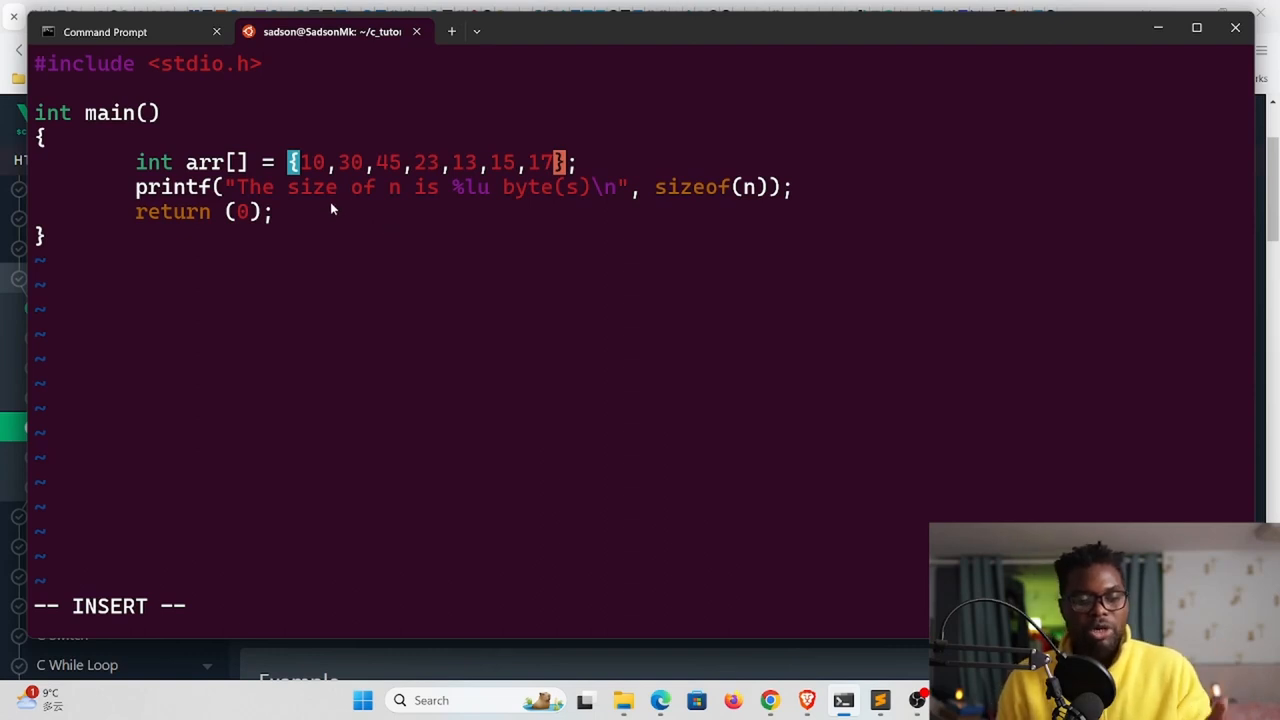
{"action": "mouse_move", "coordinate": [480, 287]}
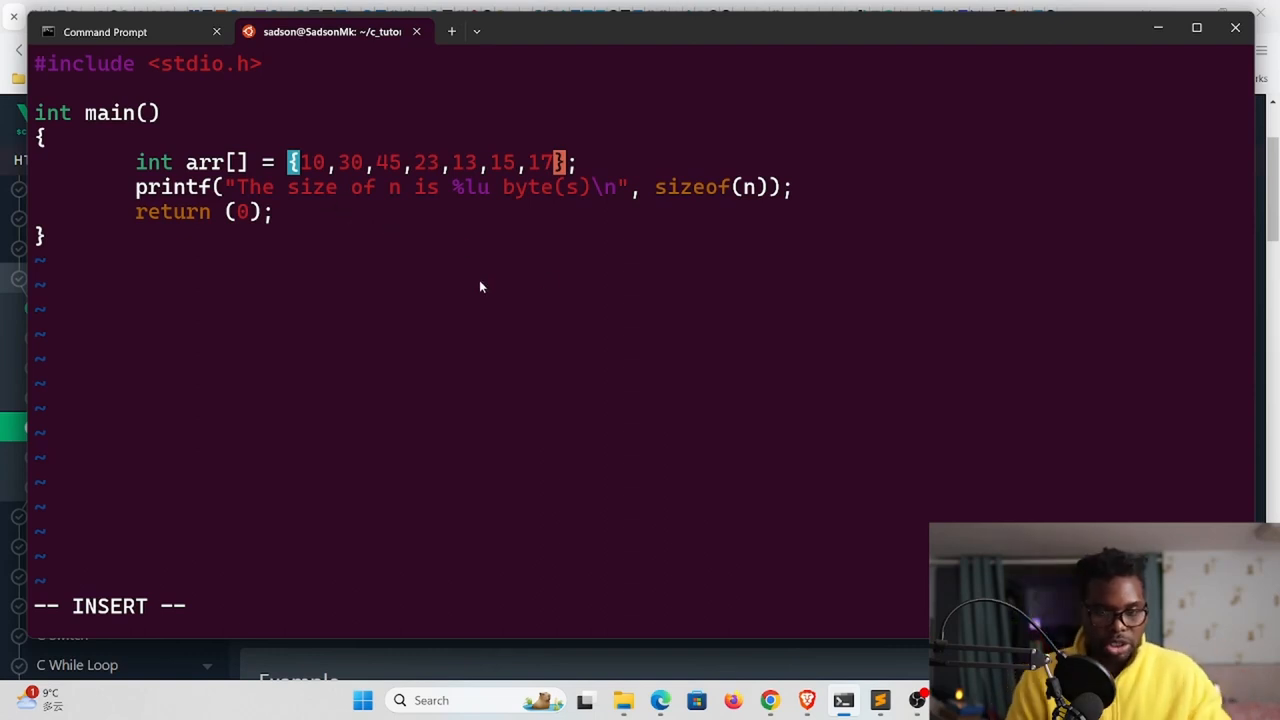
{"action": "mouse_move", "coordinate": [762, 287]}
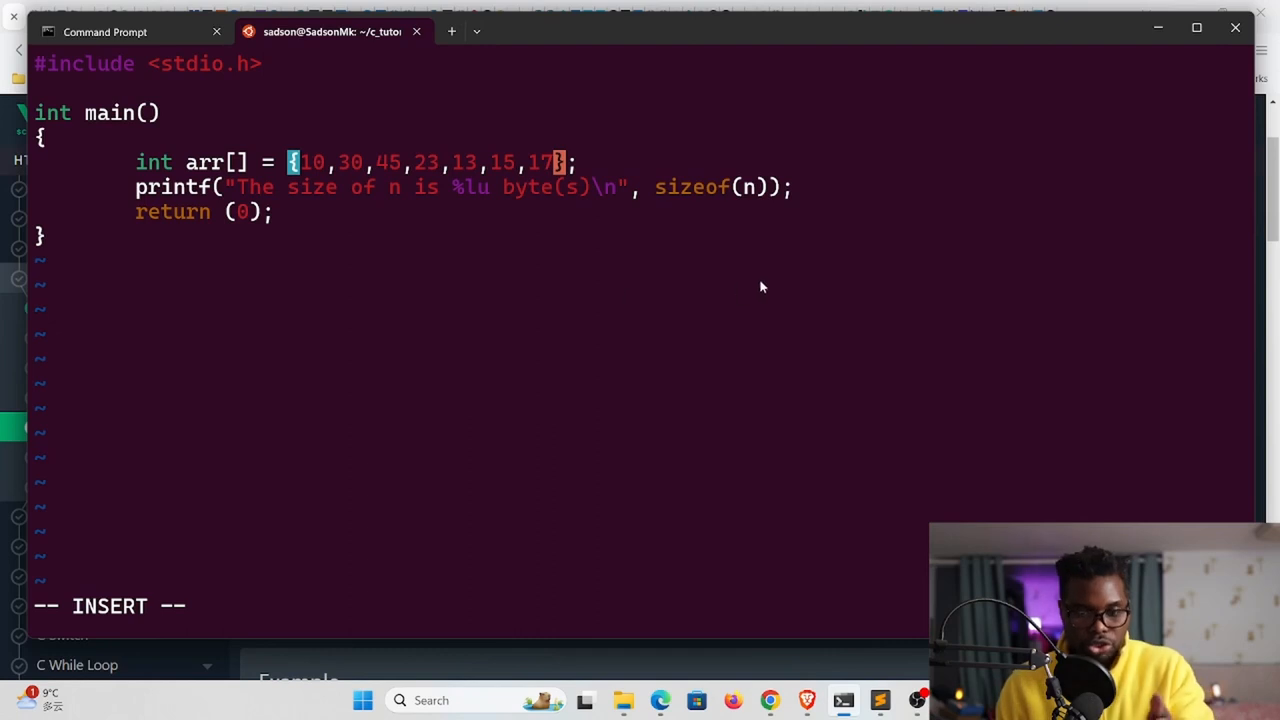
{"action": "mouse_move", "coordinate": [799, 265]}
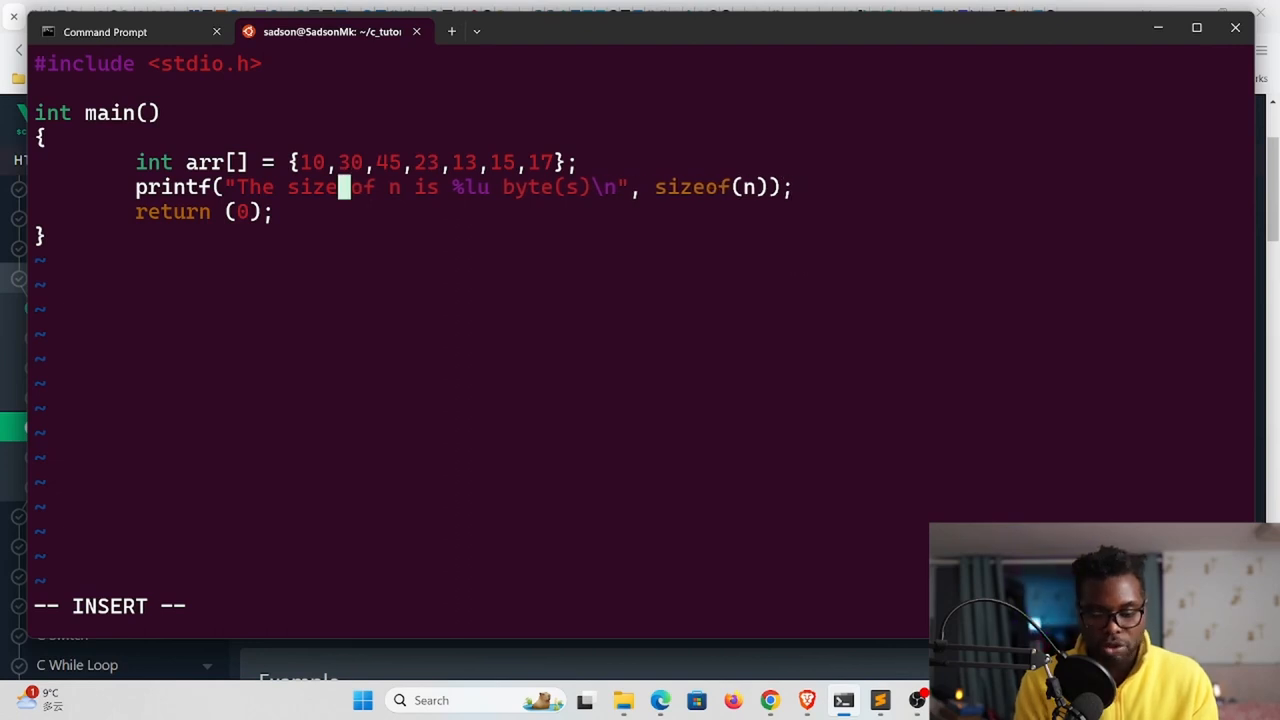
Change the printf to 'The length of the array is %lu' using sizeof(arr), then save and quit vim
{"action": "type", "text": "length"}
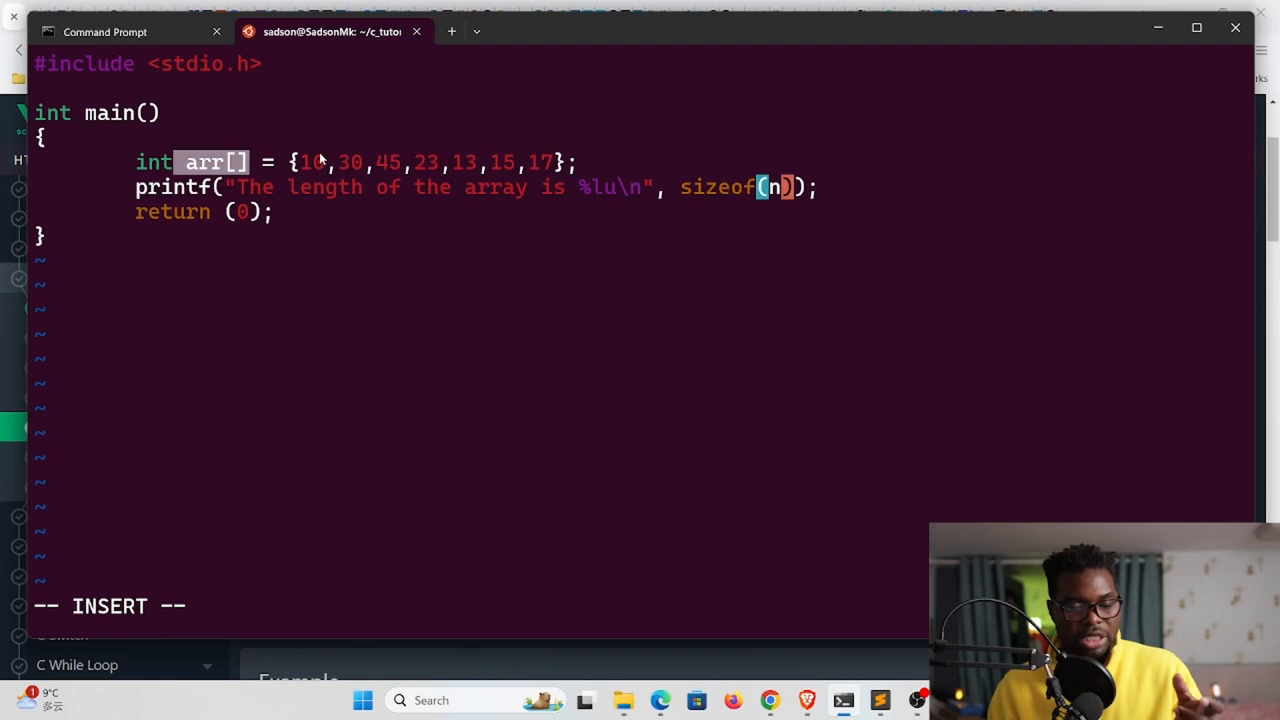
{"action": "mouse_move", "coordinate": [335, 178]}
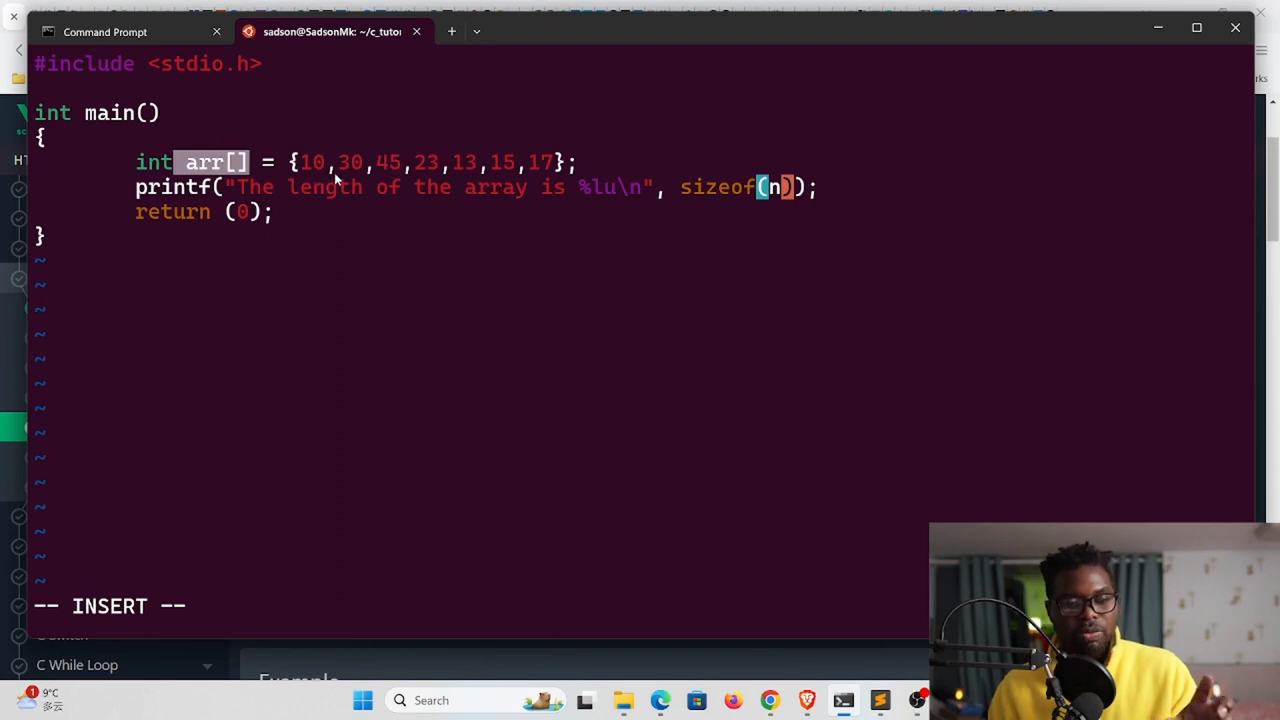
{"action": "mouse_move", "coordinate": [355, 175]}
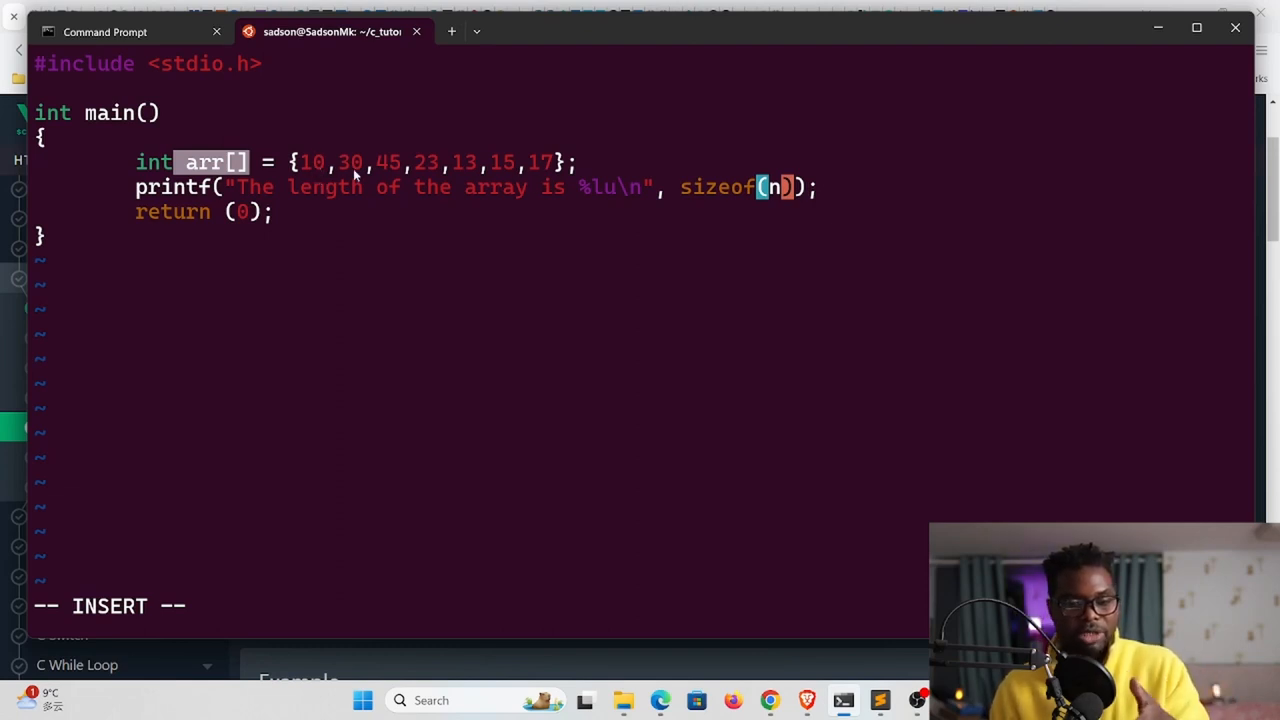
{"action": "mouse_move", "coordinate": [315, 176]}
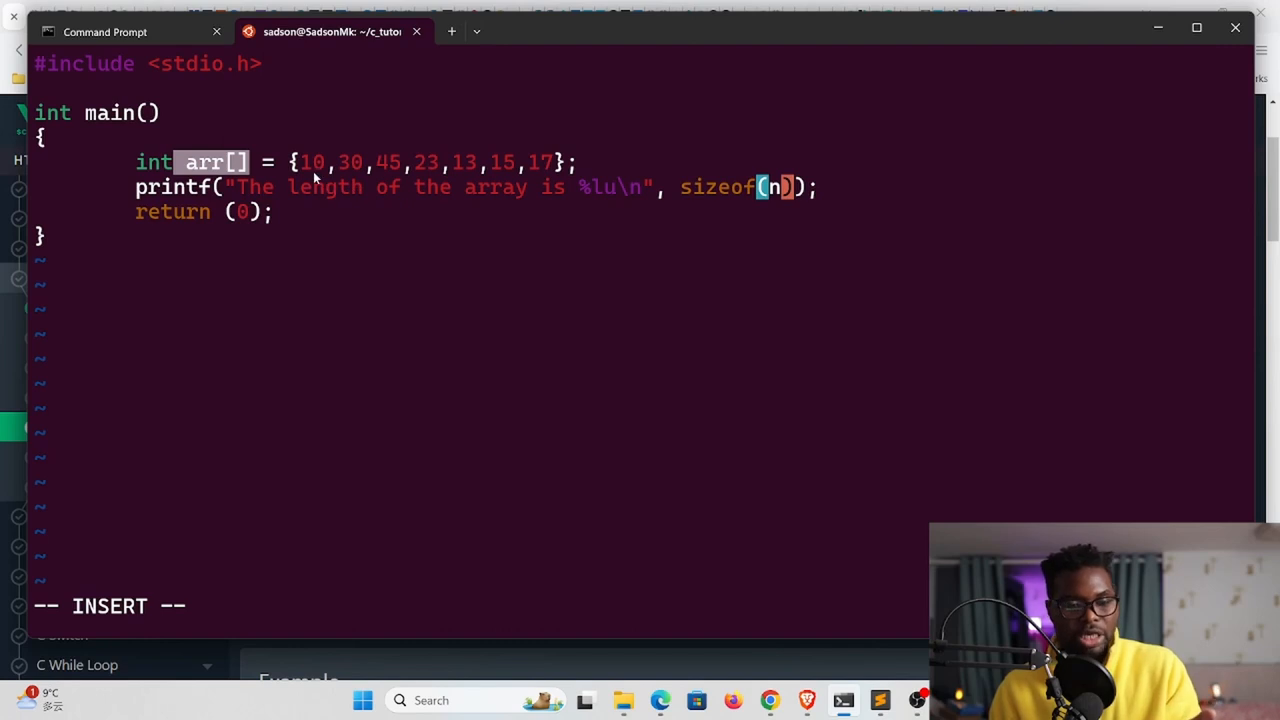
{"action": "mouse_move", "coordinate": [510, 193]}
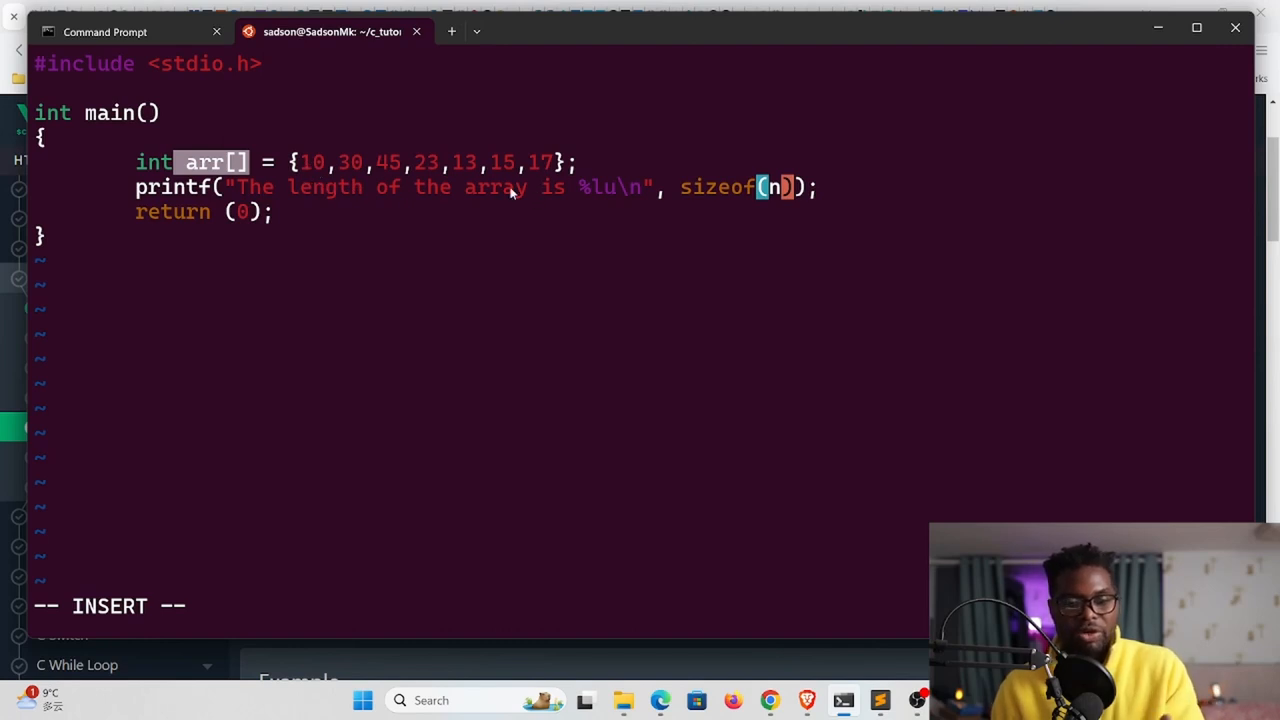
{"action": "mouse_move", "coordinate": [758, 227]}
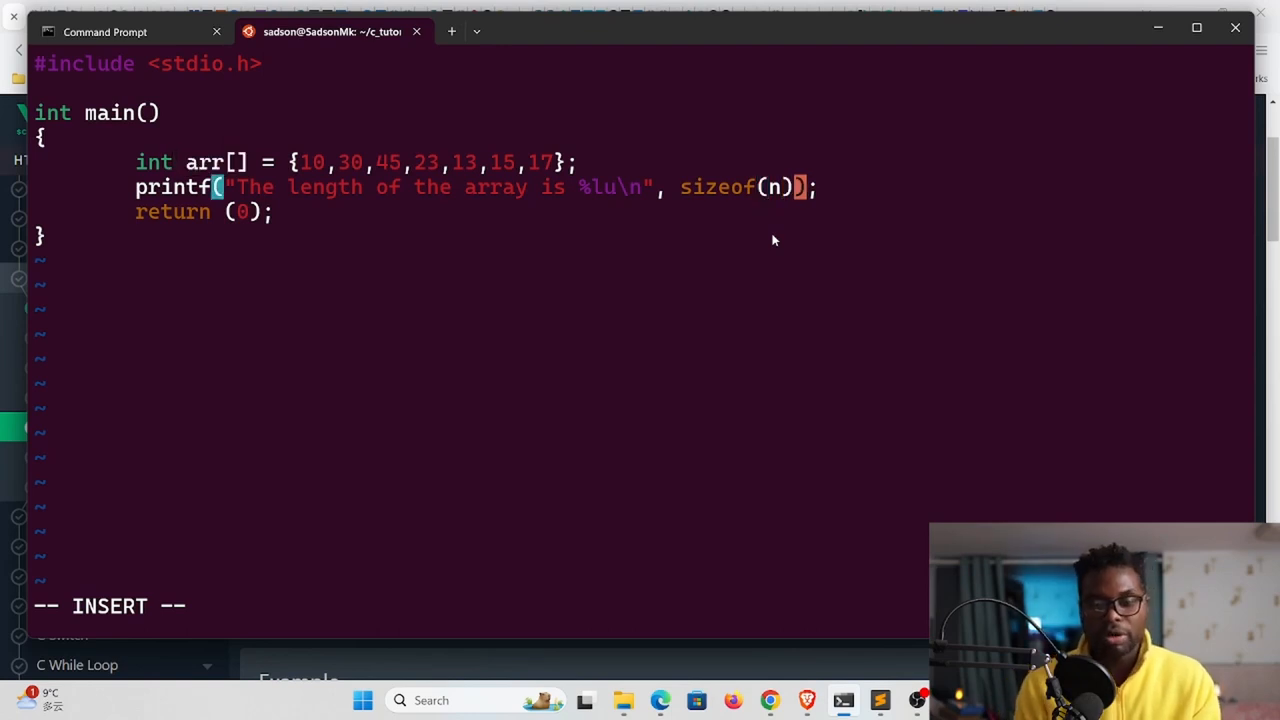
{"action": "type", "text": "i"}
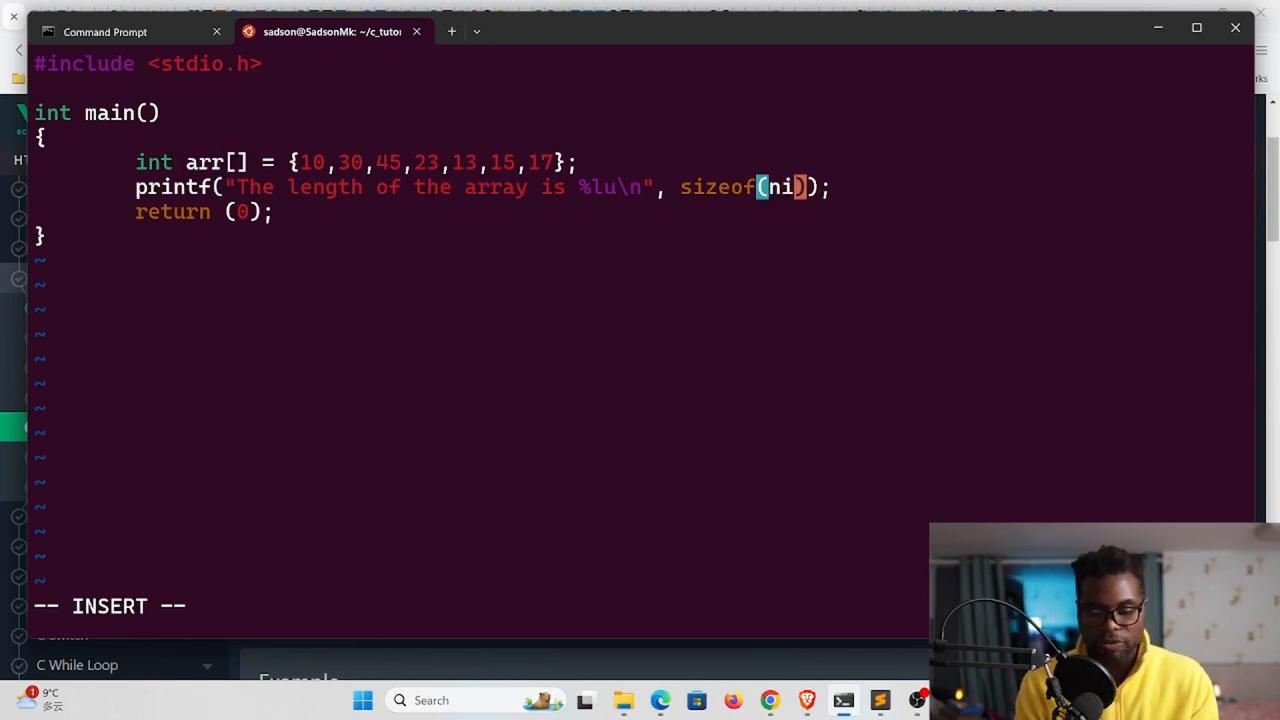
{"action": "type", "text": "ar"}
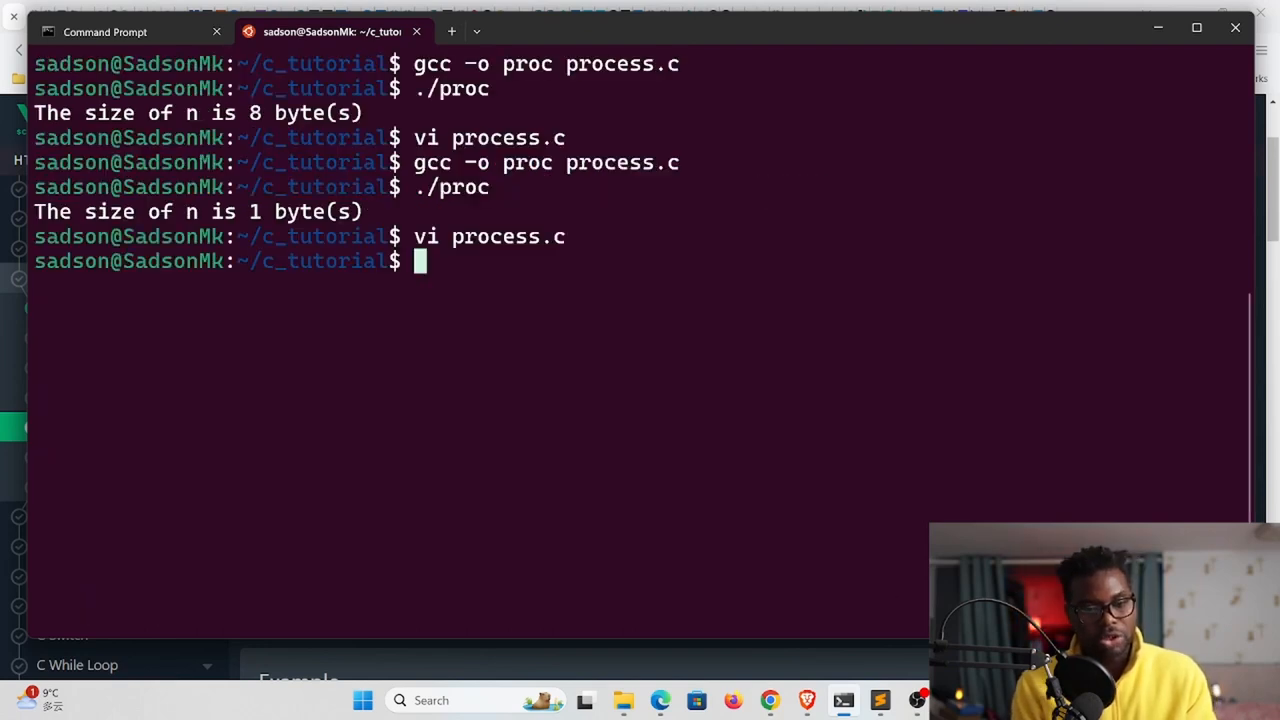
Rebuild and run proc, printing 28, then reopen process.c to add a division after sizeof(arr)
{"action": "type", "text": "gcc -o proc process.c"}
{"action": "type", "text": "./proc"}
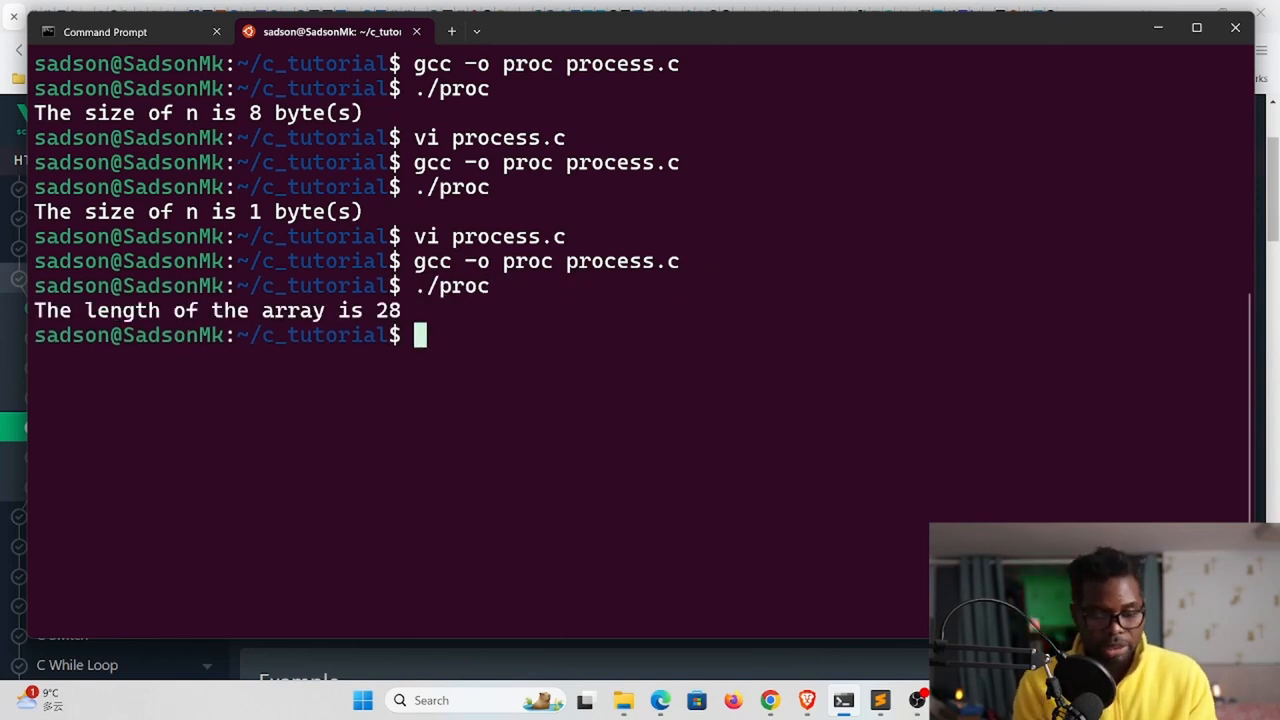
{"action": "type", "text": "vi process.c"}
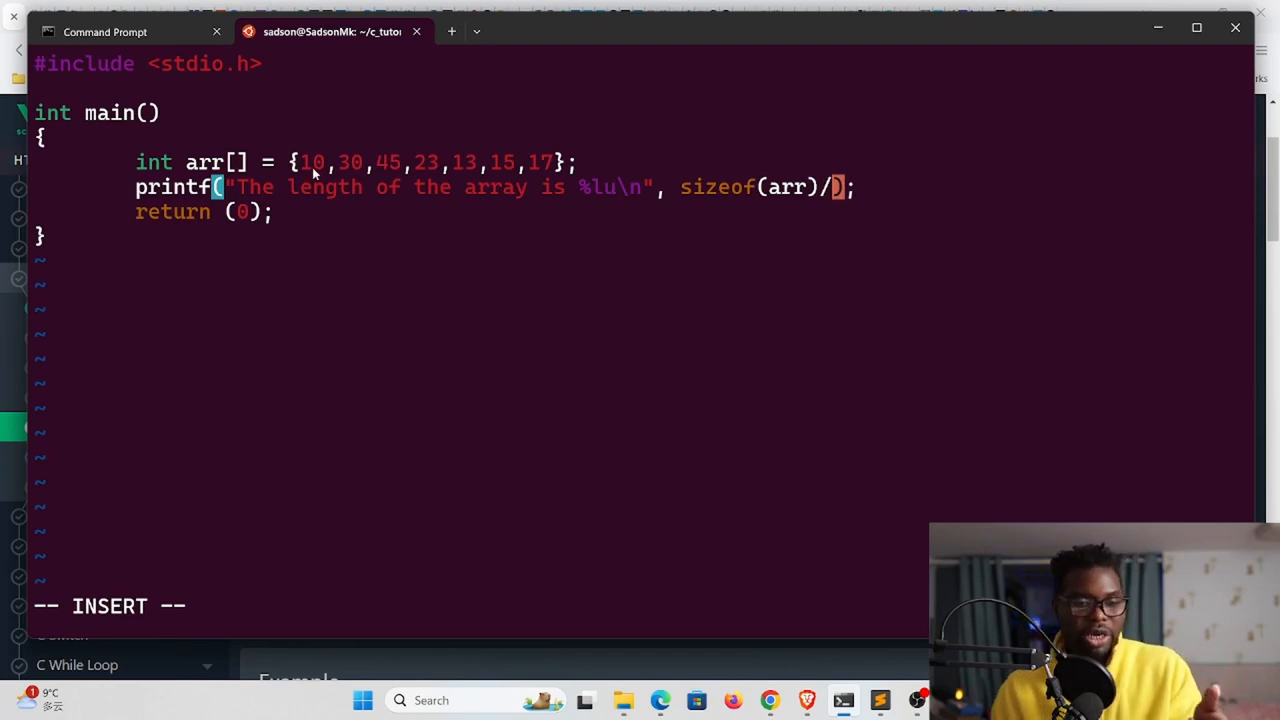
Divide sizeof(arr) by sizeof(int), save, and recompile with gcc -o proc process.c
{"action": "type", "text": "sizeof("}
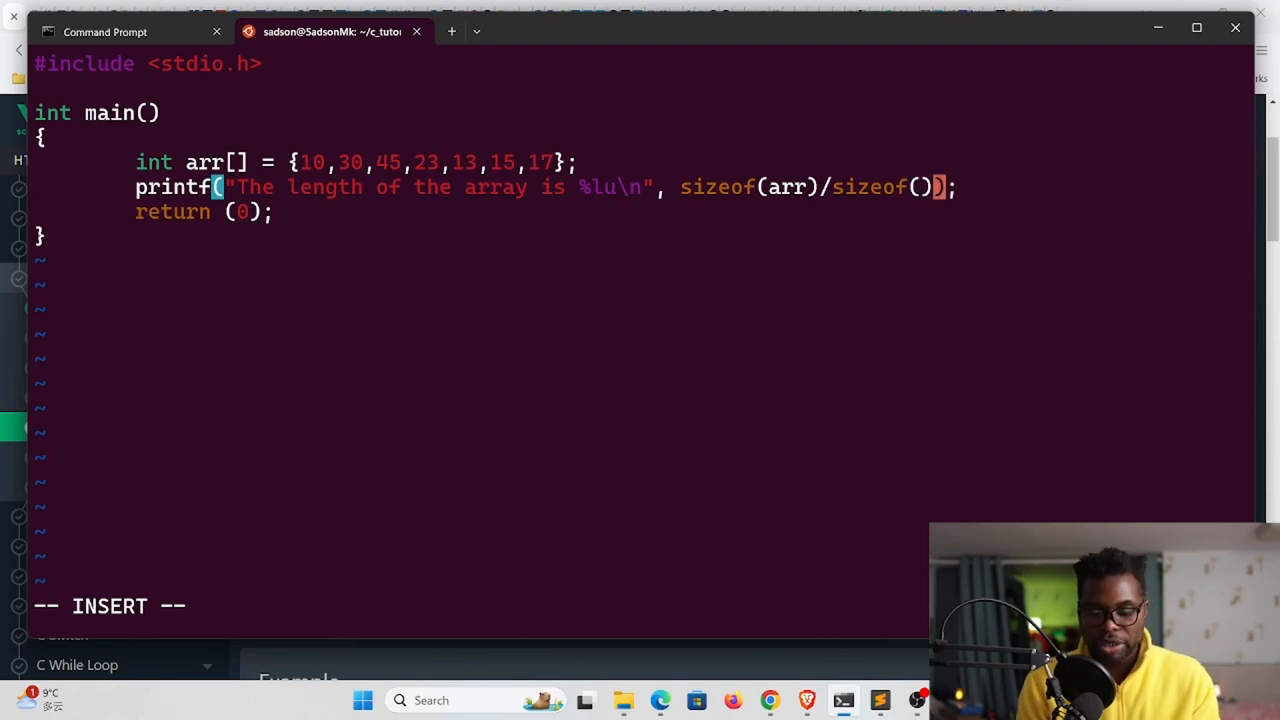
{"action": "type", "text": "int"}
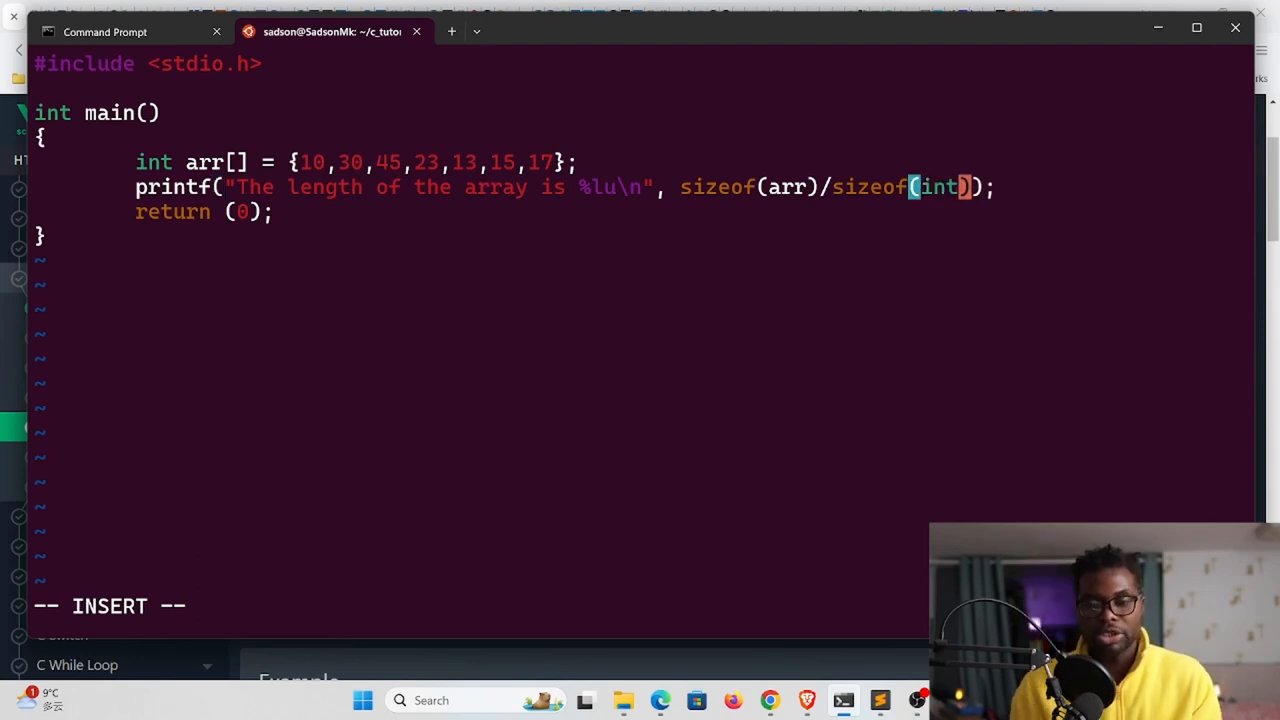
{"action": "double_click", "coordinate": [153, 162]}
{"action": "type", "text": "./proc"}
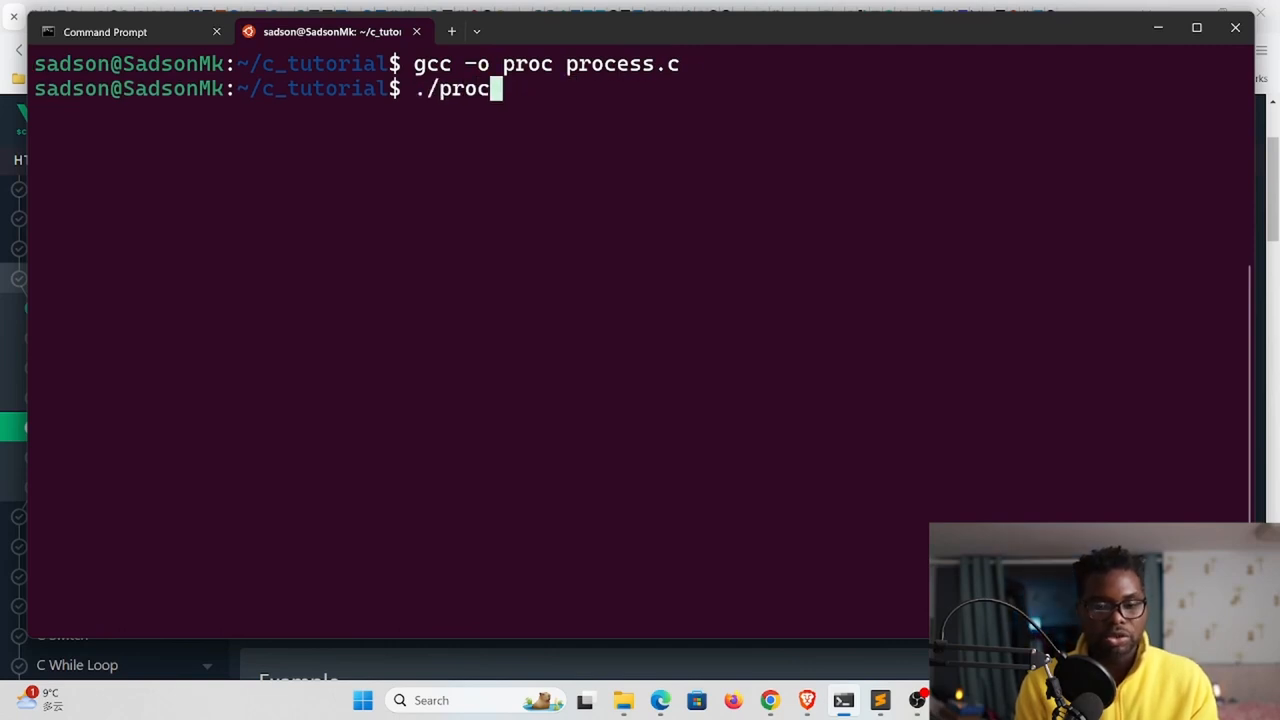
Run ./proc to print 'The length of the array is 7'
{"action": "key", "text": "Return"}
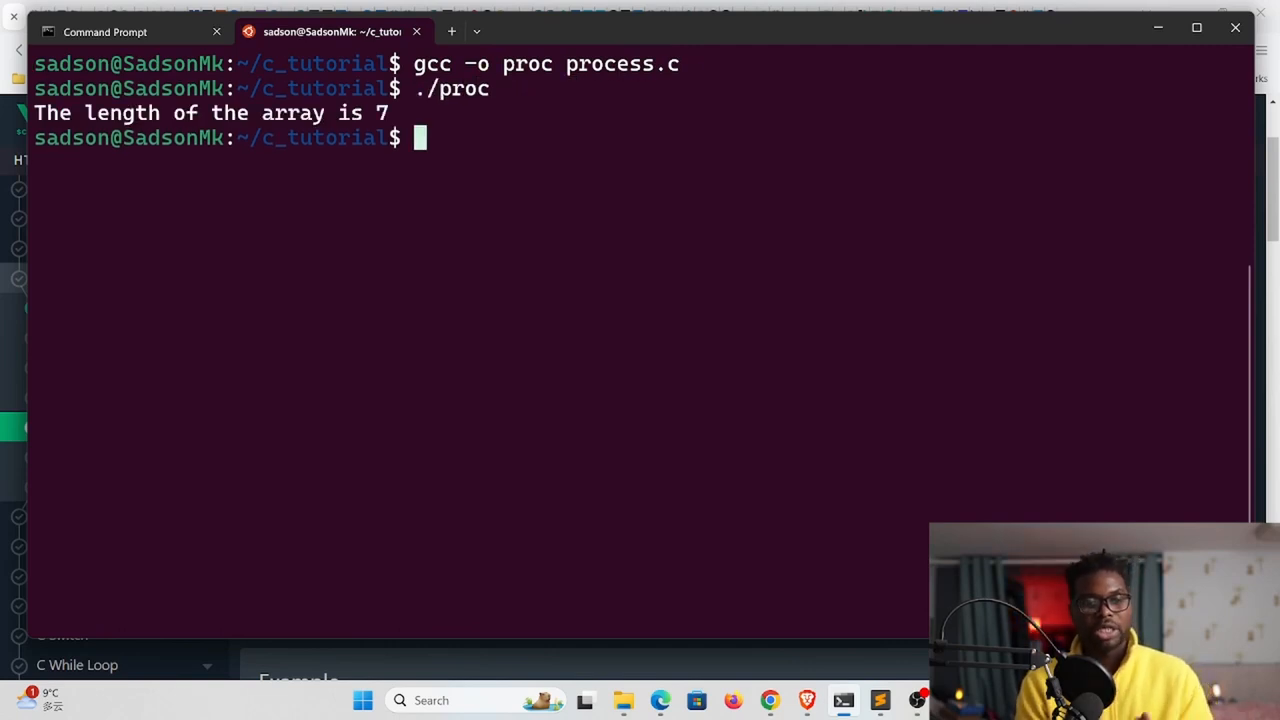
{"action": "mouse_move", "coordinate": [635, 420]}
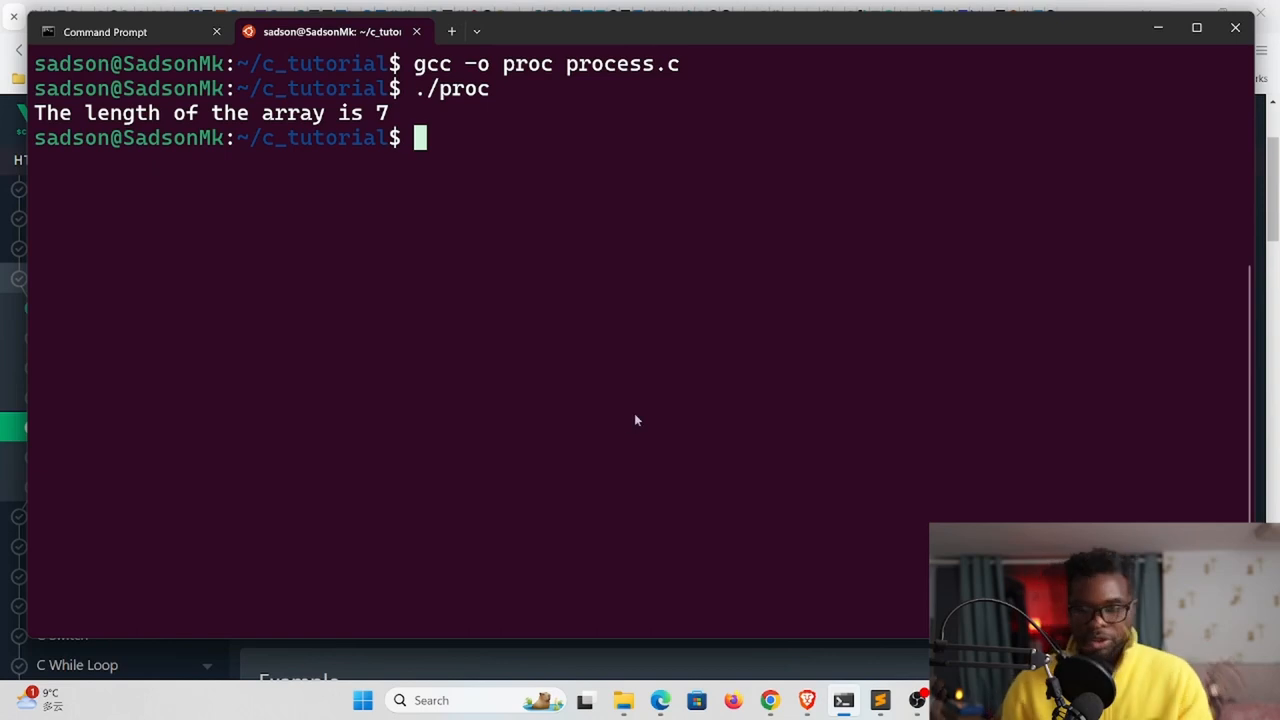
{"action": "mouse_move", "coordinate": [666, 386]}
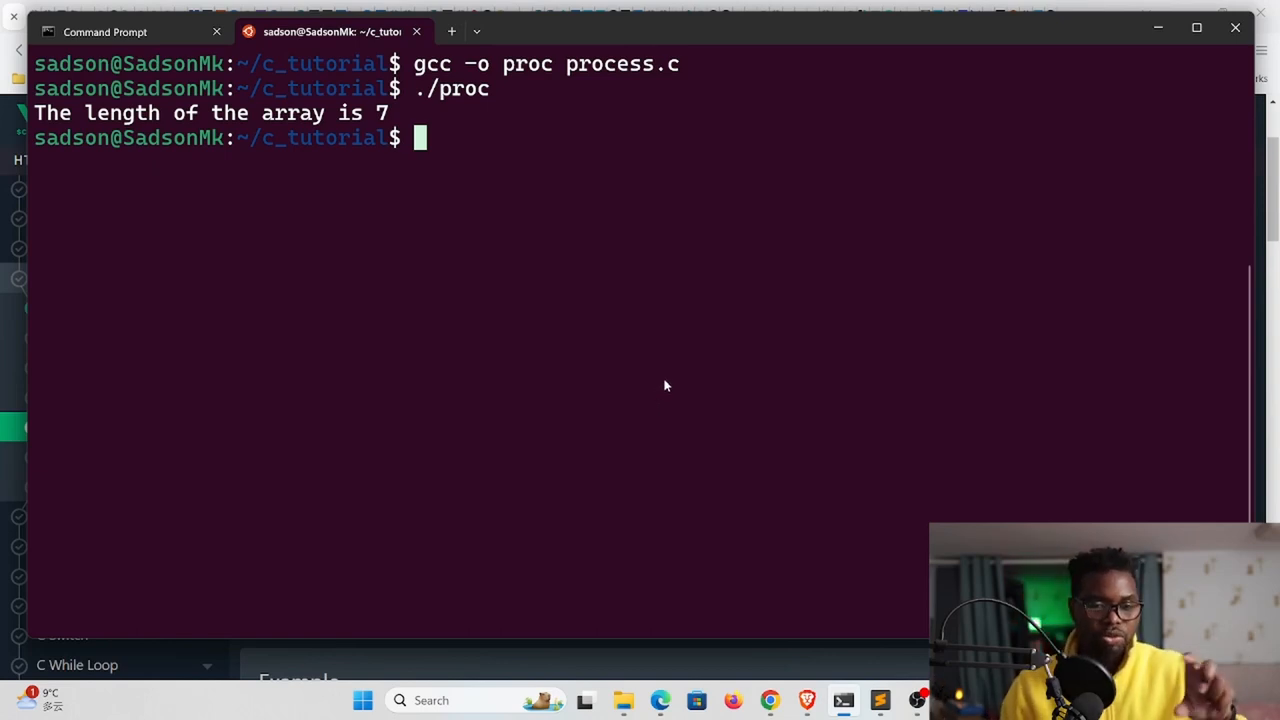
{"action": "mouse_move", "coordinate": [671, 374]}
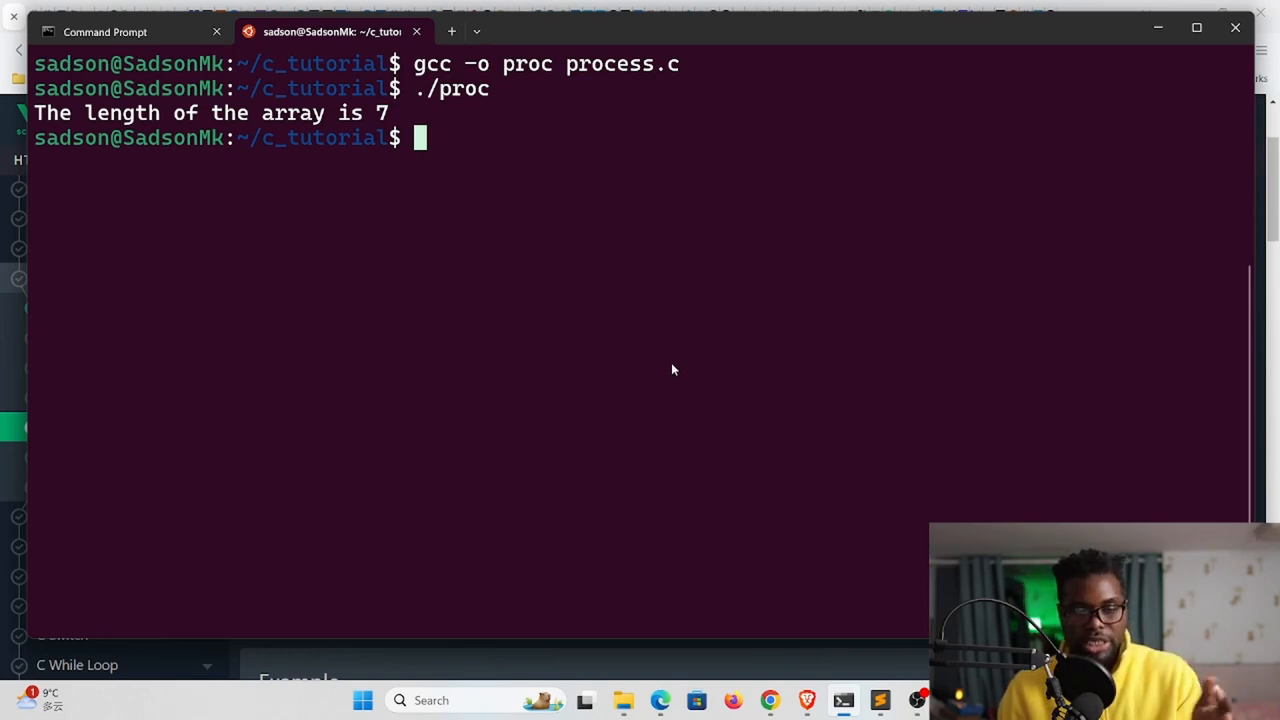
{"action": "mouse_move", "coordinate": [684, 453]}
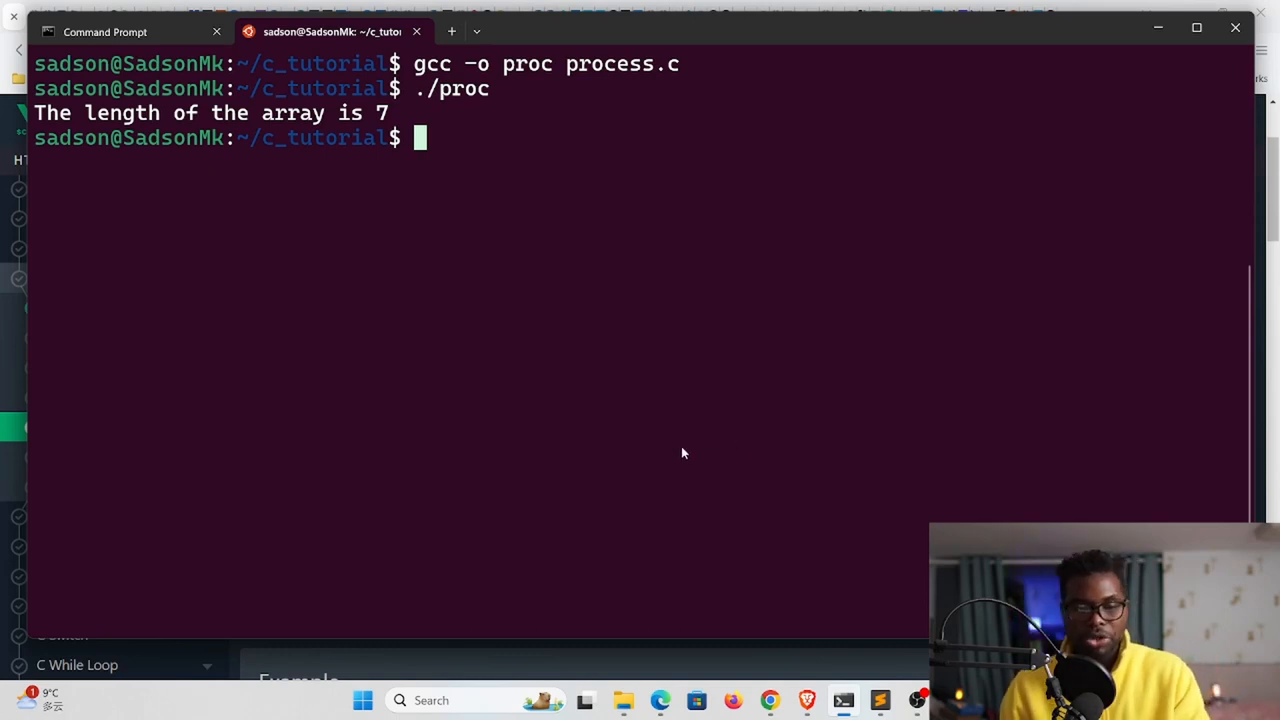
{"action": "mouse_move", "coordinate": [677, 446]}
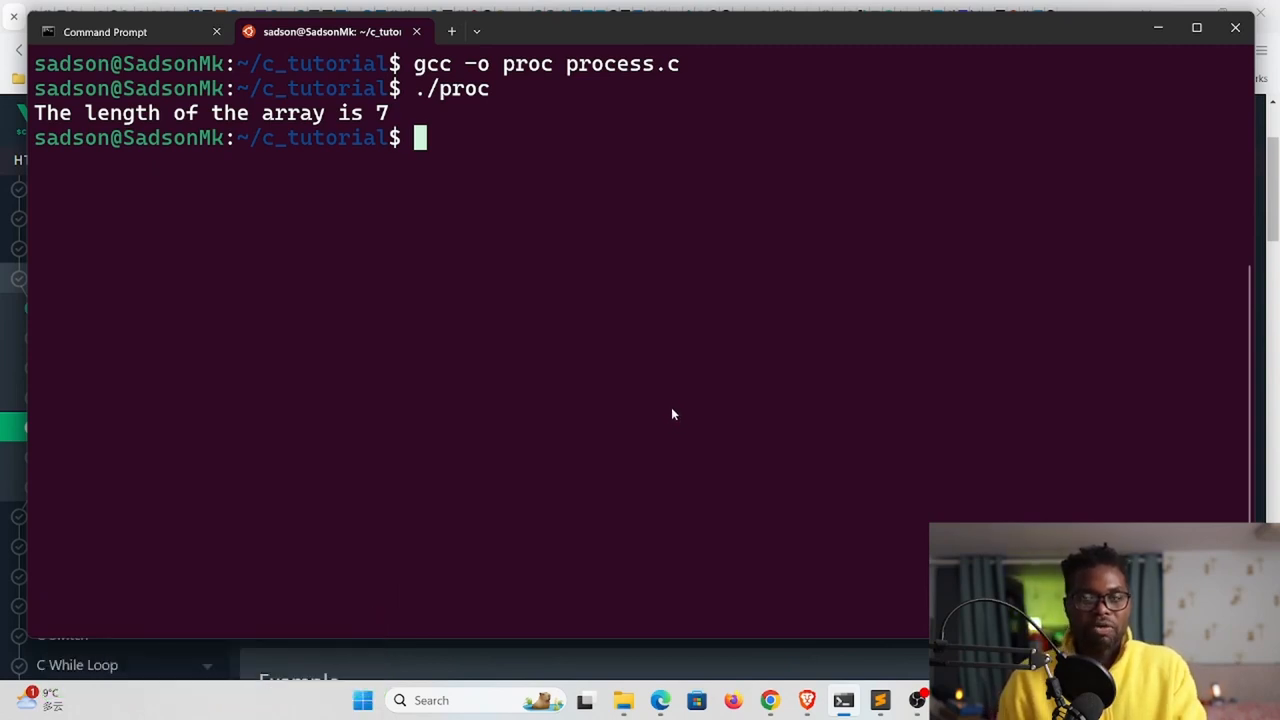
{"action": "mouse_move", "coordinate": [678, 388]}
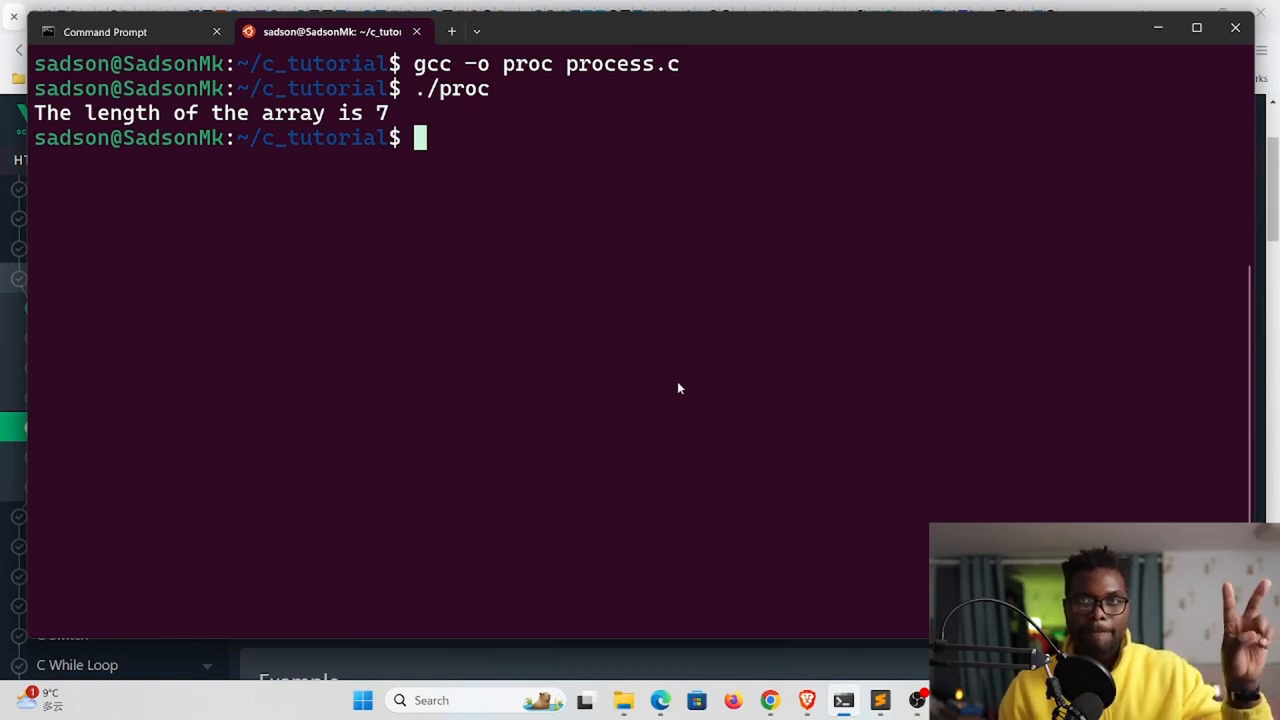